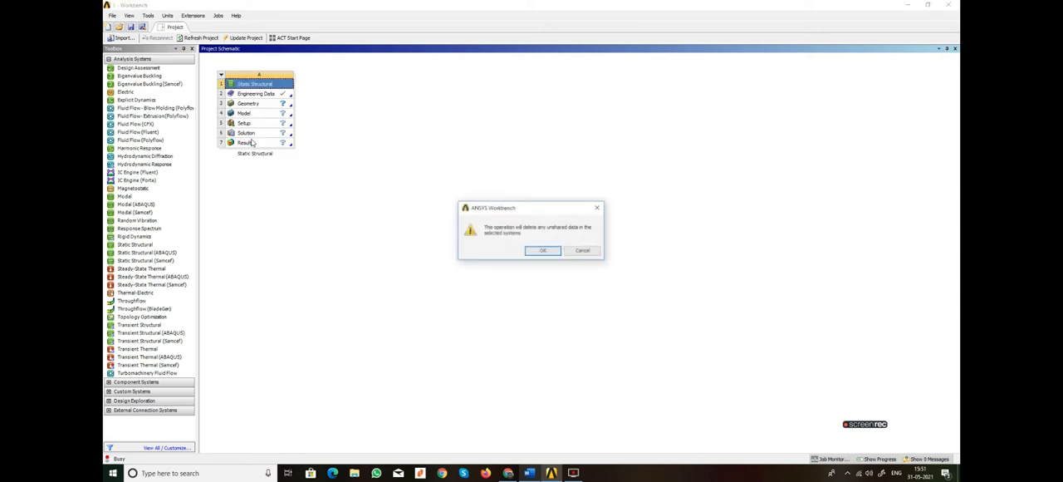
# - Confirm deleting the old system and add a fresh Static Structural system
pyautogui.click(541, 249)
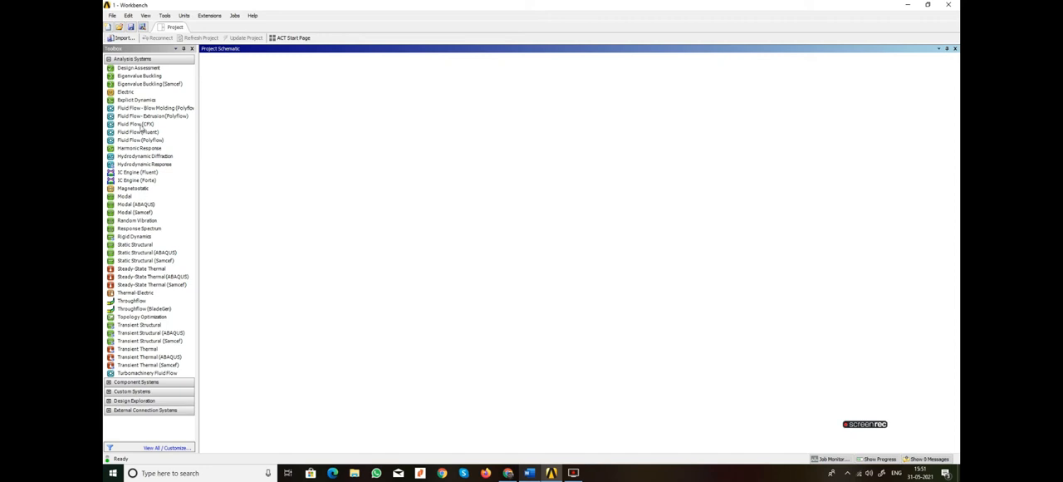
pyautogui.click(135, 235)
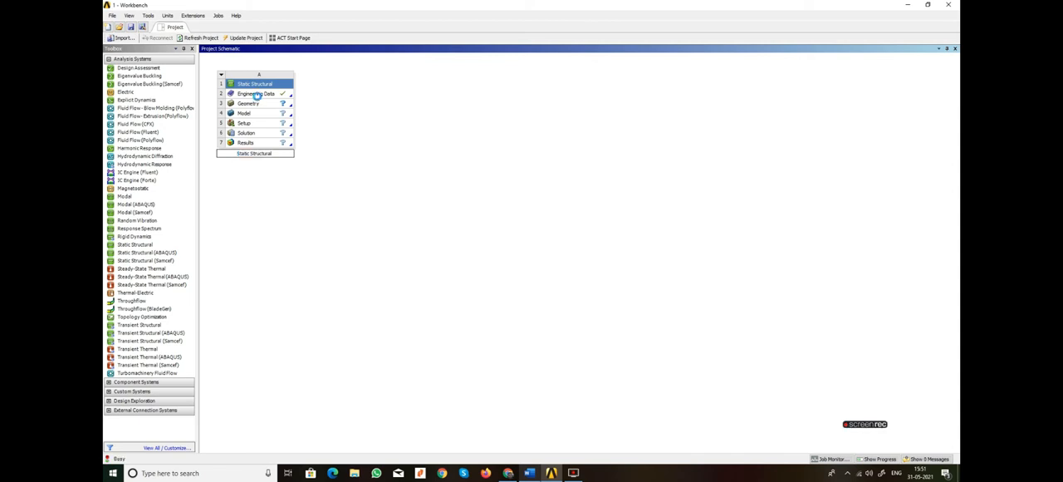
# - In Engineering Data, show Structural Steel's Young's modulus in MPa (2E+05), then return to the project
pyautogui.doubleClick(249, 93)
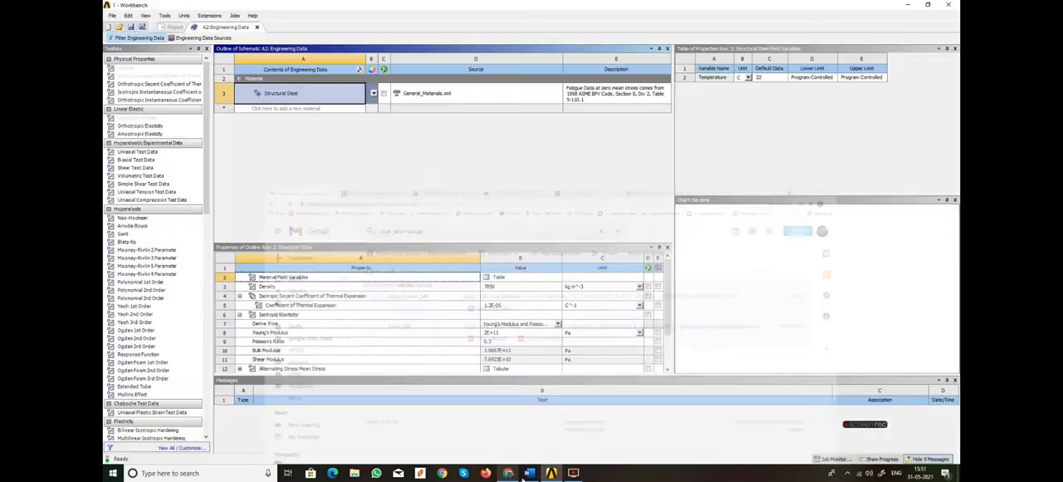
pyautogui.click(528, 472)
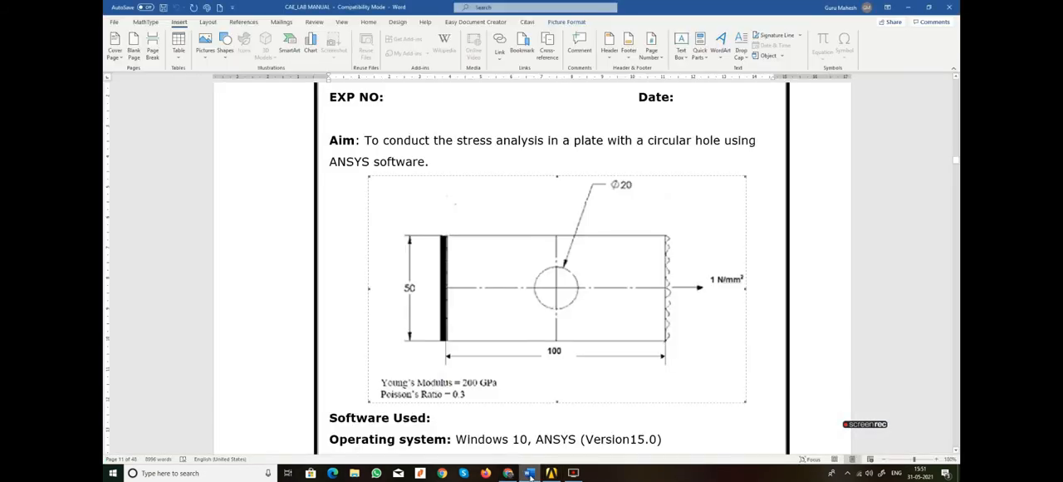
pyautogui.click(528, 472)
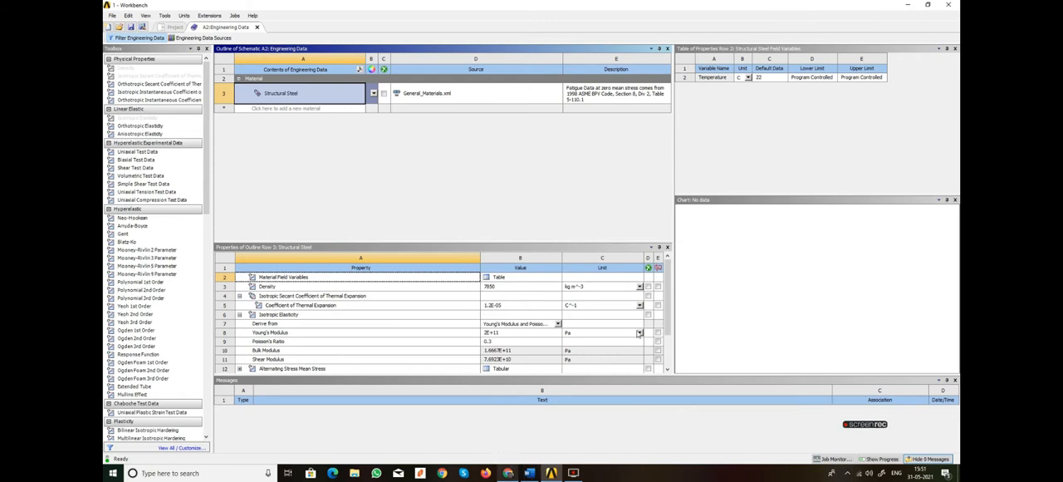
pyautogui.click(639, 332)
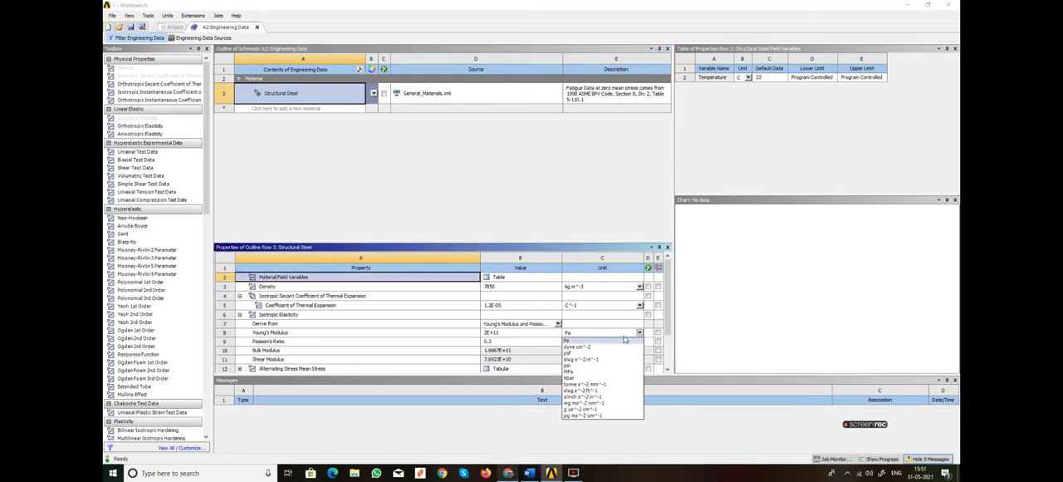
pyautogui.moveTo(585, 372)
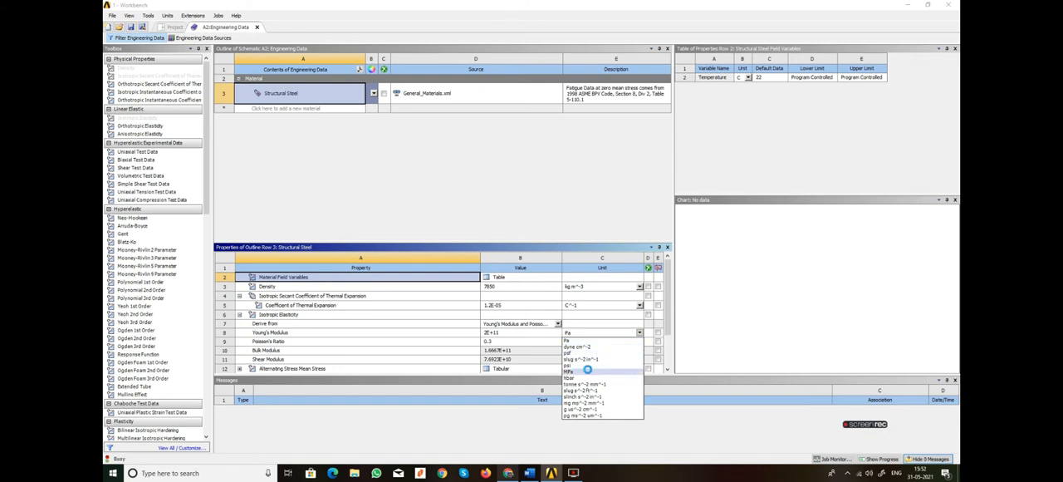
pyautogui.click(571, 369)
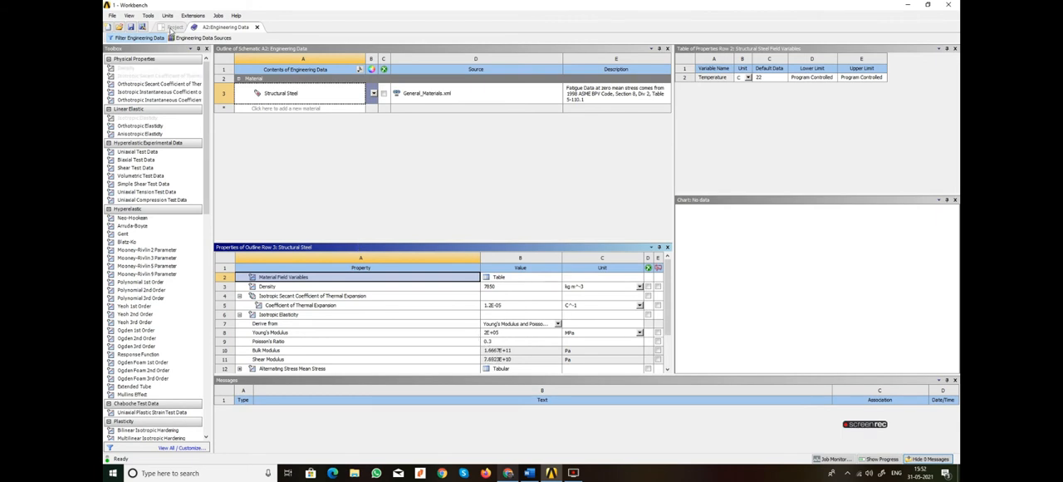
pyautogui.click(177, 27)
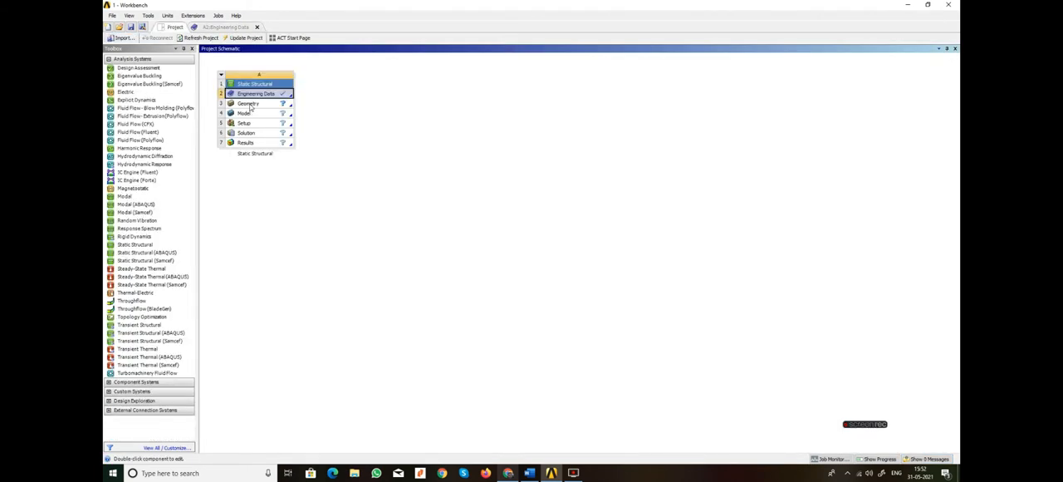
# - Launch DesignModeler from Geometry, select XYPlane viewed face-on, and enter Sketching mode
pyautogui.doubleClick(247, 103)
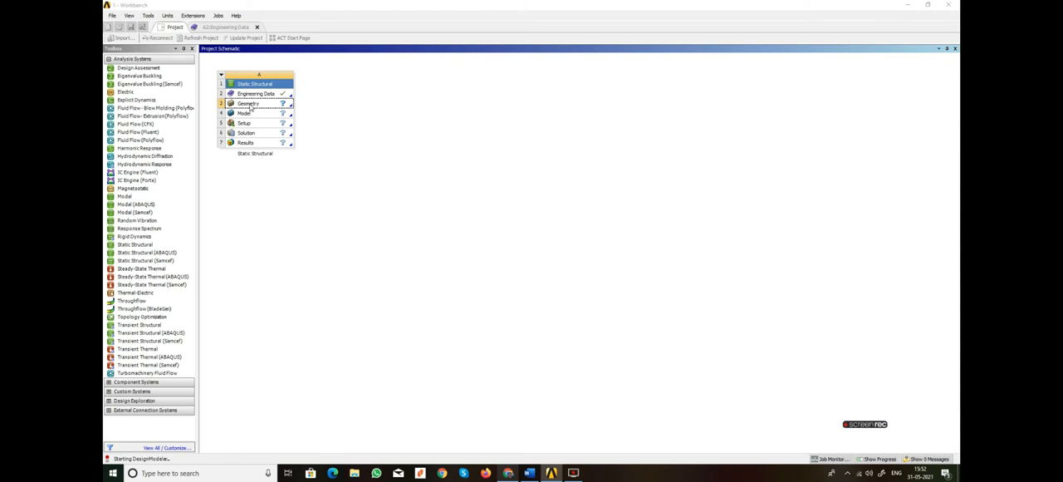
pyautogui.doubleClick(248, 103)
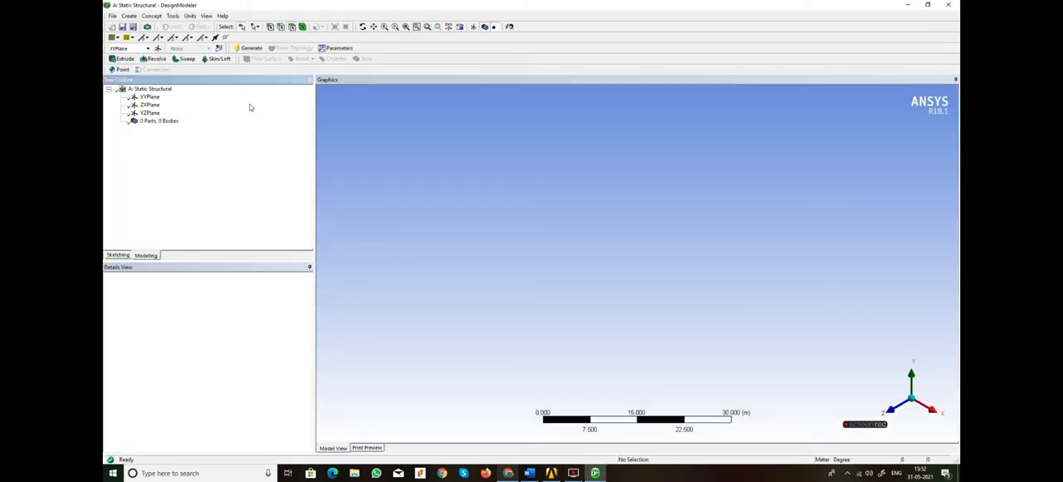
pyautogui.click(149, 96)
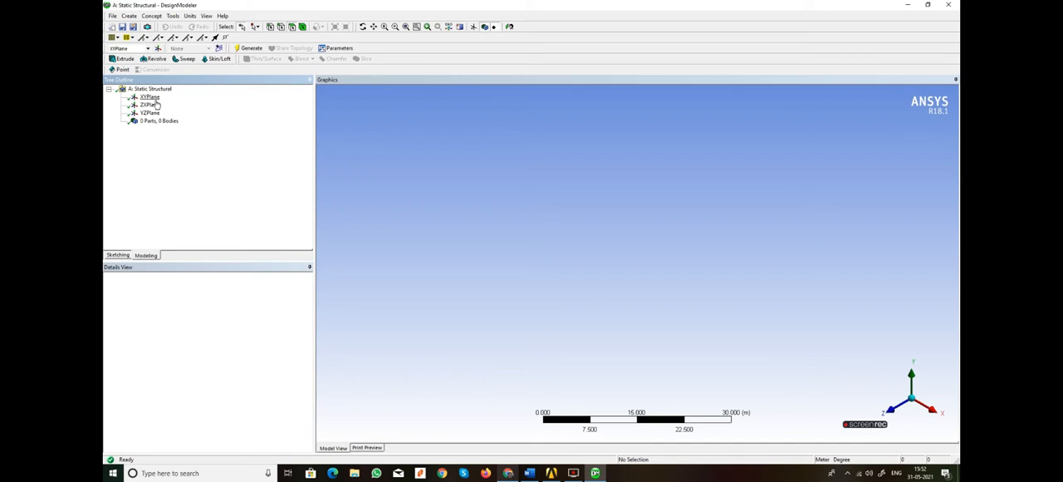
pyautogui.click(150, 96)
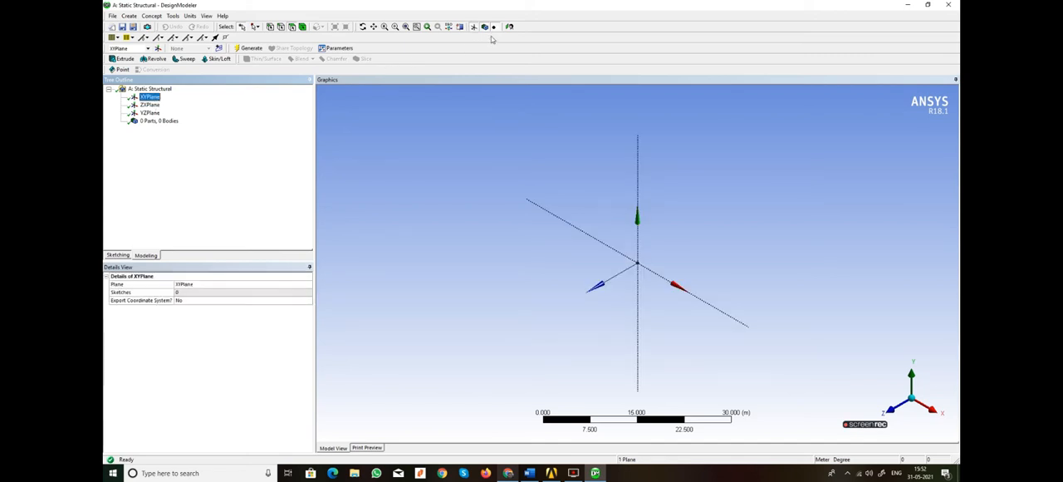
pyautogui.click(508, 27)
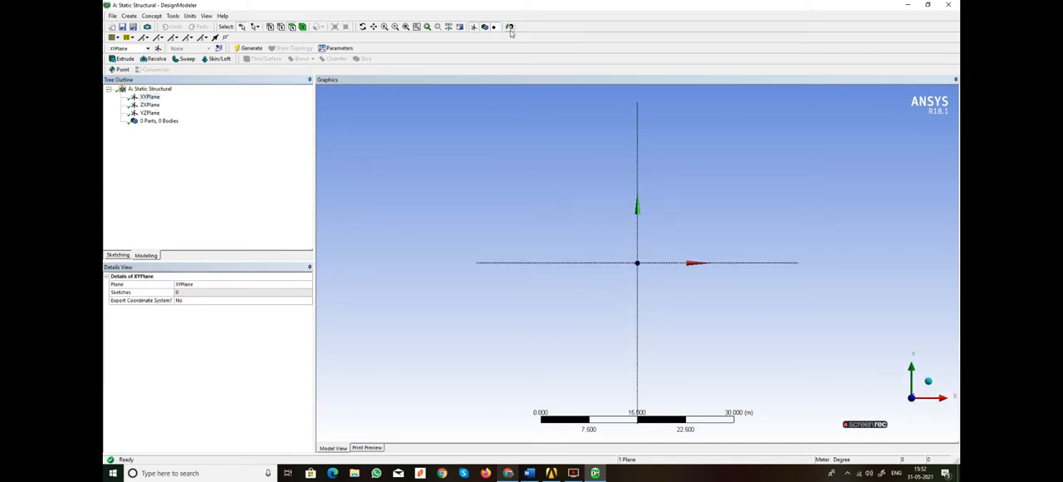
pyautogui.moveTo(775, 206)
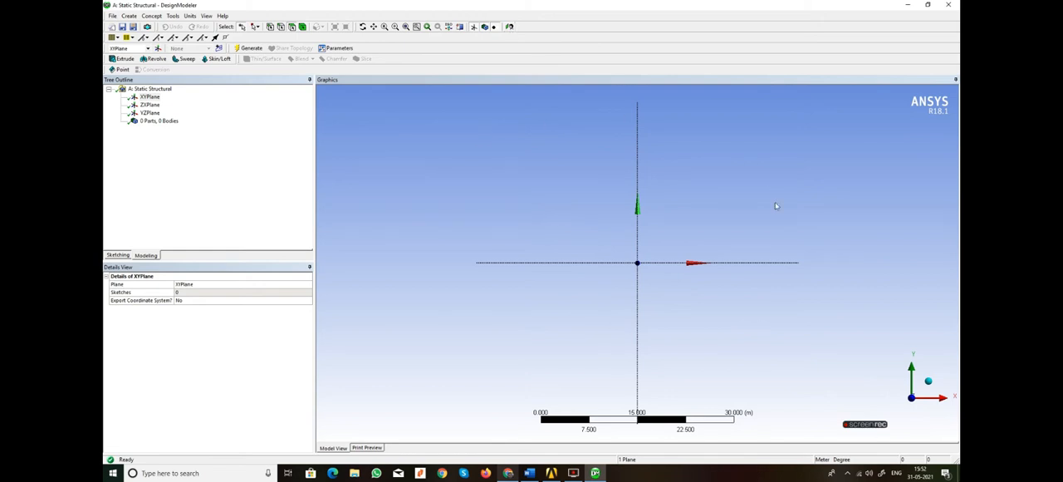
pyautogui.click(117, 256)
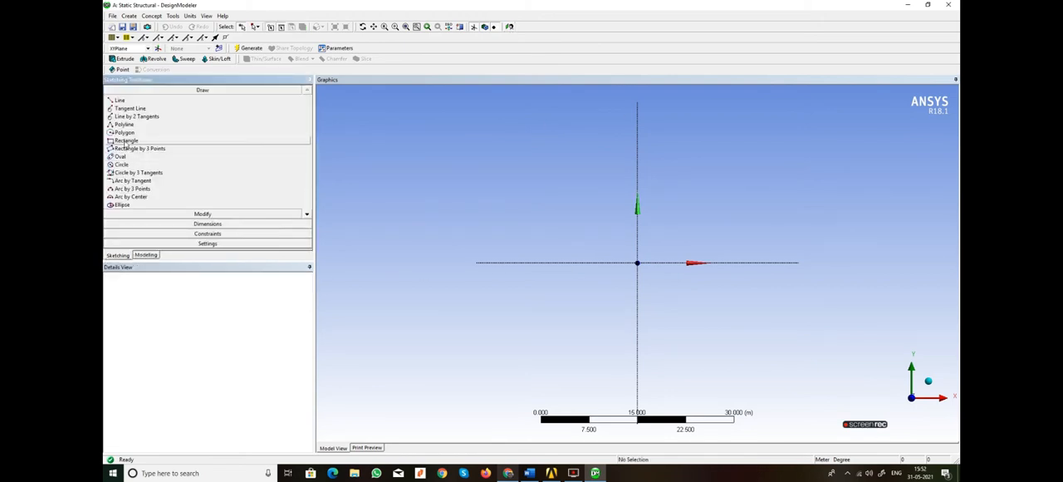
# - Sketch a rectangle around the origin for the plate outline
pyautogui.click(126, 140)
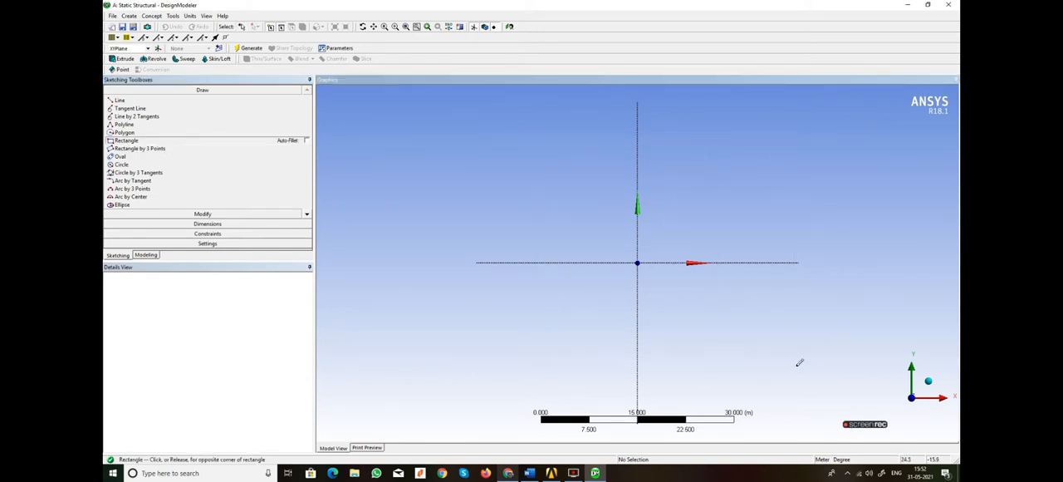
pyautogui.moveTo(538, 134); pyautogui.dragTo(796, 365)
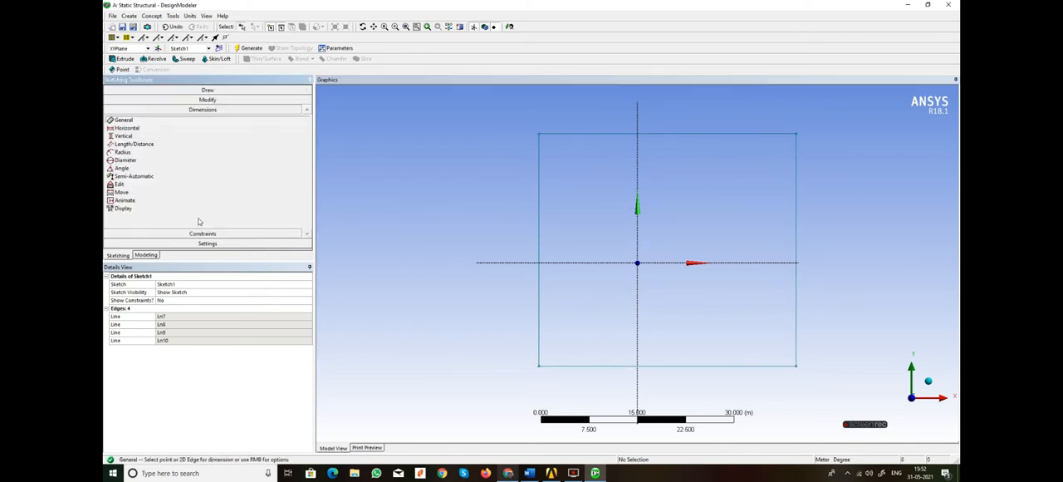
# - Dimension the rectangle's width at 100 and start a second horizontal dimension
pyautogui.click(126, 128)
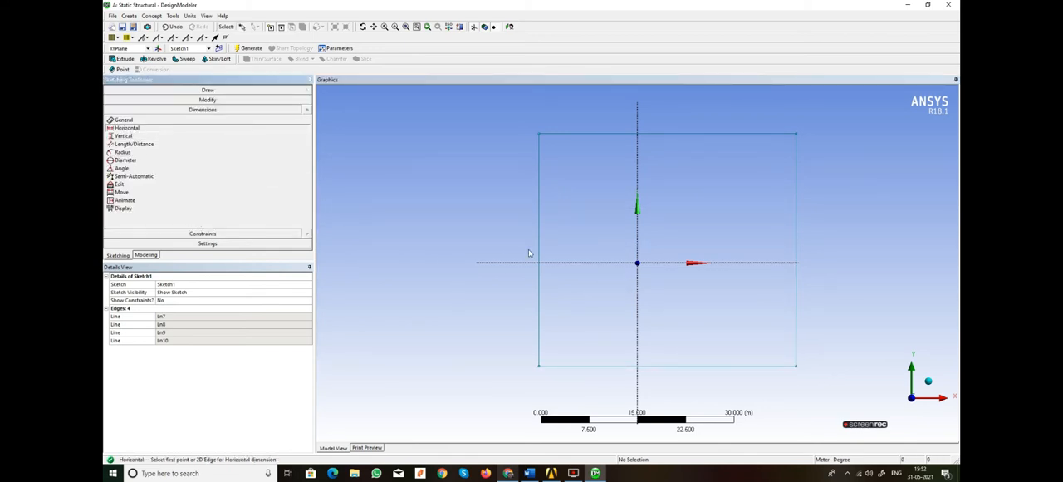
pyautogui.click(539, 249)
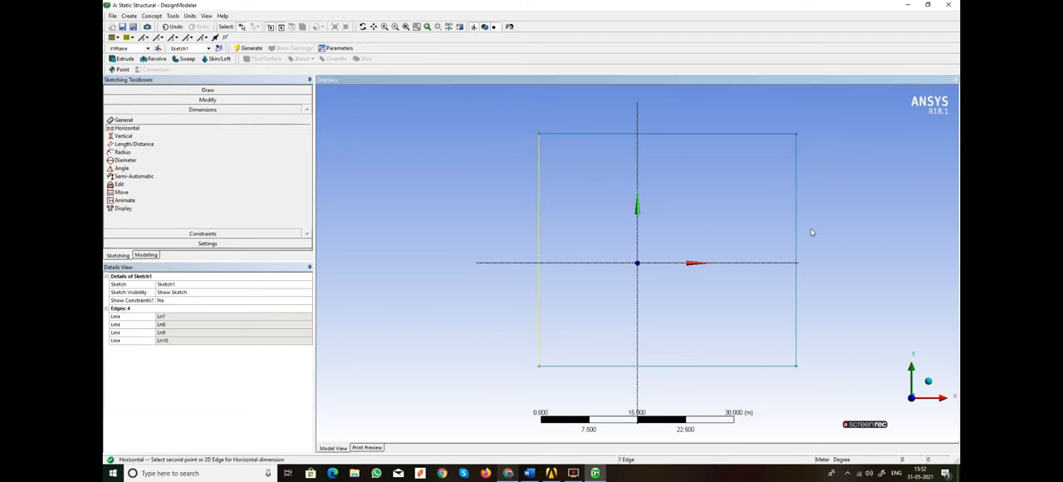
pyautogui.click(680, 365)
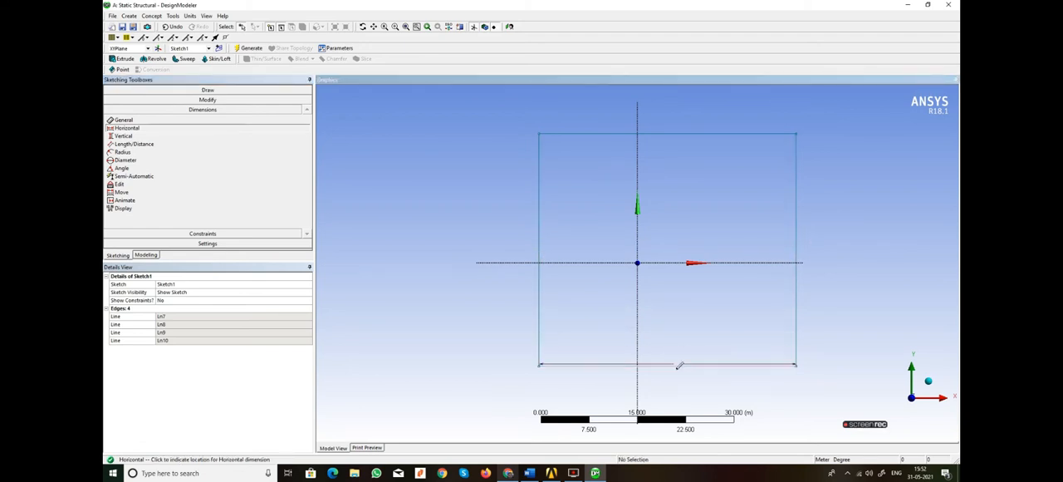
pyautogui.click(664, 366)
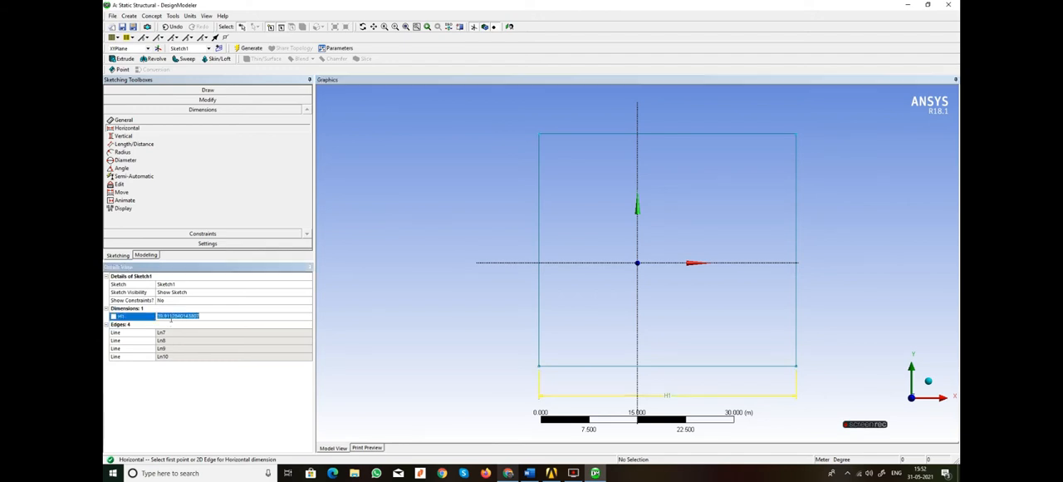
pyautogui.write('100 m')
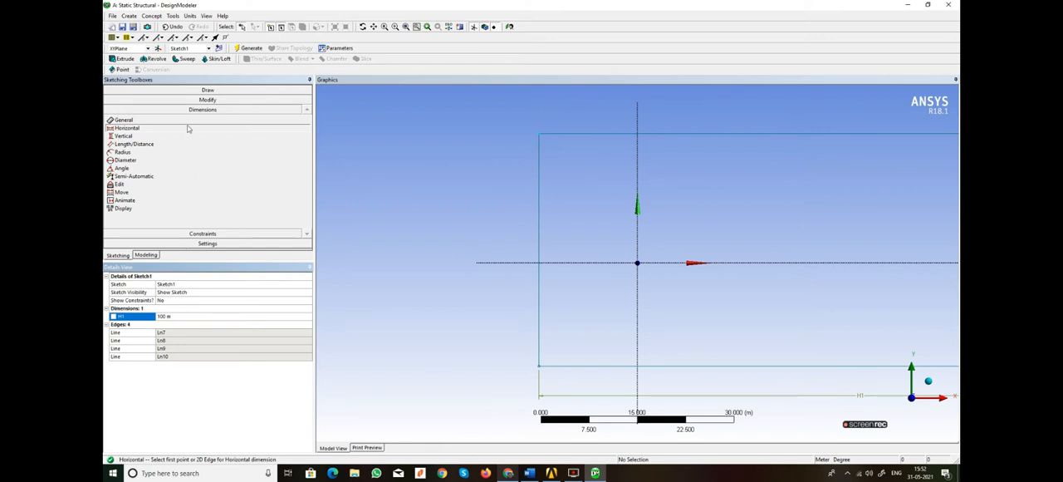
pyautogui.moveTo(175, 144)
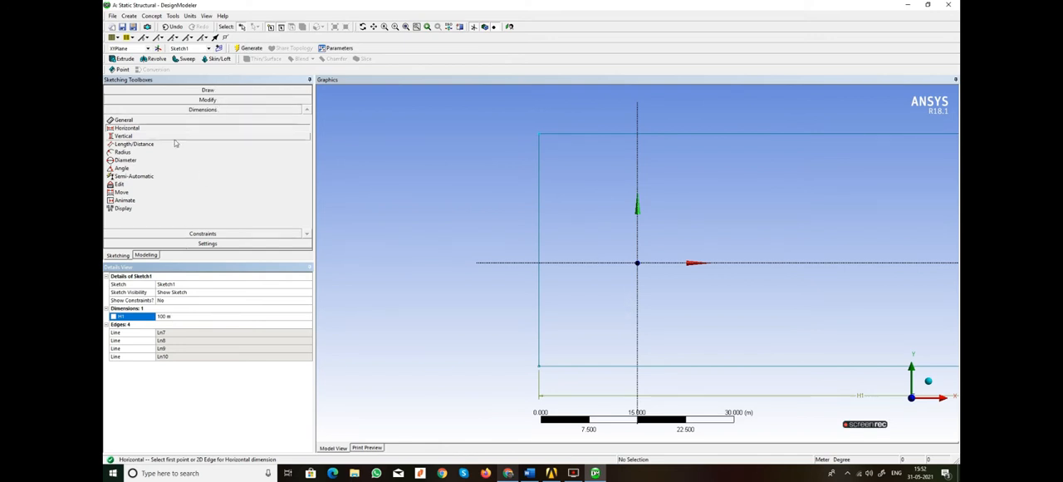
pyautogui.moveTo(640, 249)
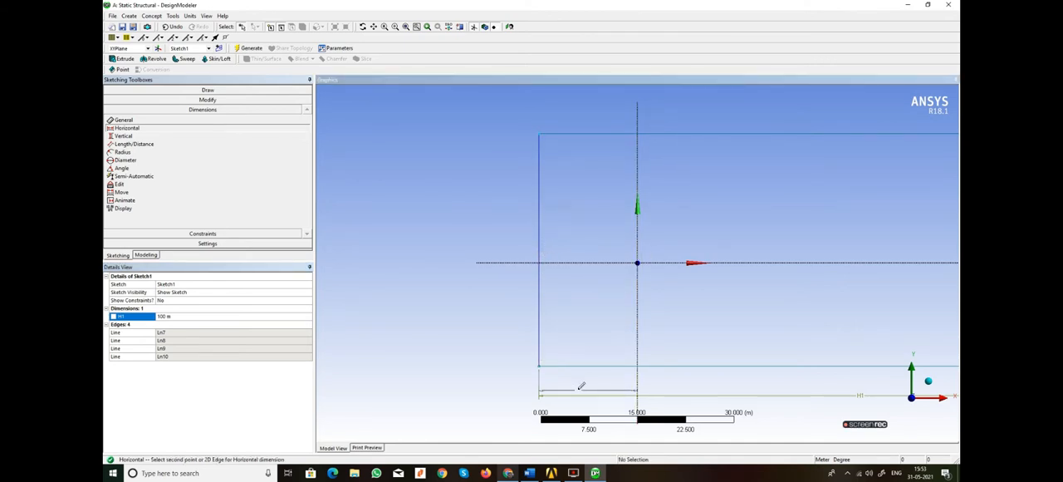
pyautogui.click(579, 383)
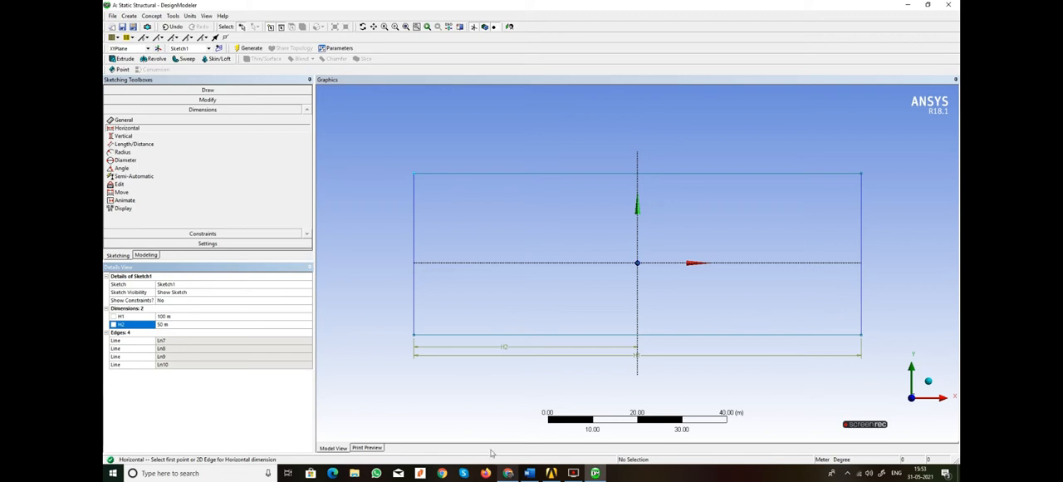
# - Check the reference drawing for plate sizes and add the vertical dimensions to the rectangle
pyautogui.click(528, 472)
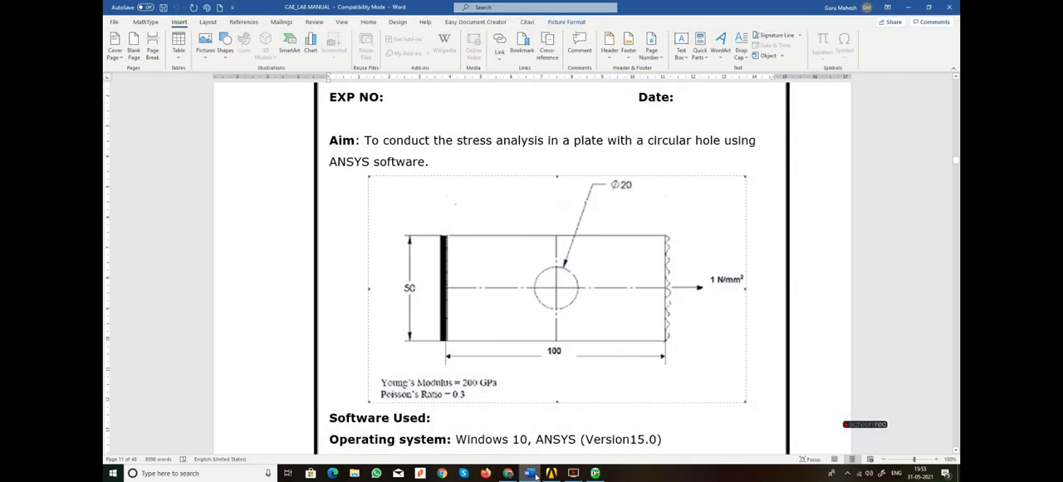
pyautogui.click(529, 471)
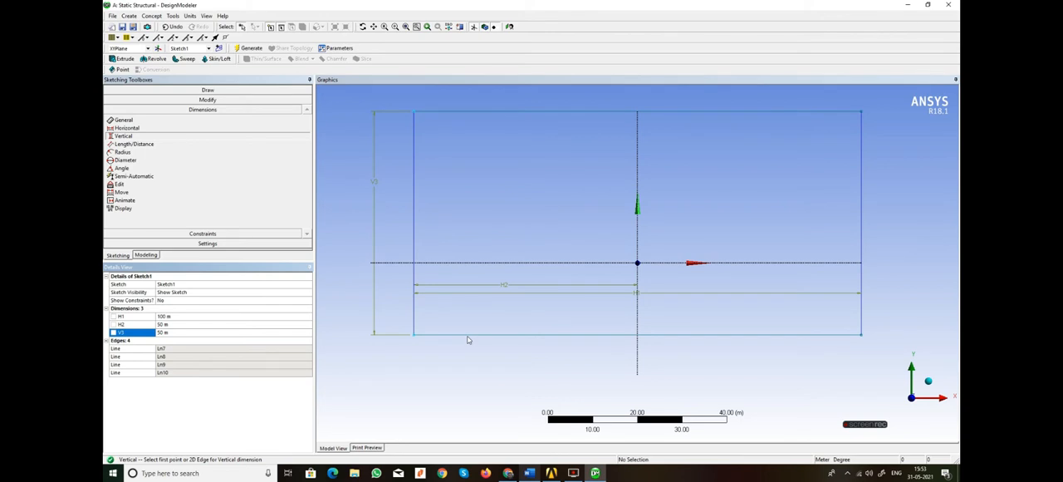
pyautogui.moveTo(453, 270)
pyautogui.write('25 m')
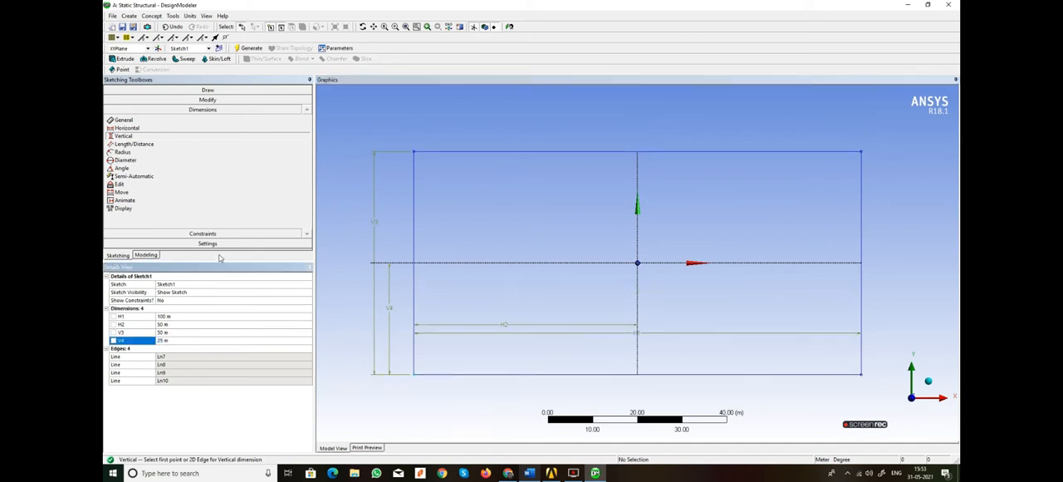
pyautogui.moveTo(179, 151)
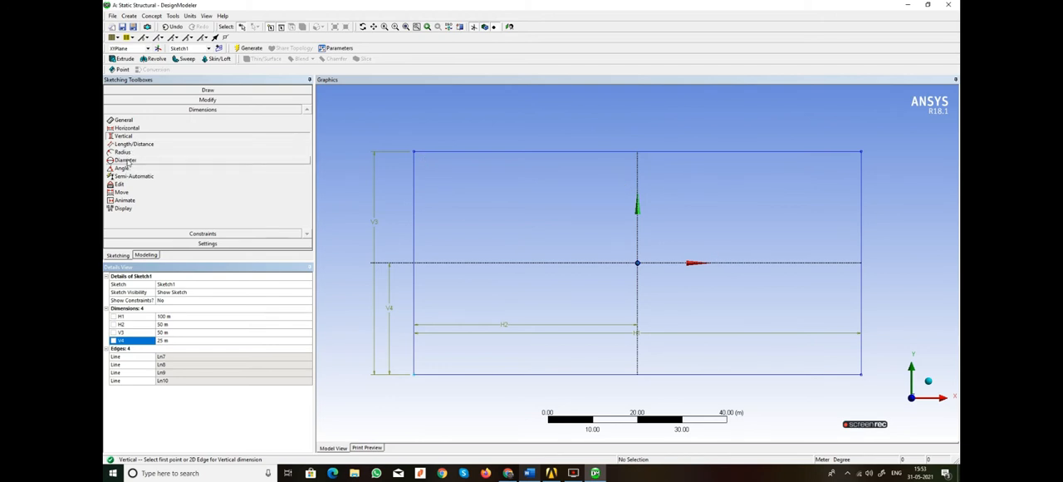
pyautogui.click(207, 90)
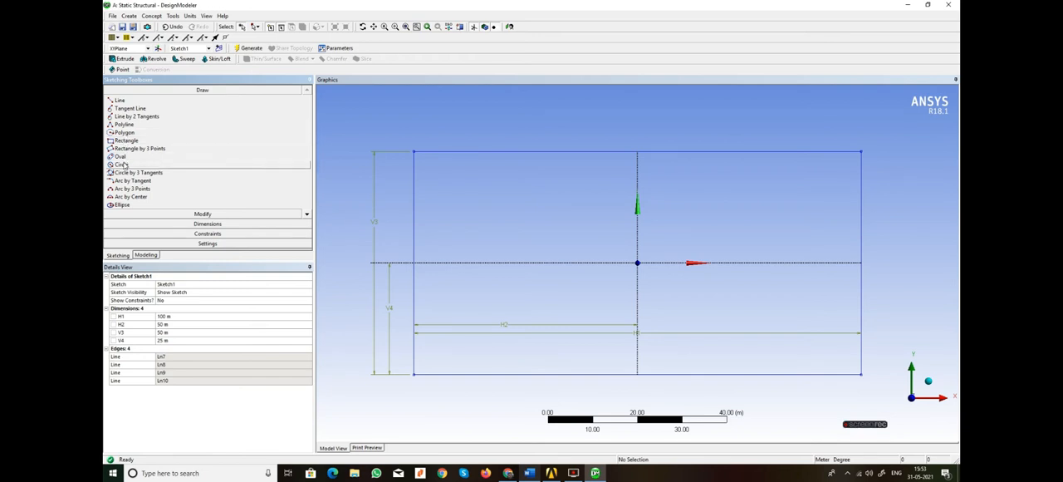
# - Sketch a circle at the plate centre and set its diameter dimension to 30
pyautogui.click(121, 165)
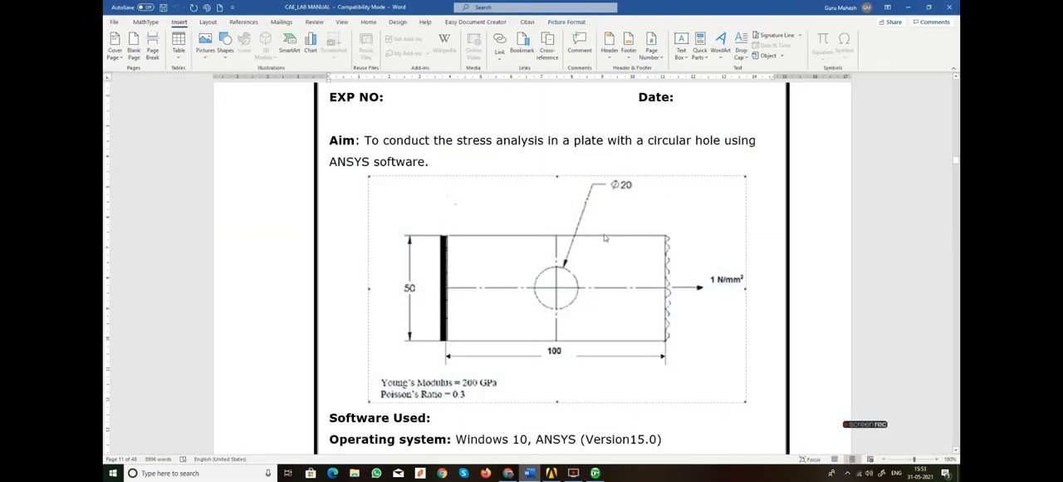
pyautogui.moveTo(868, 66)
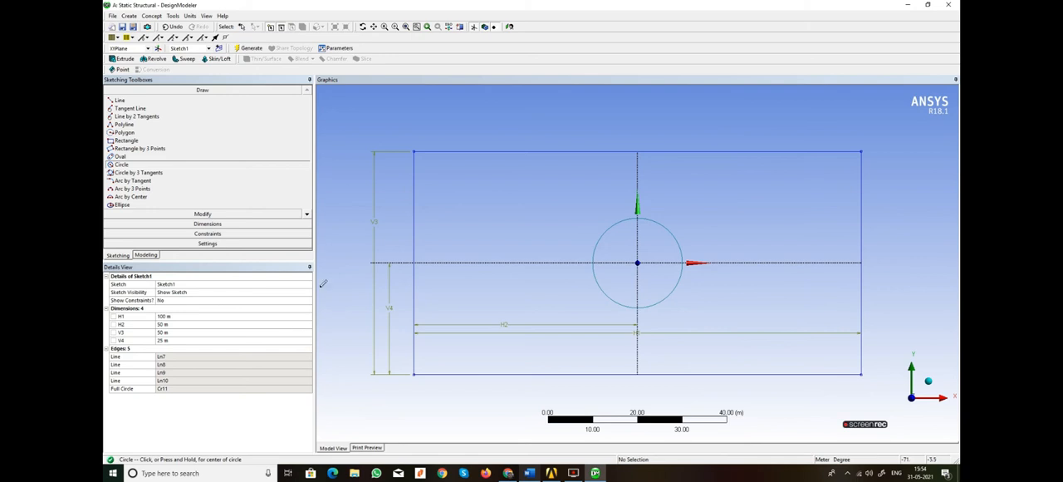
pyautogui.click(206, 110)
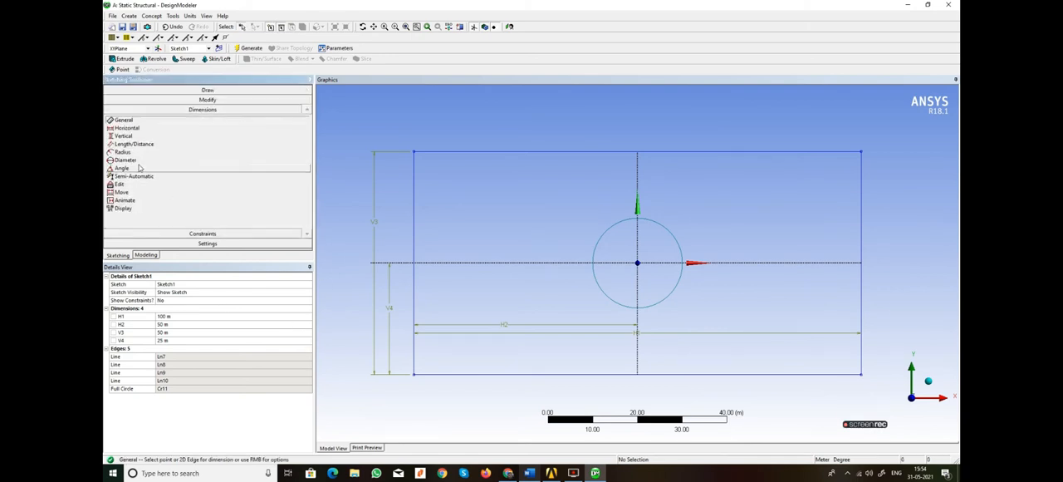
pyautogui.click(123, 159)
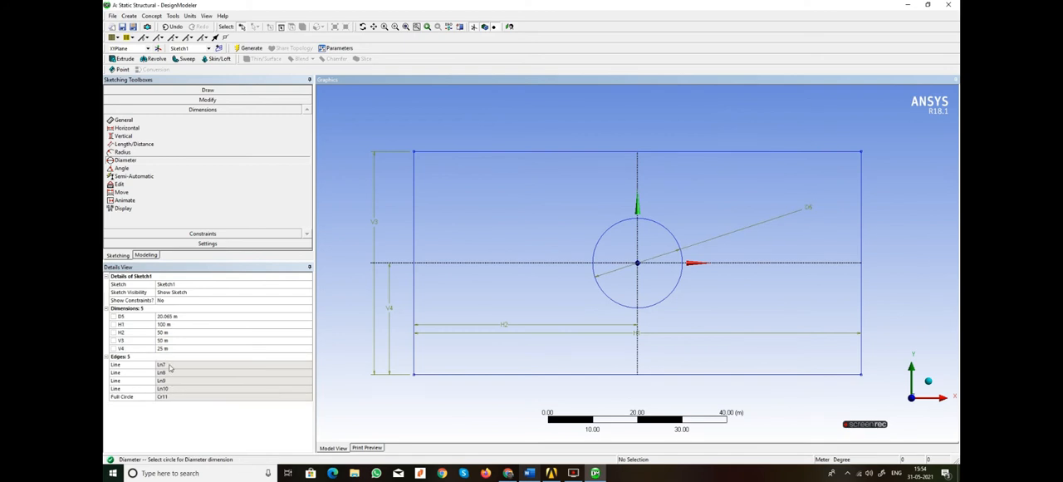
pyautogui.click(123, 316)
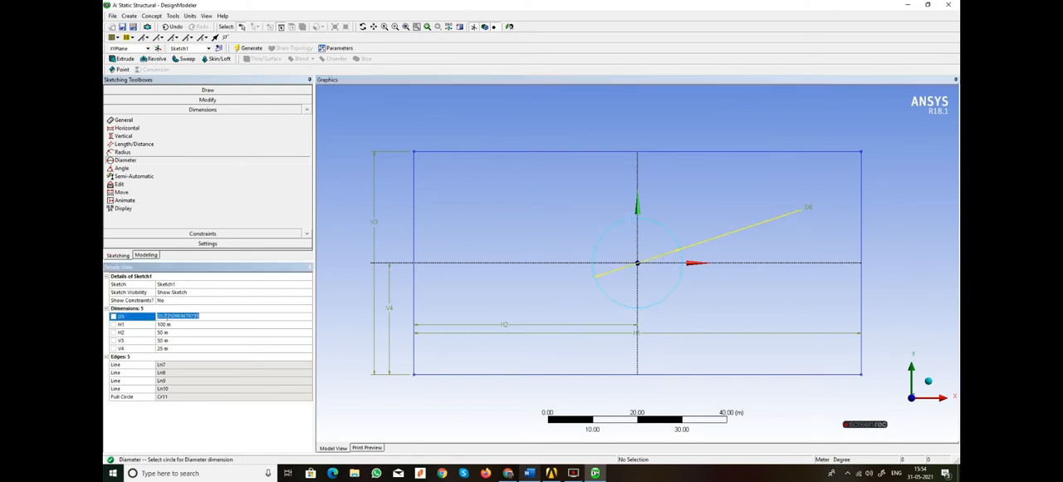
pyautogui.write('30')
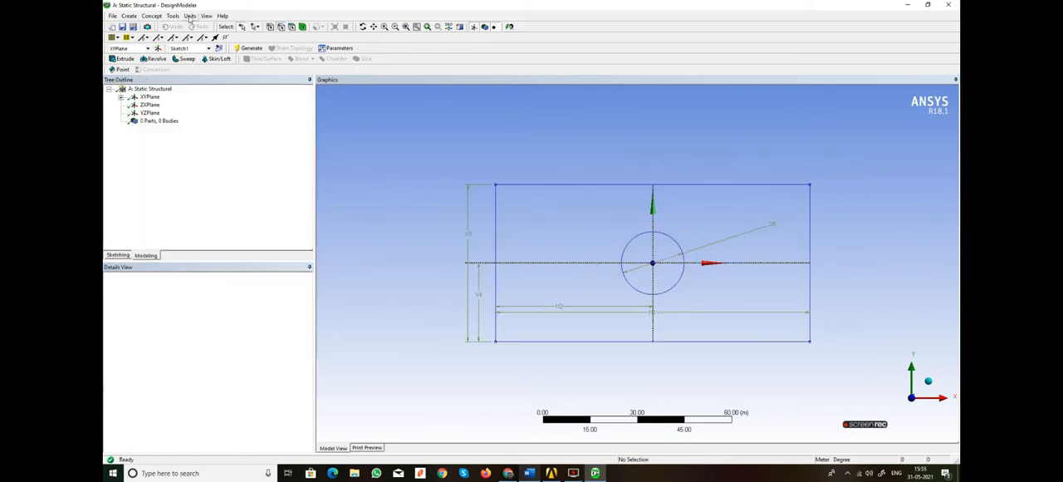
pyautogui.click(189, 16)
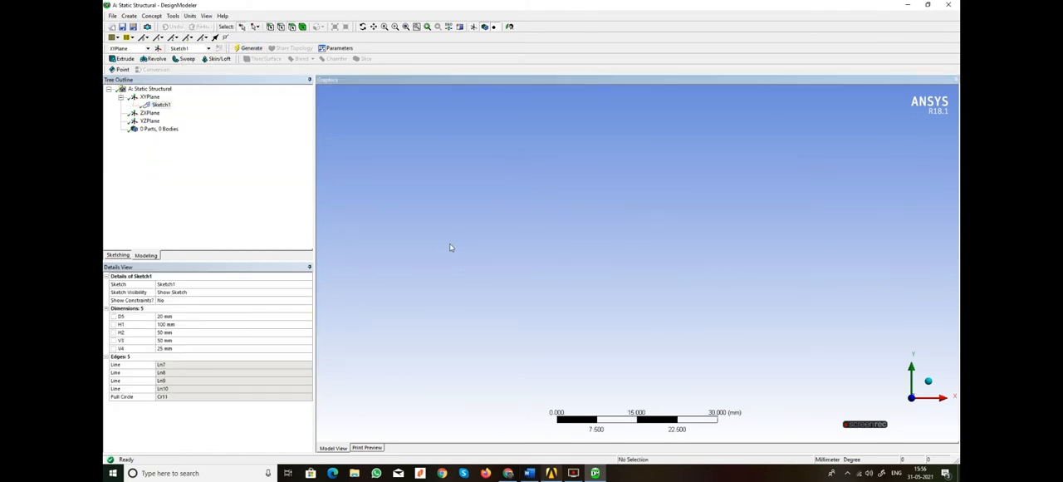
# - Select Sketch1 under XYPlane as the extrusion profile
pyautogui.click(161, 103)
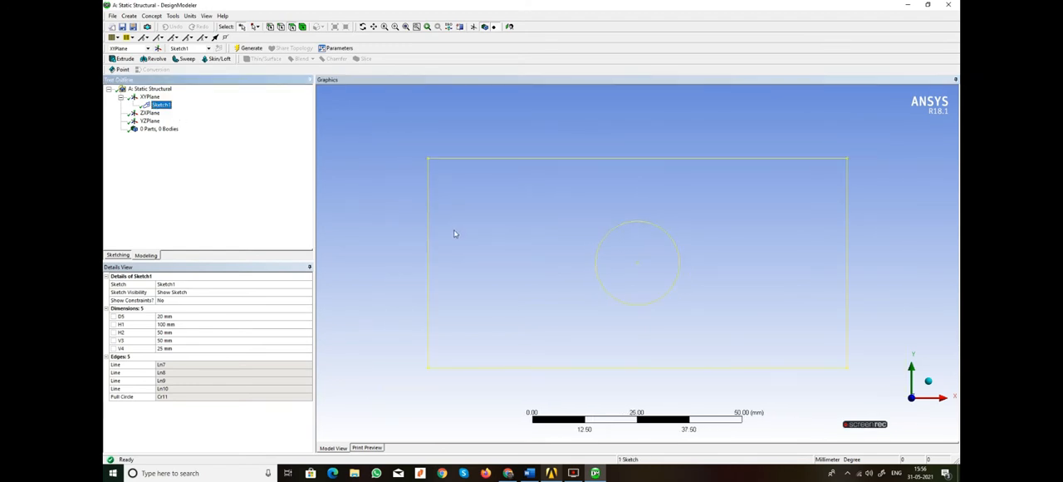
pyautogui.moveTo(398, 238)
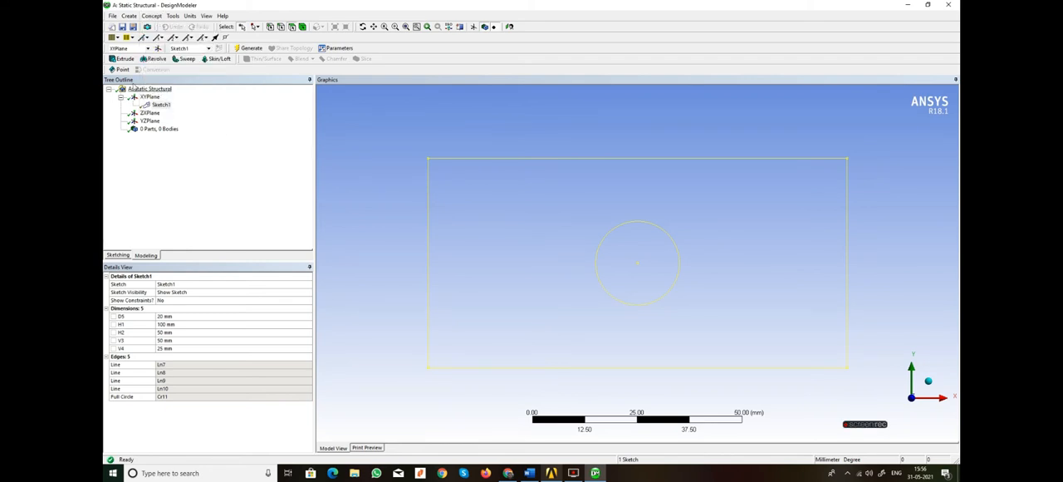
# - Extrude Sketch1 into a thin solid plate with a through hole and generate it
pyautogui.click(120, 58)
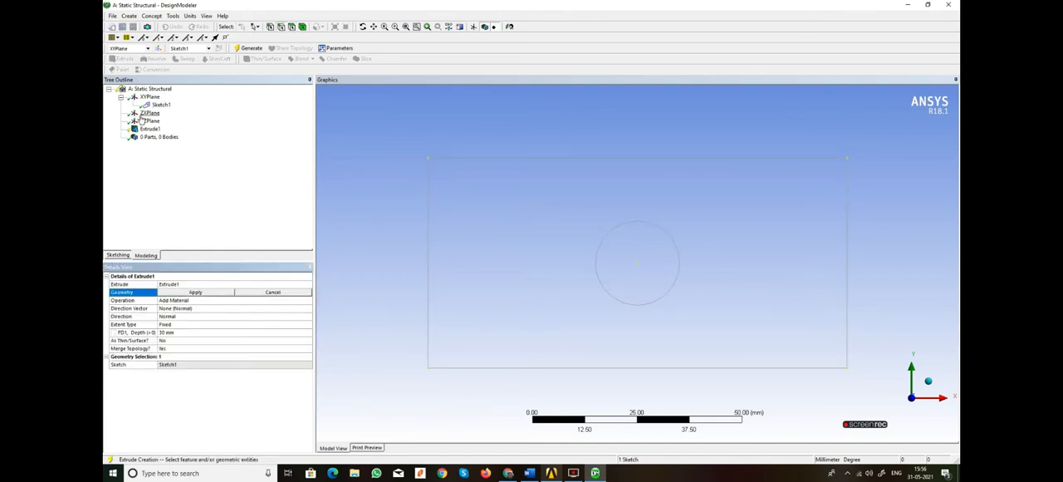
pyautogui.click(196, 292)
pyautogui.write('0.5')
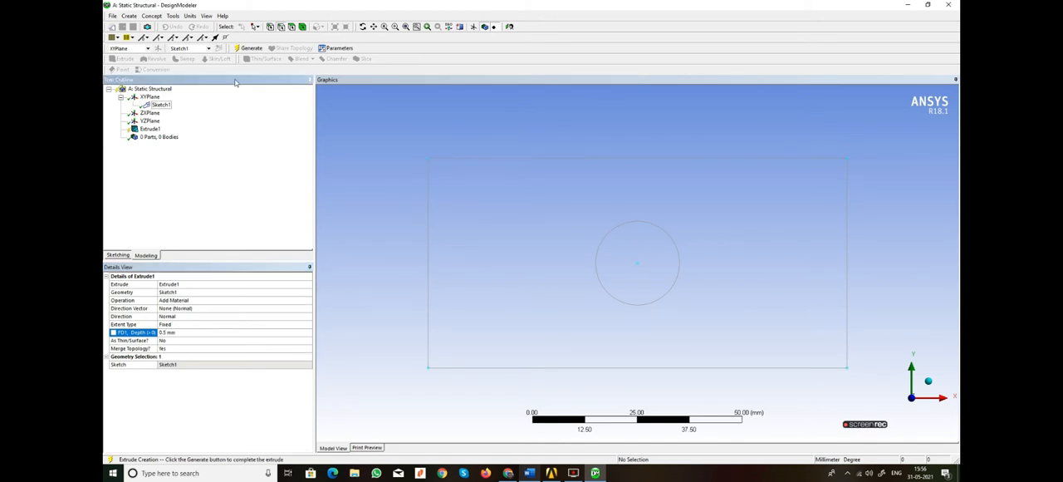
pyautogui.click(249, 47)
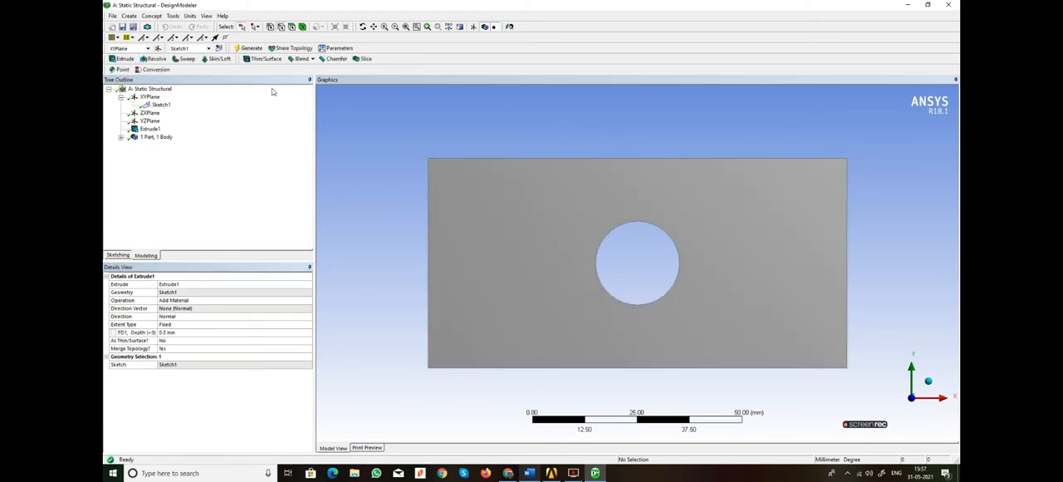
pyautogui.moveTo(638, 262); pyautogui.dragTo(585, 296)
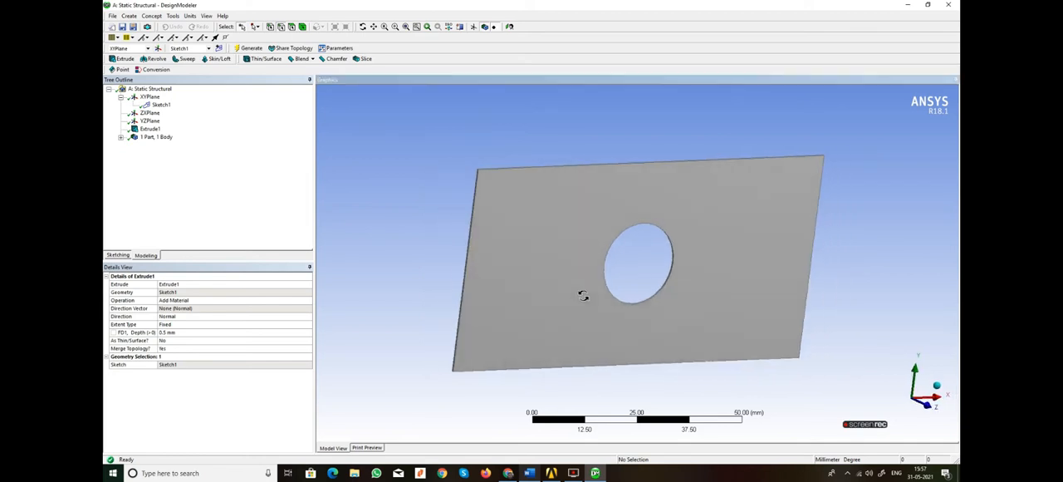
pyautogui.moveTo(585, 296); pyautogui.dragTo(442, 326)
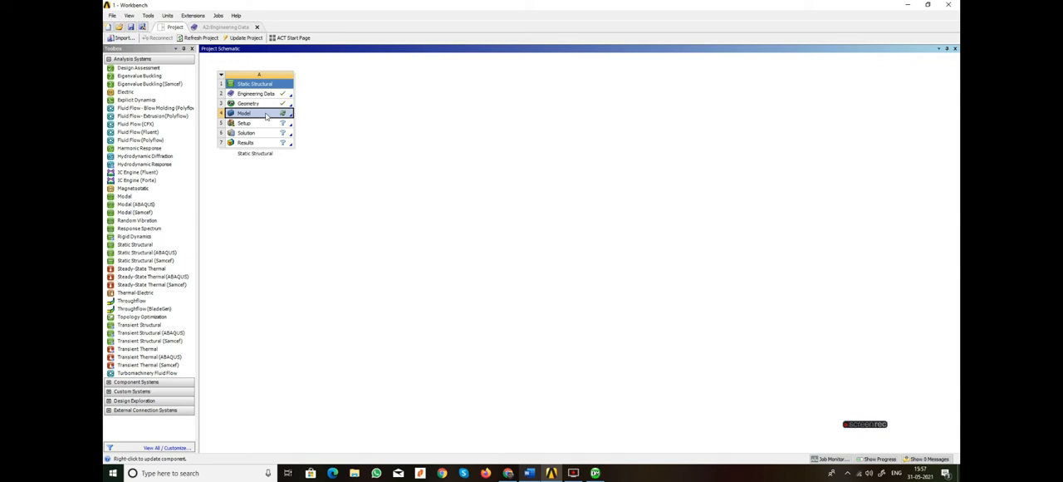
# - Open the Model cell of the Static Structural system in Mechanical
pyautogui.doubleClick(244, 113)
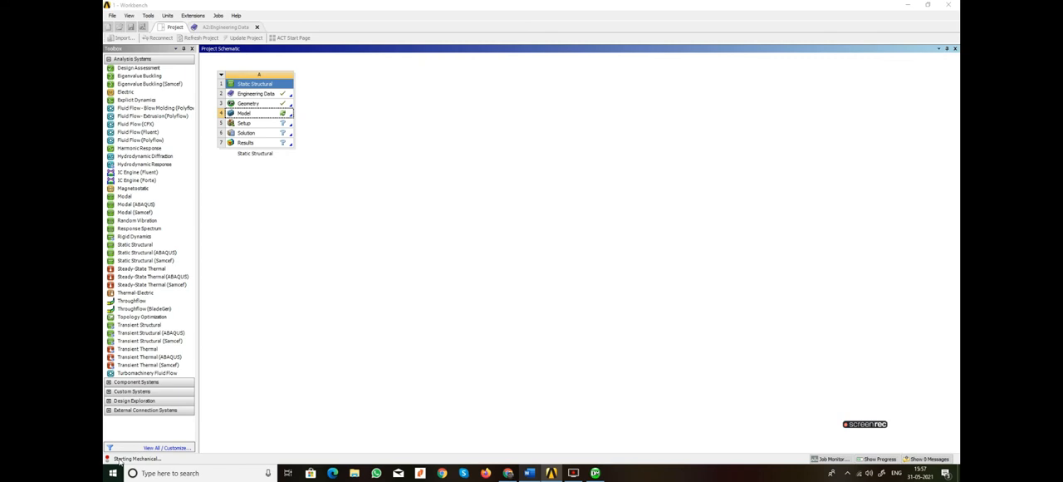
pyautogui.moveTo(372, 303)
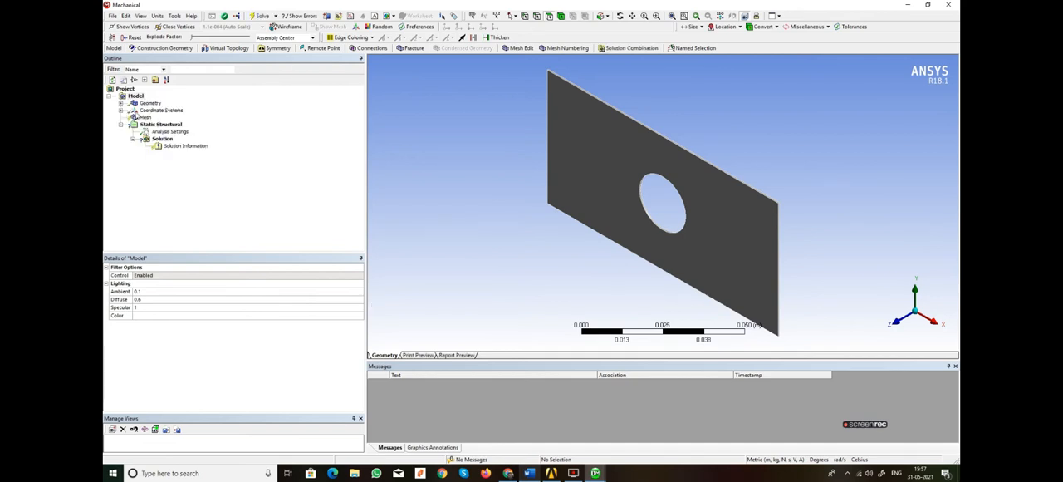
# - Insert a mesh Method control under the Mesh branch
pyautogui.click(136, 96)
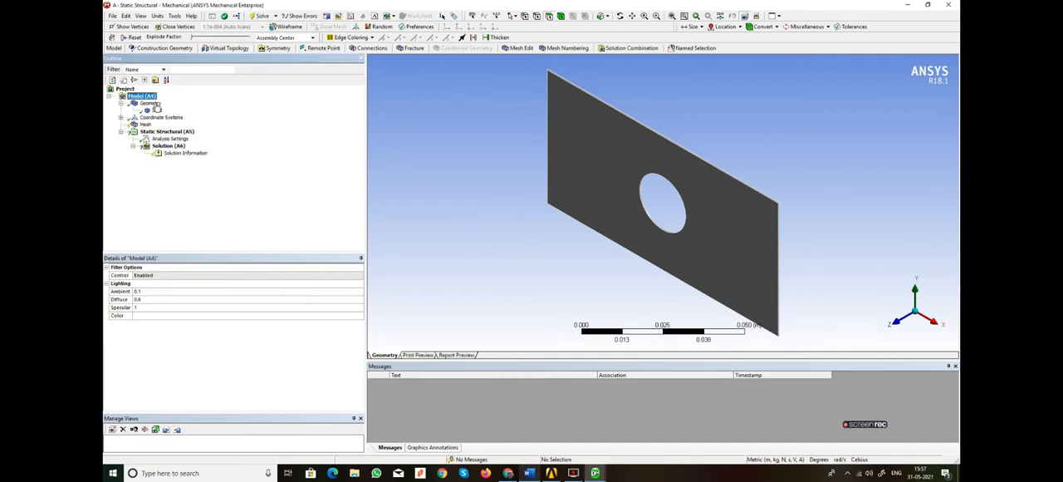
pyautogui.click(146, 123)
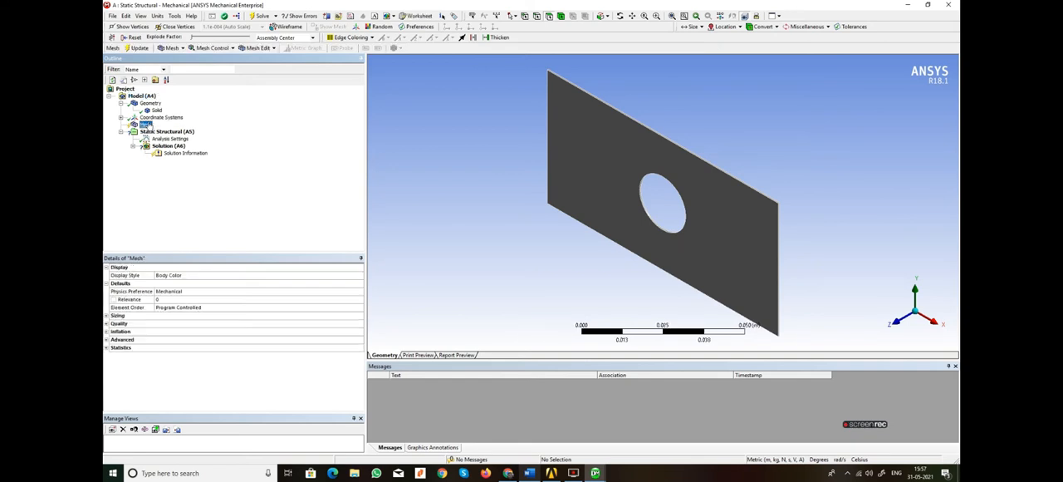
pyautogui.rightClick(146, 123)
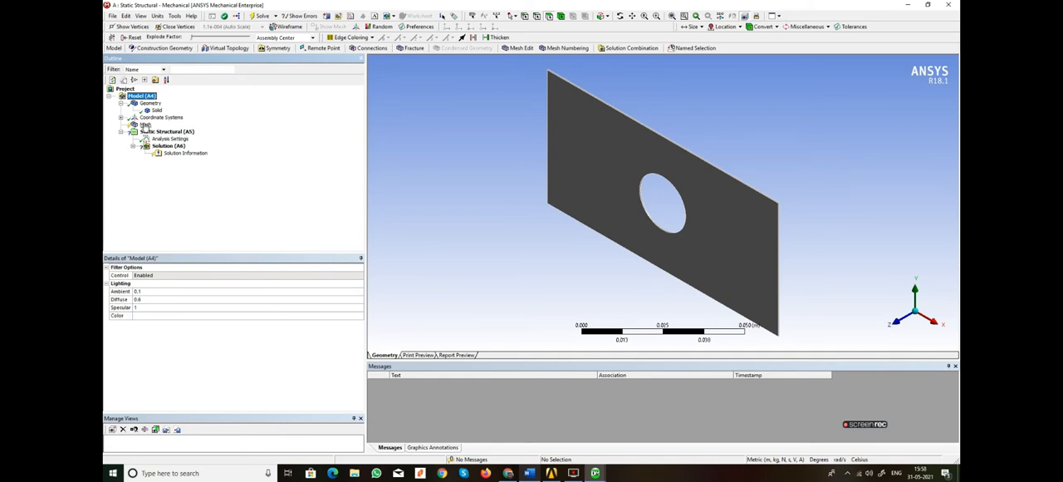
pyautogui.click(144, 123)
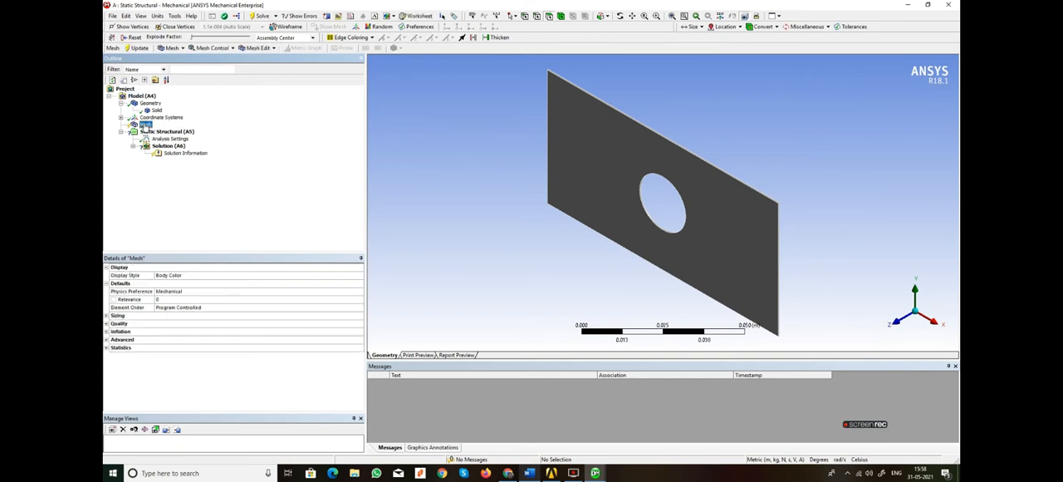
pyautogui.rightClick(147, 123)
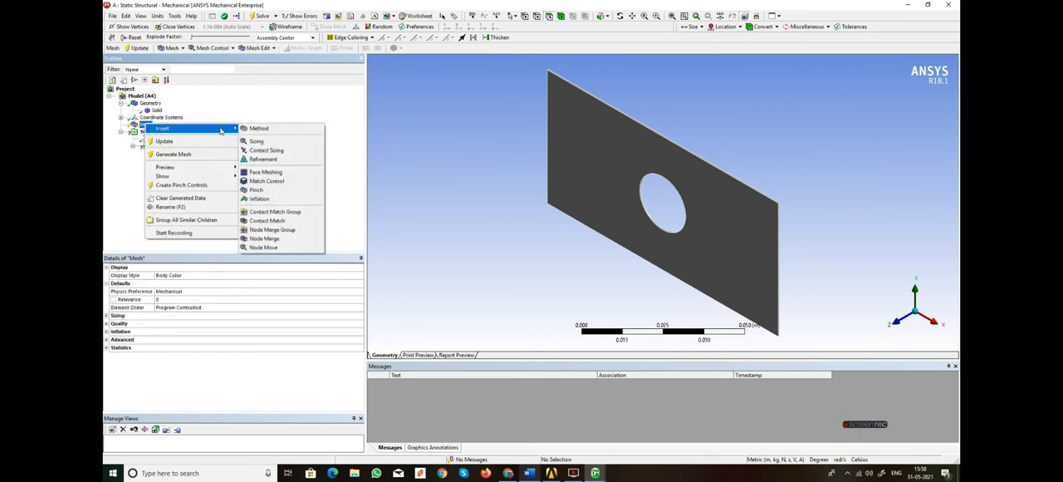
pyautogui.click(259, 128)
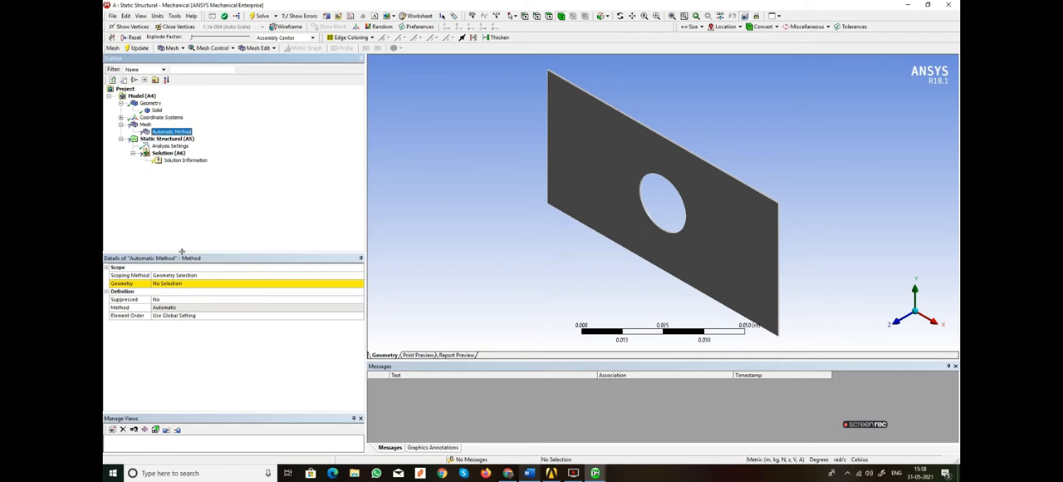
# - Assign the plate body to the method and set it to Tetrahedrons
pyautogui.click(622, 160)
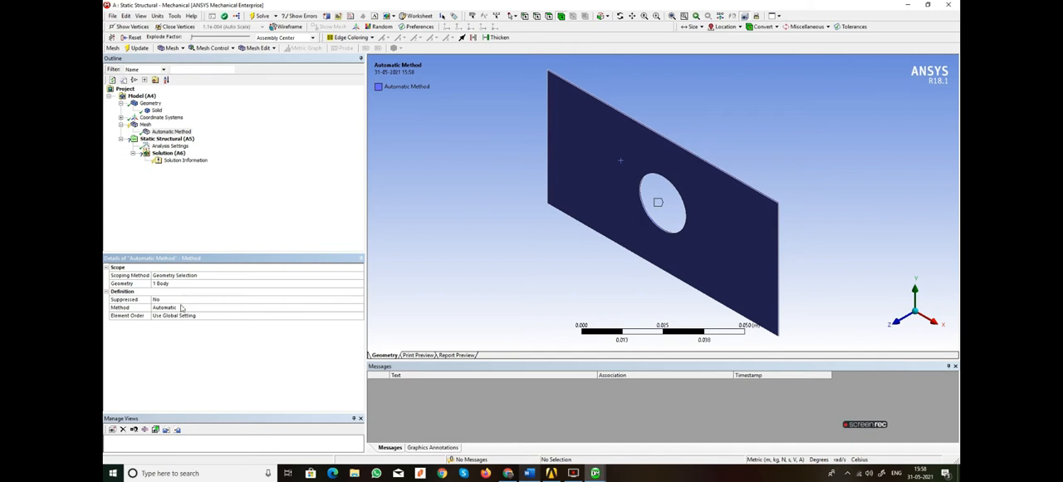
pyautogui.click(119, 307)
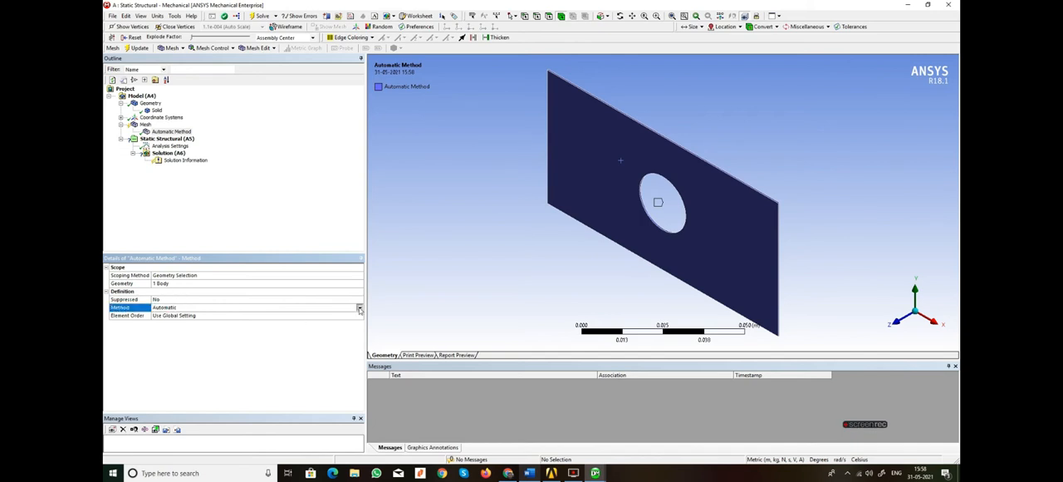
pyautogui.click(359, 307)
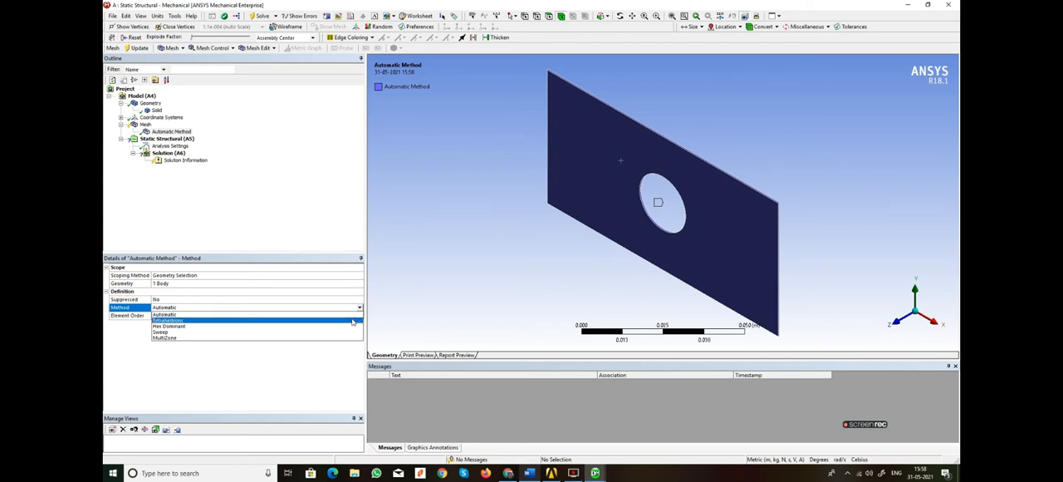
pyautogui.click(169, 321)
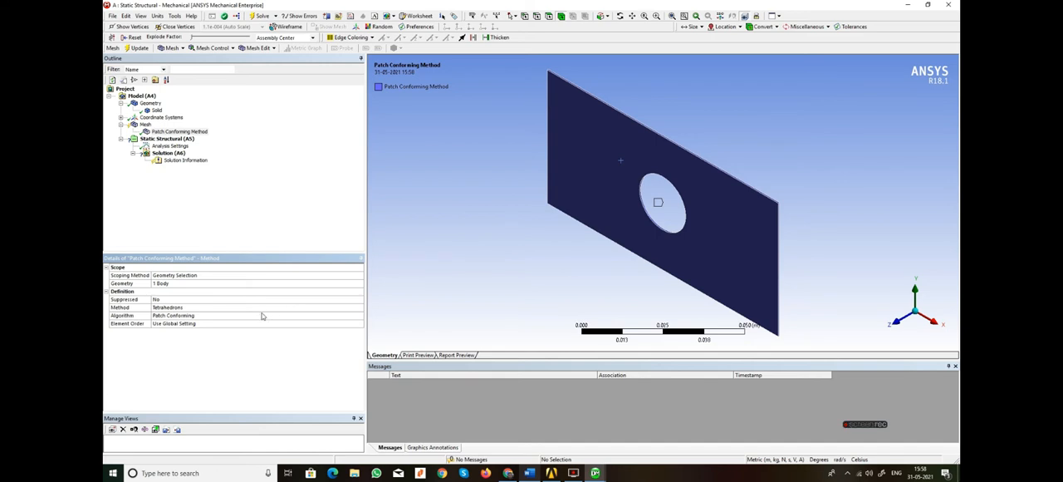
pyautogui.moveTo(236, 249)
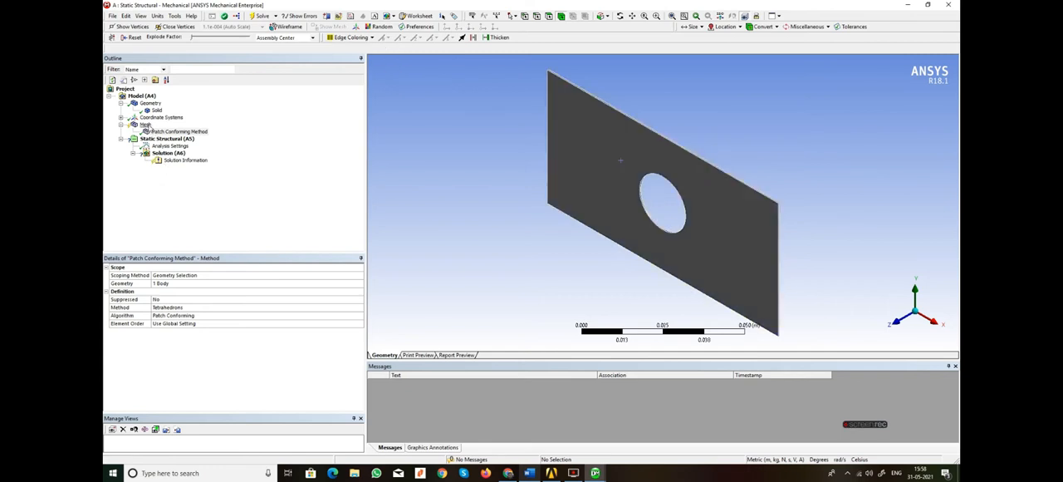
# - Insert a body sizing on the plate with Element Size type and value 1e-3
pyautogui.click(146, 124)
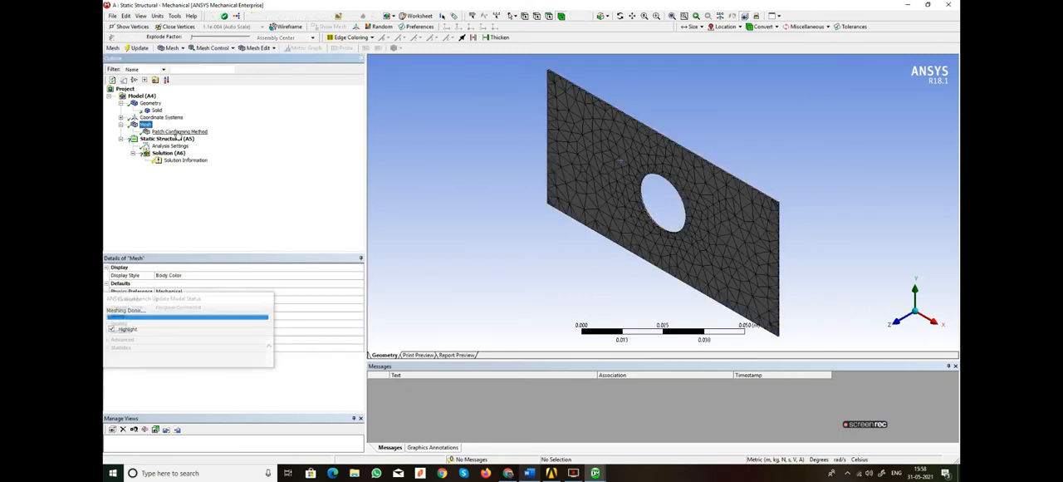
pyautogui.rightClick(146, 123)
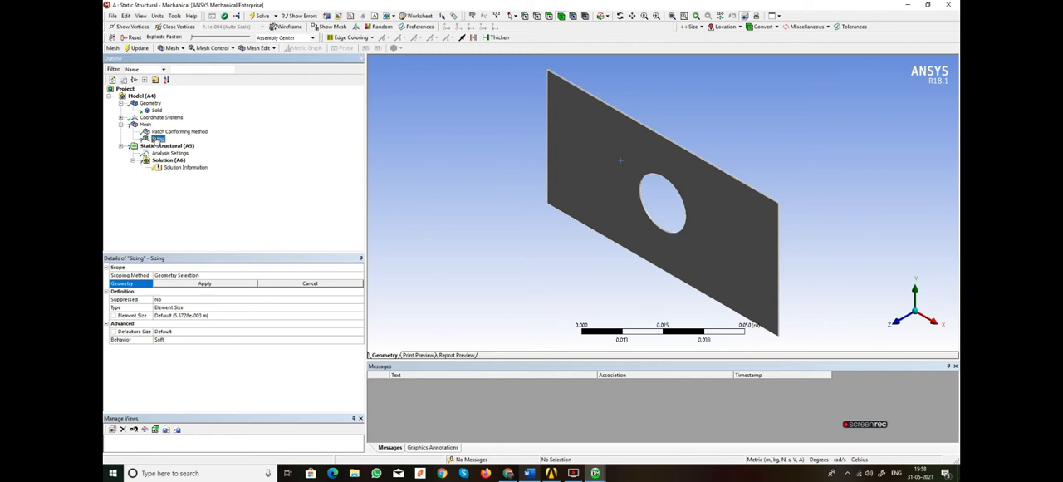
pyautogui.moveTo(535, 143)
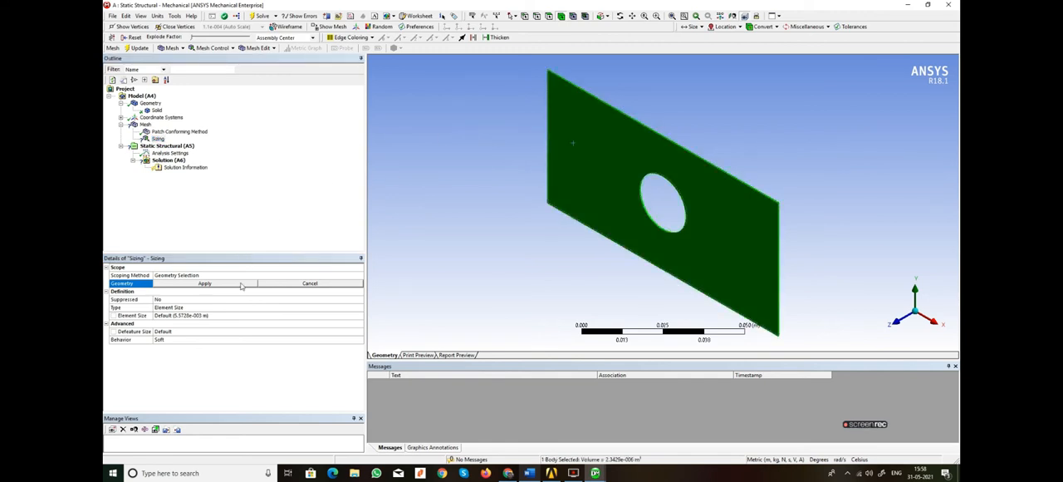
pyautogui.click(204, 282)
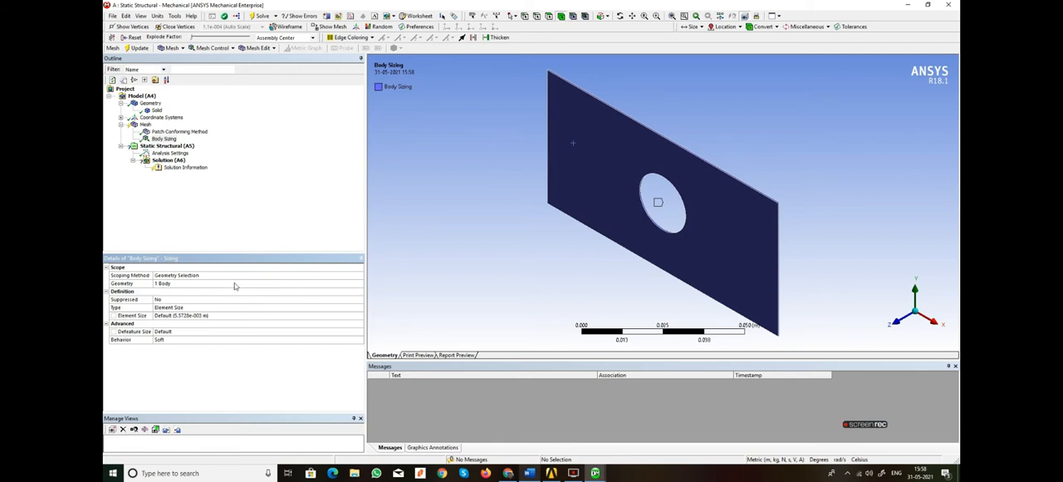
pyautogui.moveTo(224, 259)
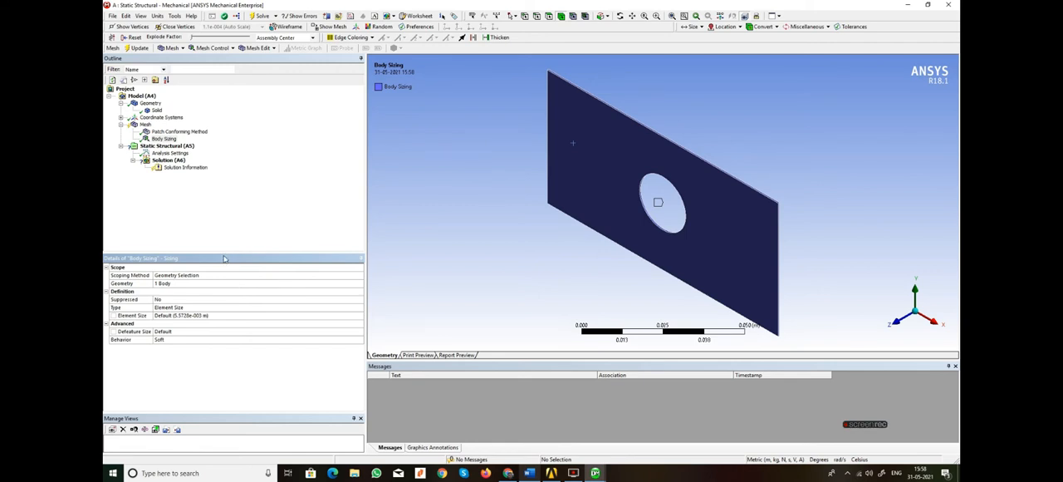
pyautogui.moveTo(186, 312)
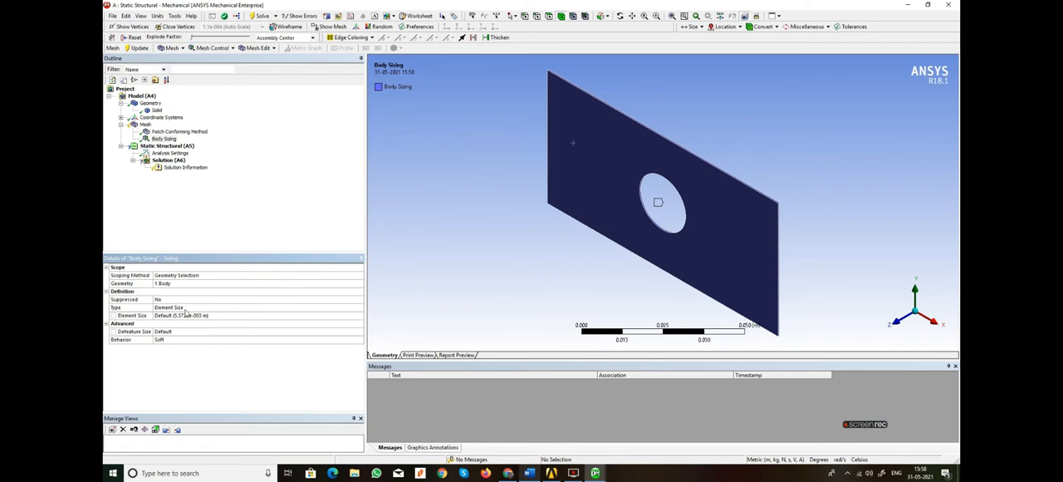
pyautogui.click(166, 307)
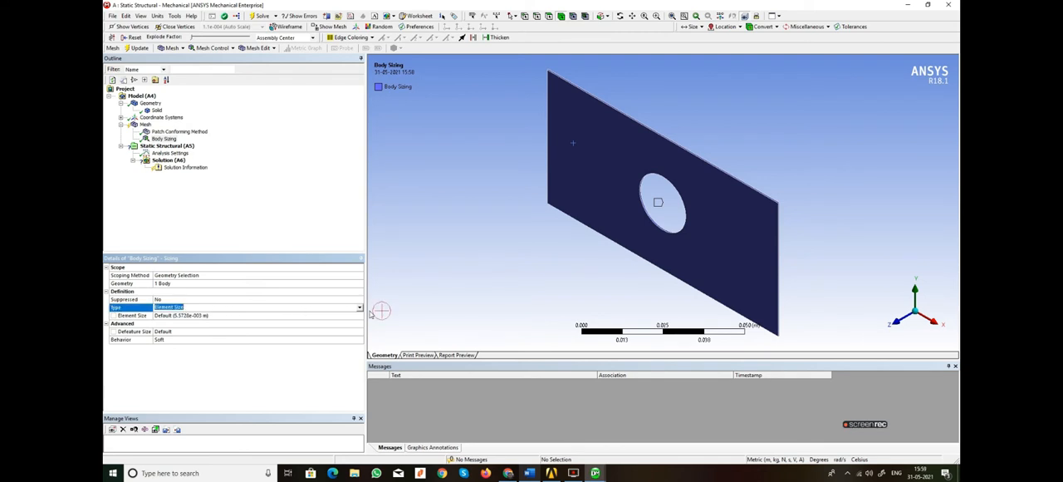
pyautogui.click(359, 308)
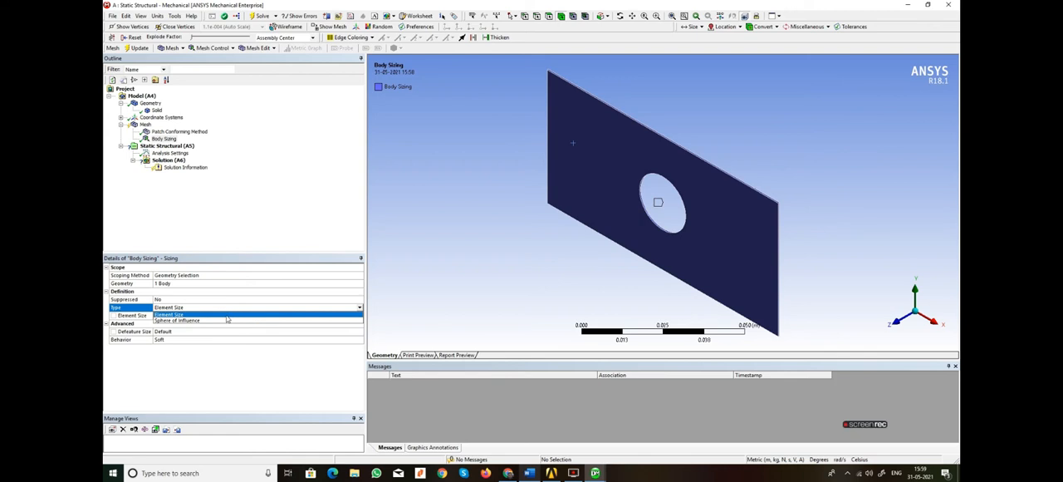
pyautogui.click(169, 316)
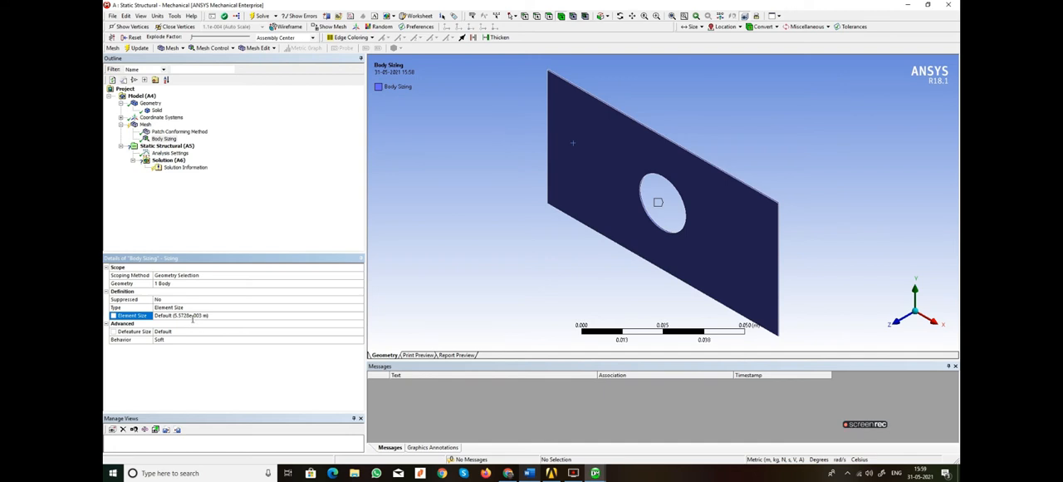
pyautogui.click(257, 316)
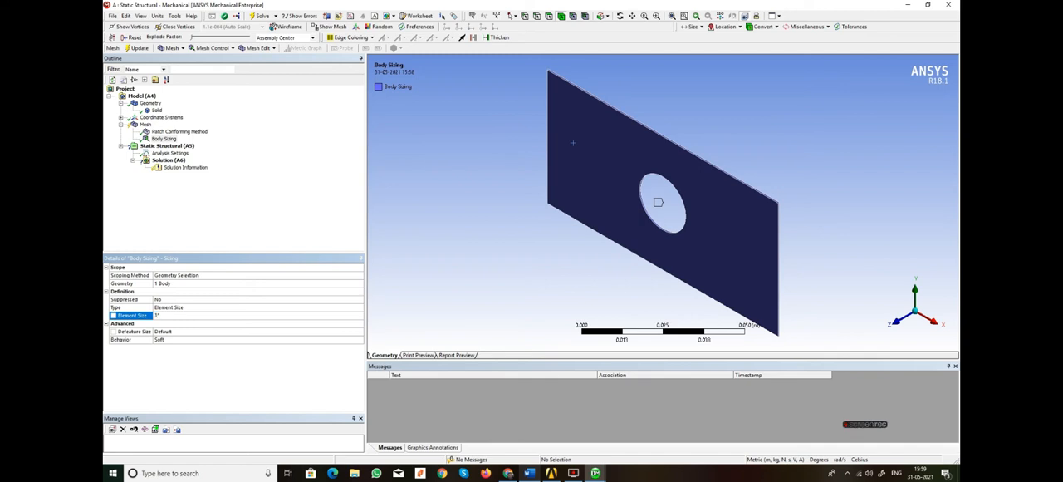
pyautogui.write('1e')
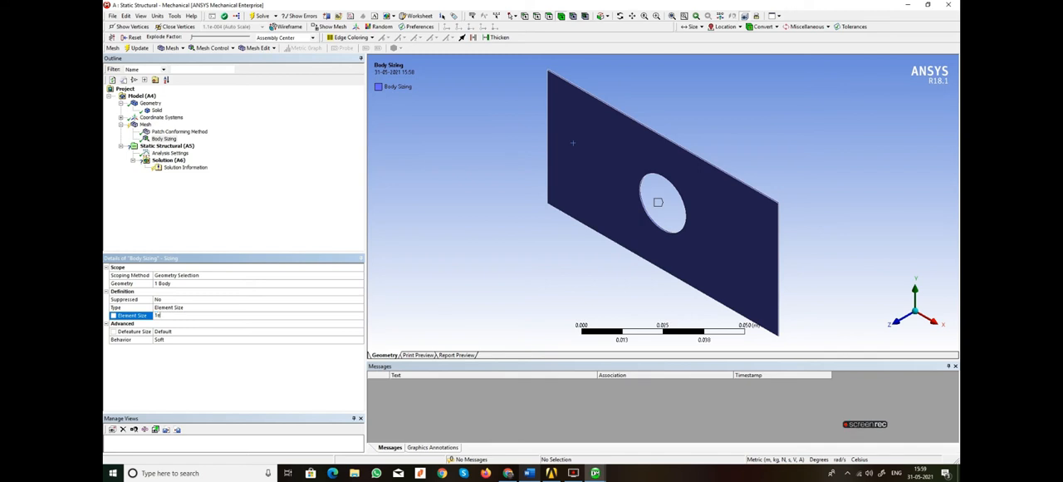
pyautogui.write('1e-3')
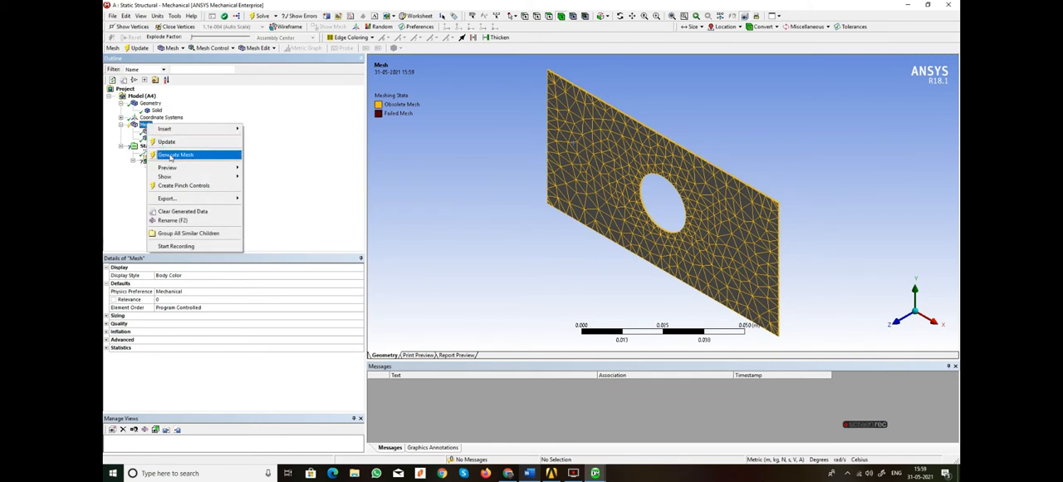
# - Generate the finer mesh over the holed plate and select the Static Structural branch
pyautogui.click(176, 156)
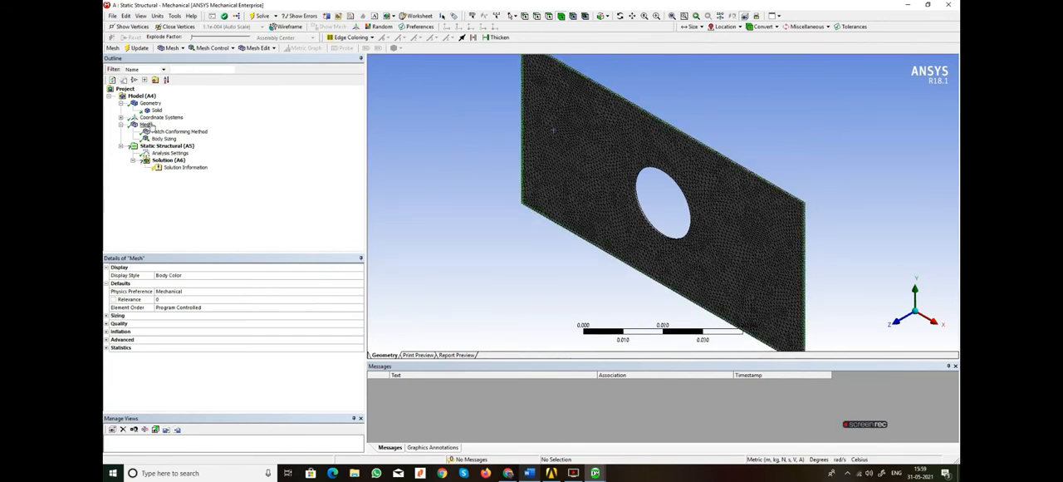
pyautogui.click(167, 147)
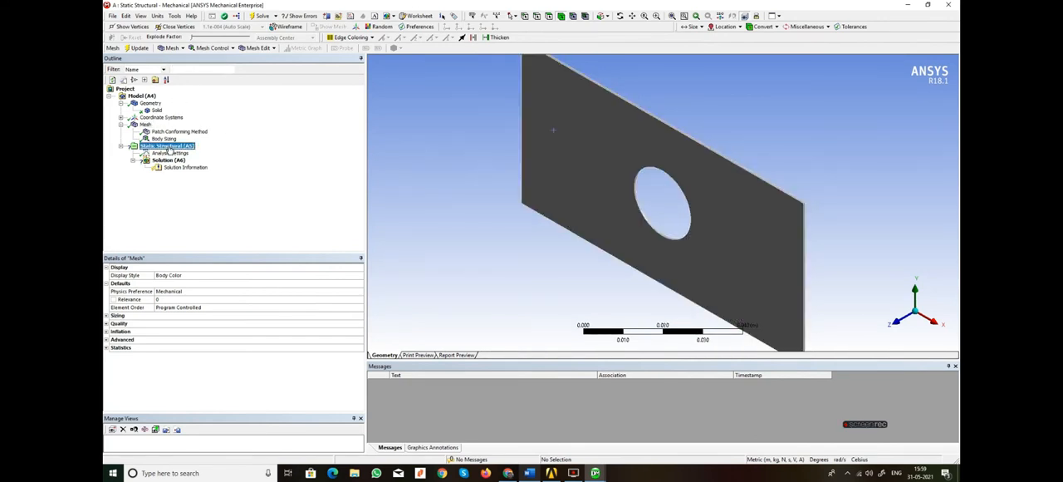
# - Insert a Fixed Support and apply it to the plate's thin end face
pyautogui.rightClick(166, 146)
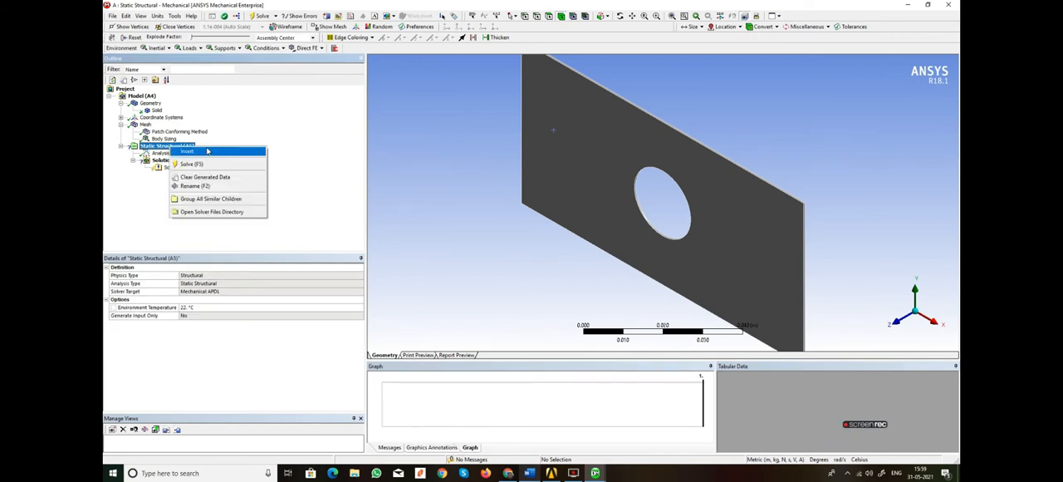
pyautogui.click(188, 152)
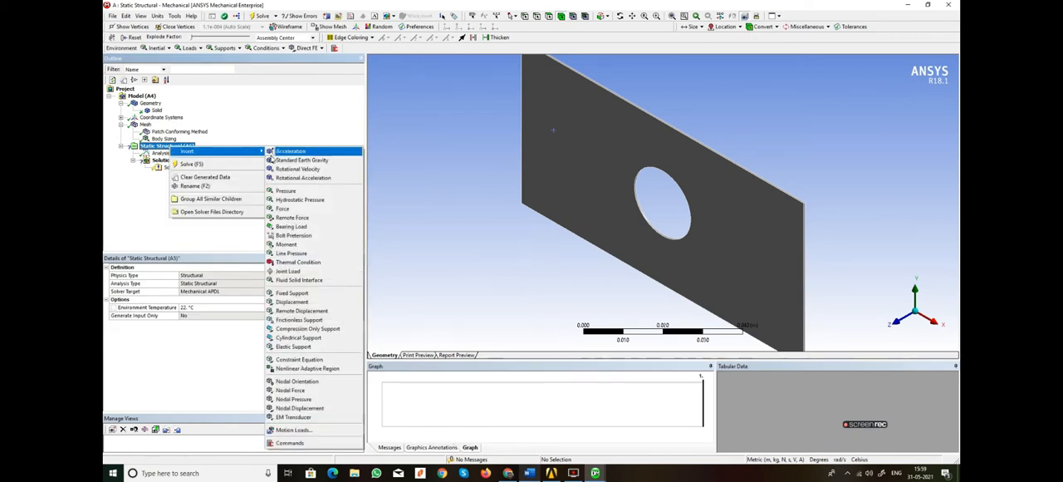
pyautogui.moveTo(302, 159)
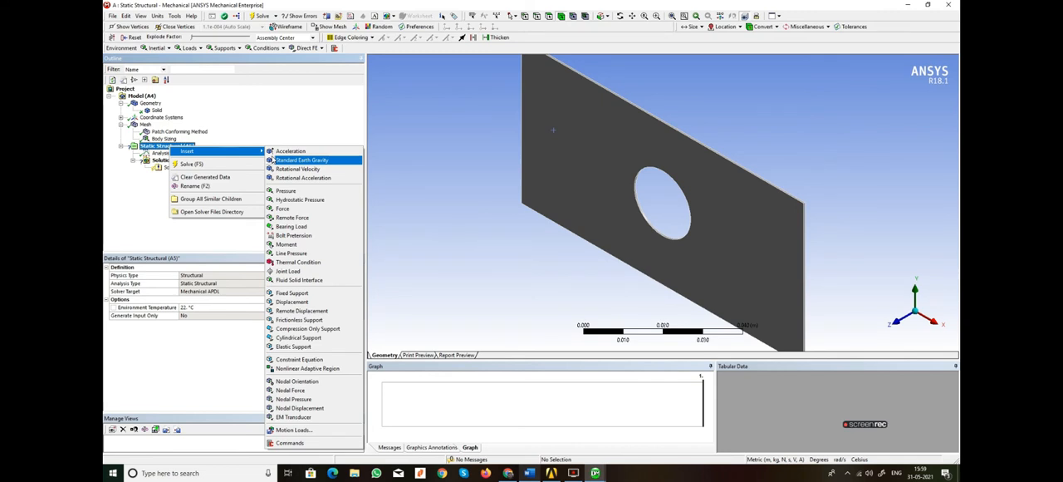
pyautogui.moveTo(292, 292)
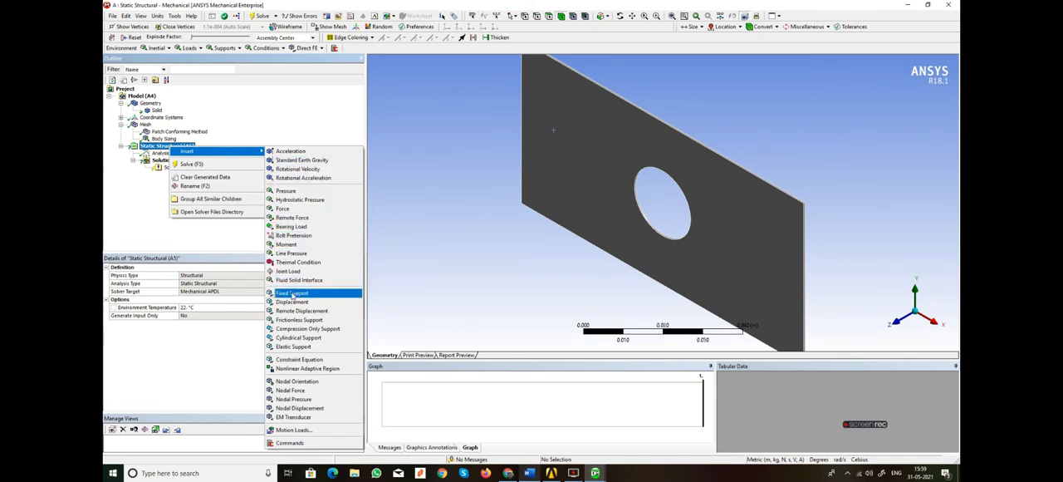
pyautogui.click(293, 293)
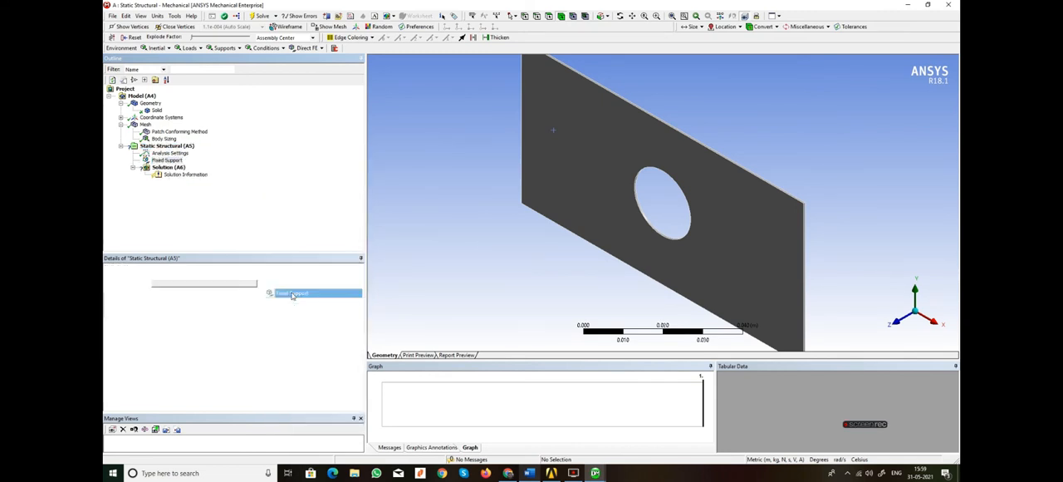
pyautogui.click(169, 160)
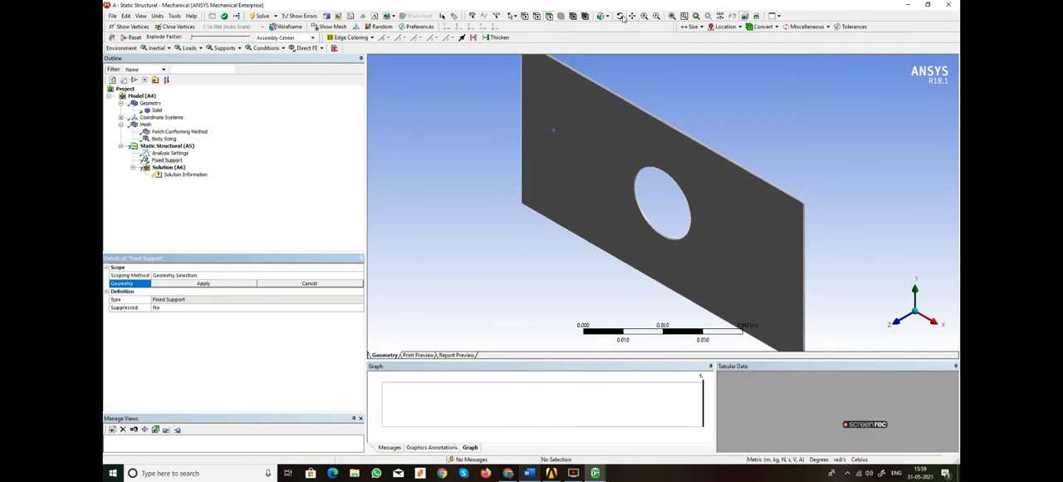
pyautogui.moveTo(665, 199); pyautogui.dragTo(689, 183)
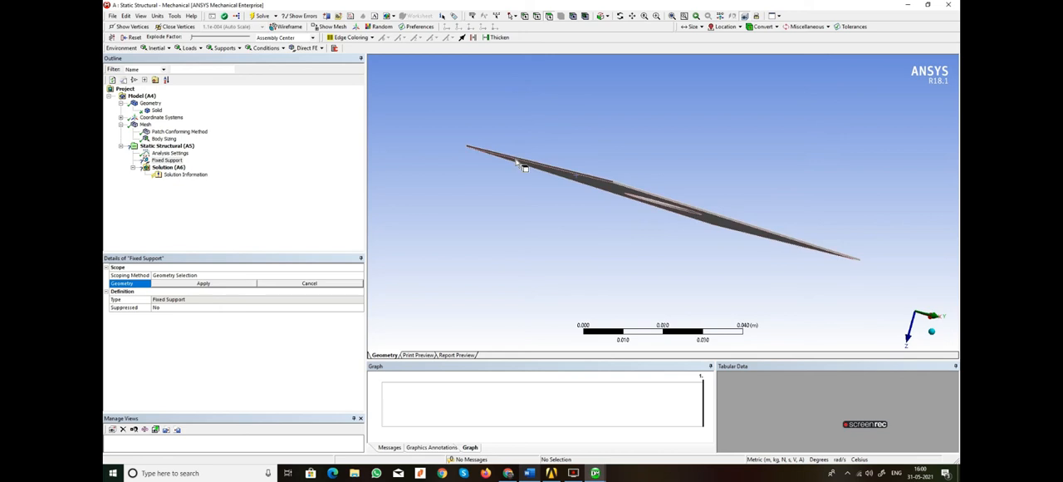
pyautogui.click(518, 167)
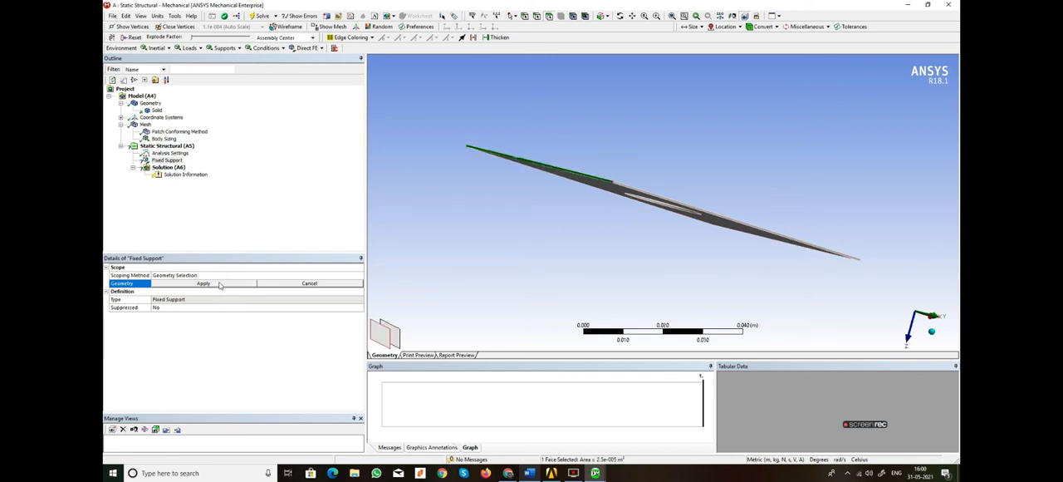
pyautogui.click(203, 282)
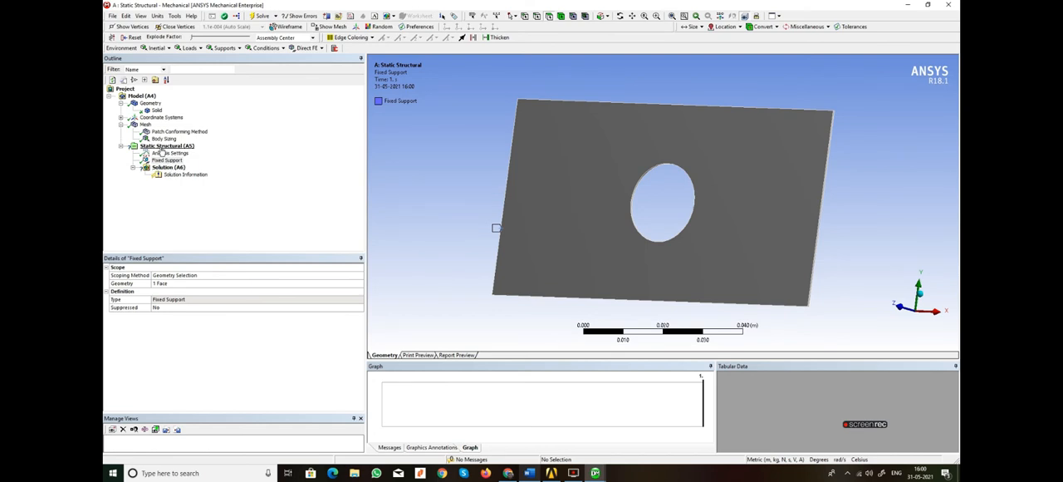
# - Insert a Pressure load of 100 Pa on the plate's opposite end face
pyautogui.rightClick(166, 146)
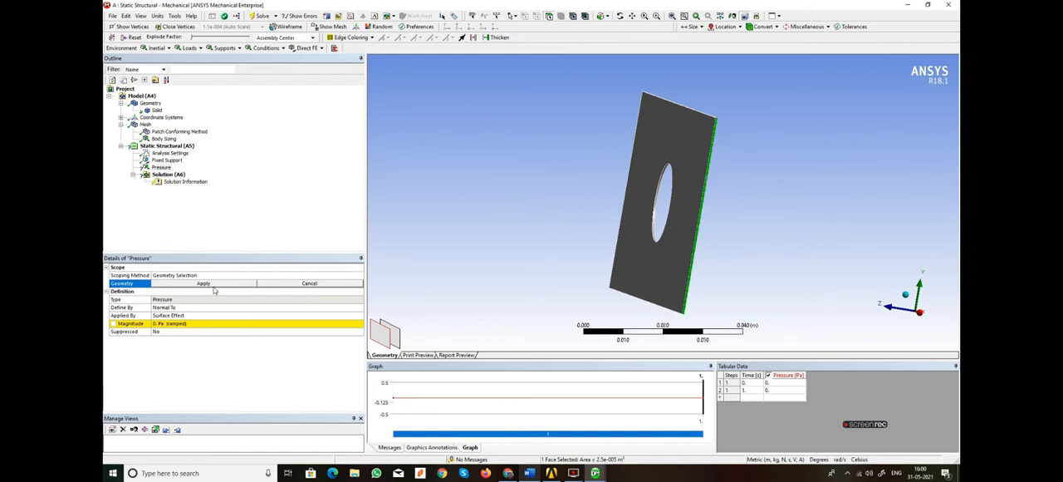
pyautogui.click(203, 282)
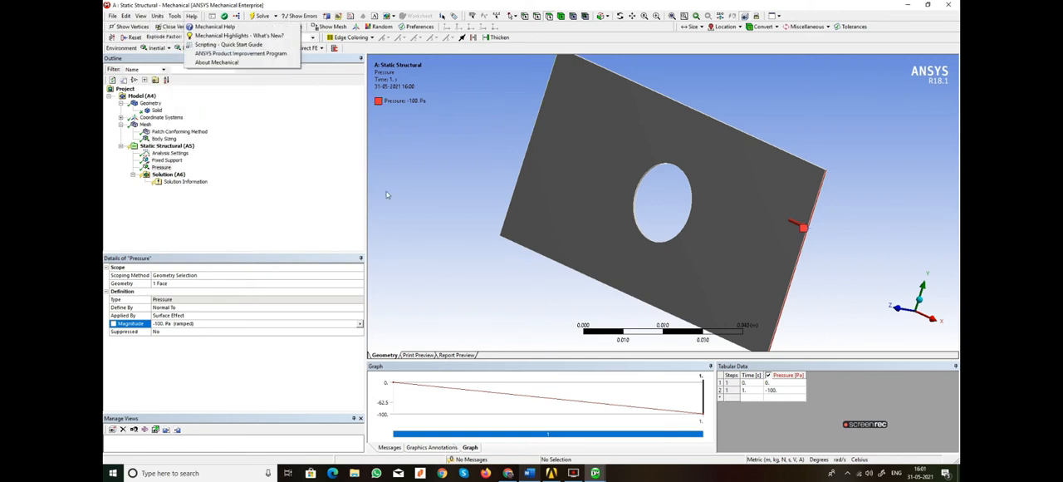
pyautogui.moveTo(523, 276)
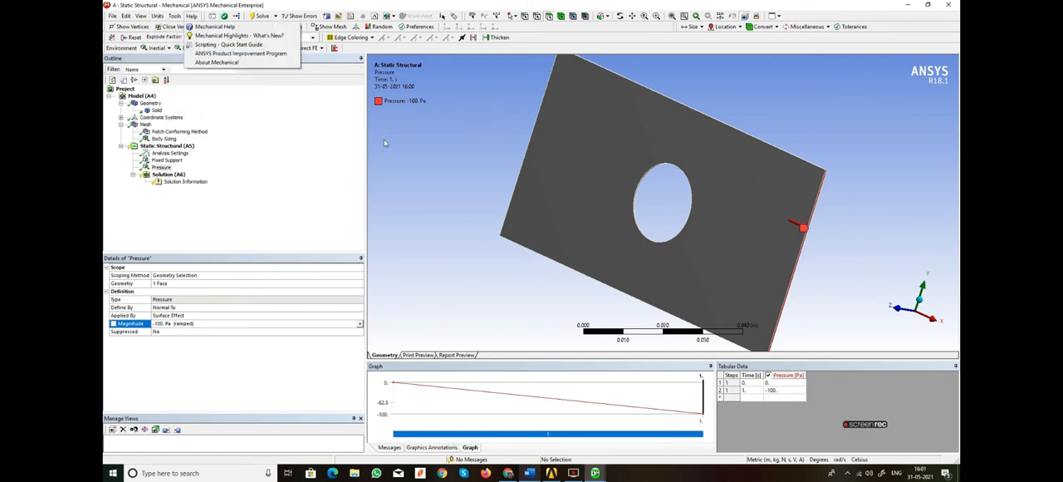
pyautogui.click(362, 153)
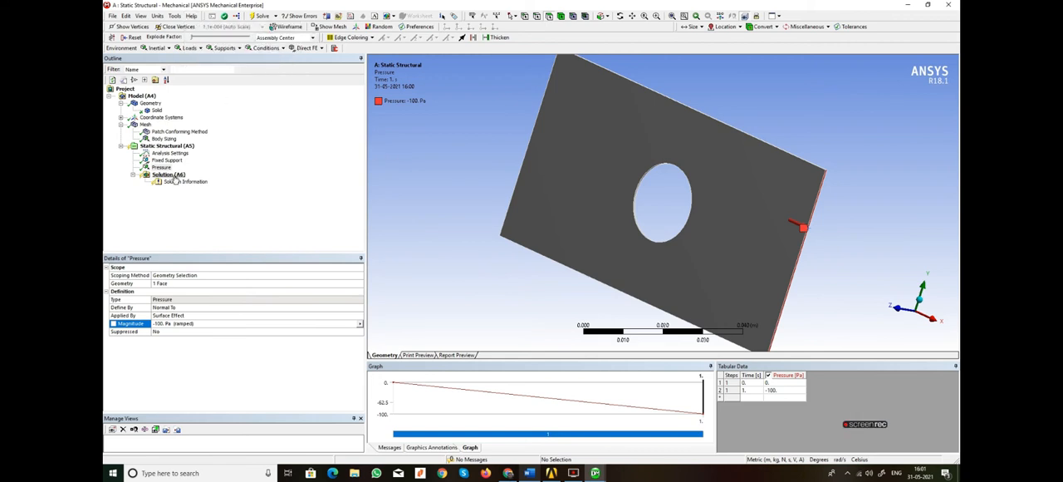
# - Add Total Deformation, Directional Deformation and Equivalent von-Mises Stress results to the Solution
pyautogui.rightClick(166, 175)
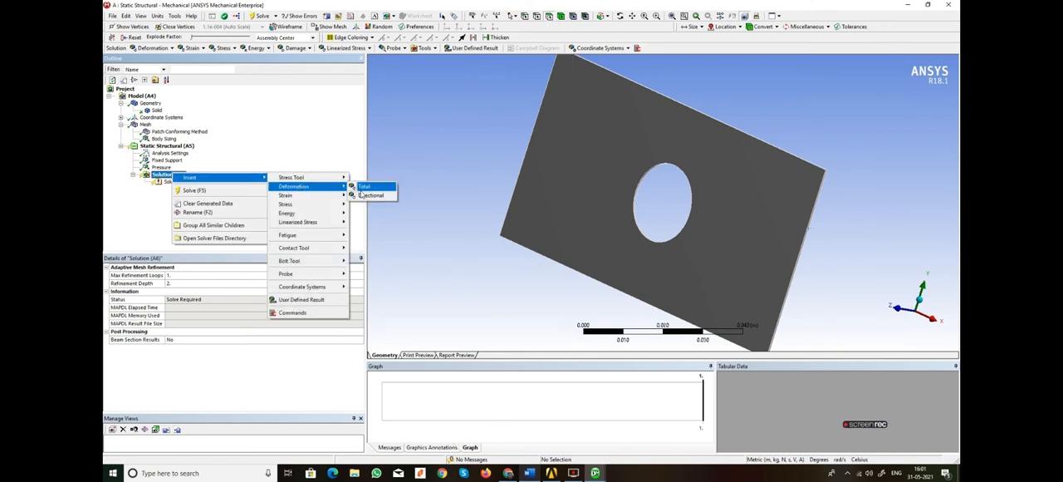
pyautogui.click(365, 186)
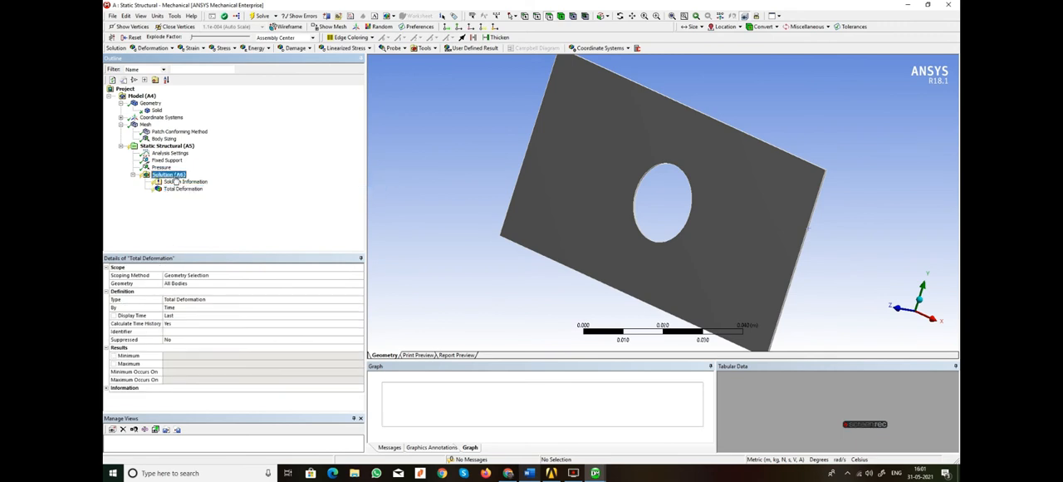
pyautogui.rightClick(167, 174)
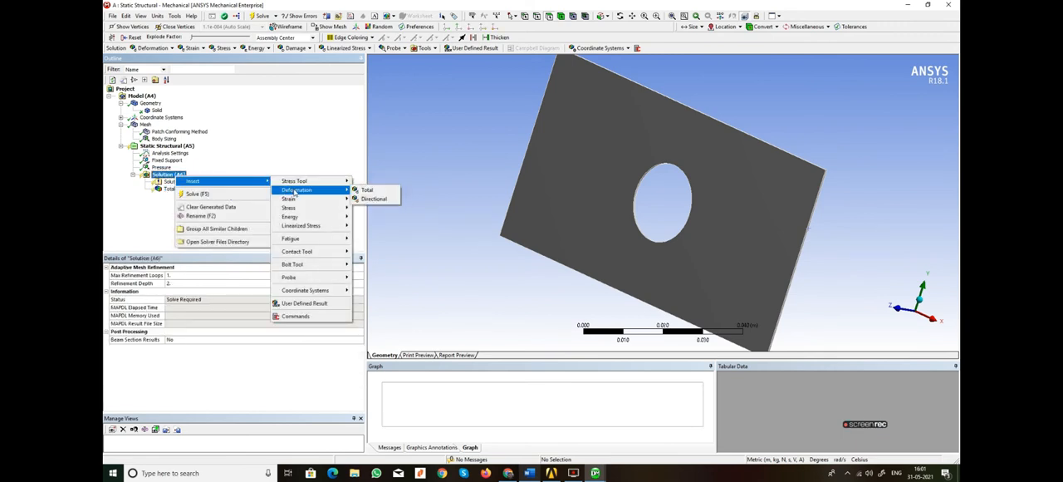
pyautogui.click(373, 199)
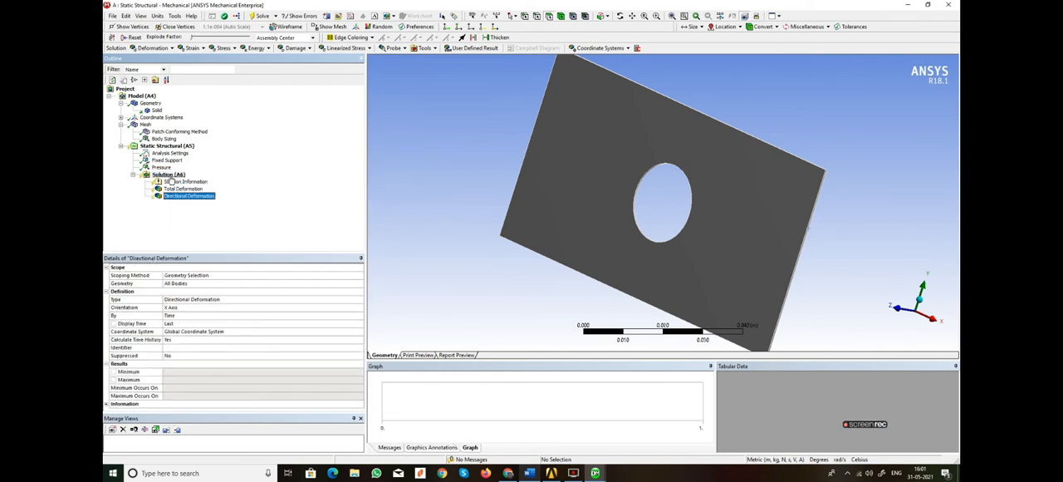
pyautogui.rightClick(170, 175)
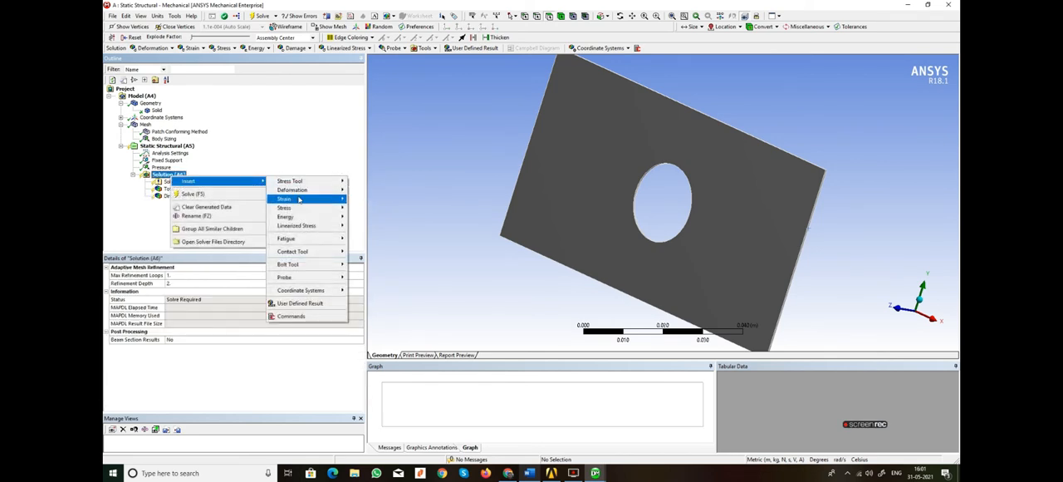
pyautogui.click(284, 199)
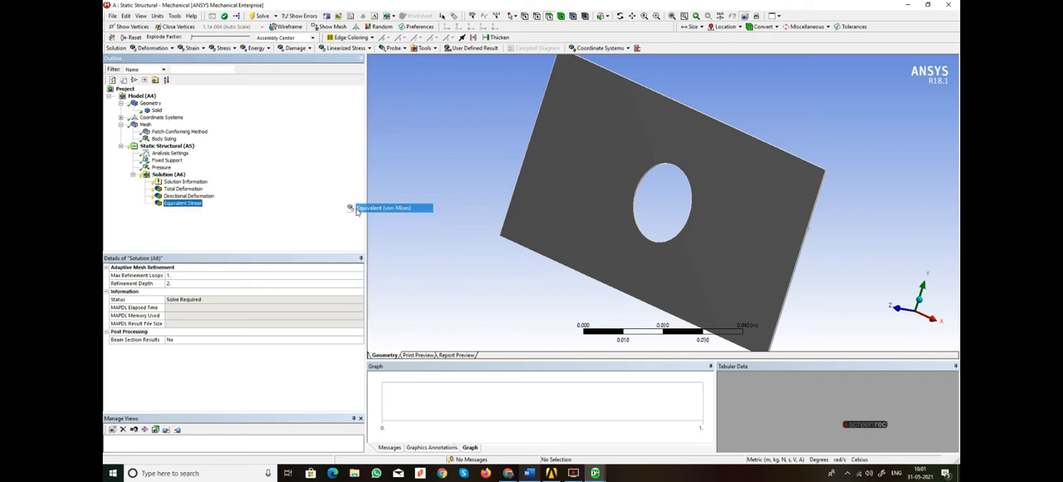
# - Add Normal Stress and Maximum Principal Stress results, then solve the analysis
pyautogui.rightClick(170, 174)
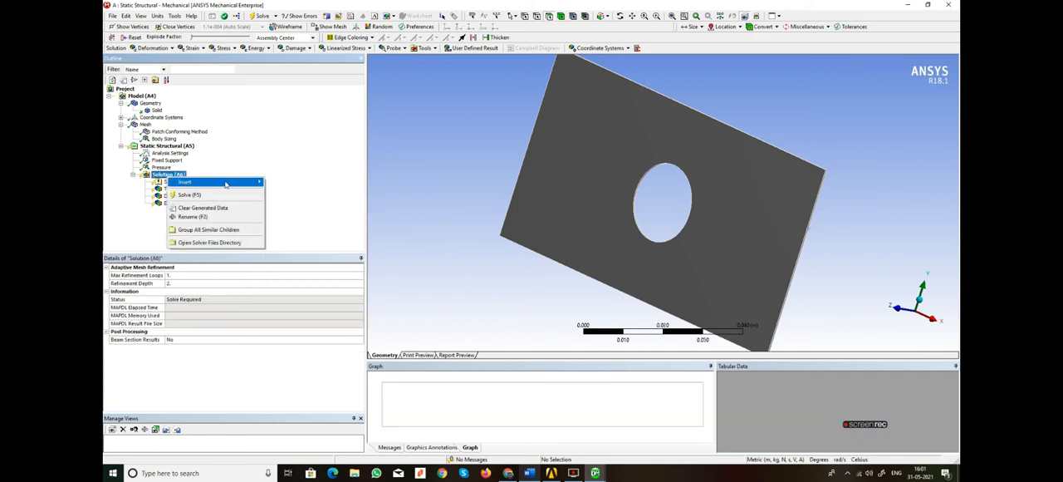
pyautogui.moveTo(281, 209)
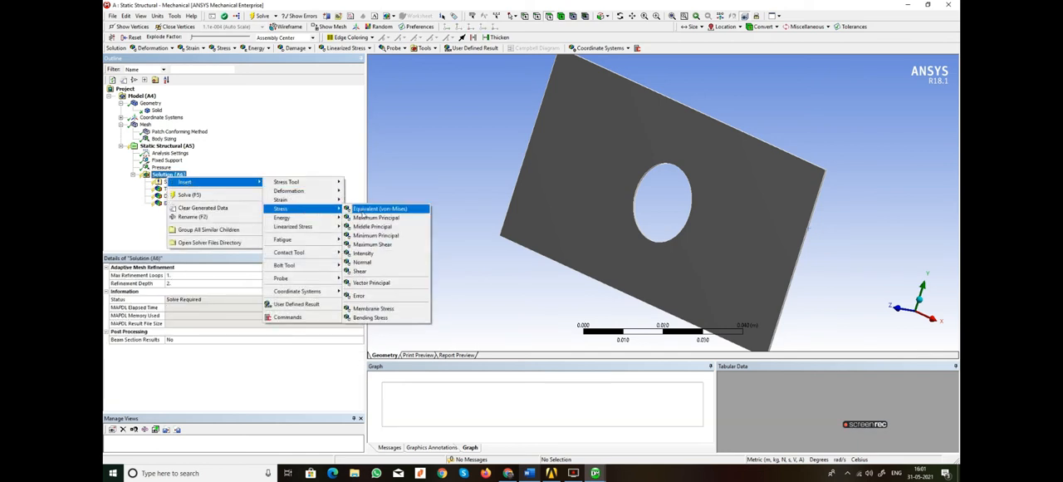
pyautogui.moveTo(362, 262)
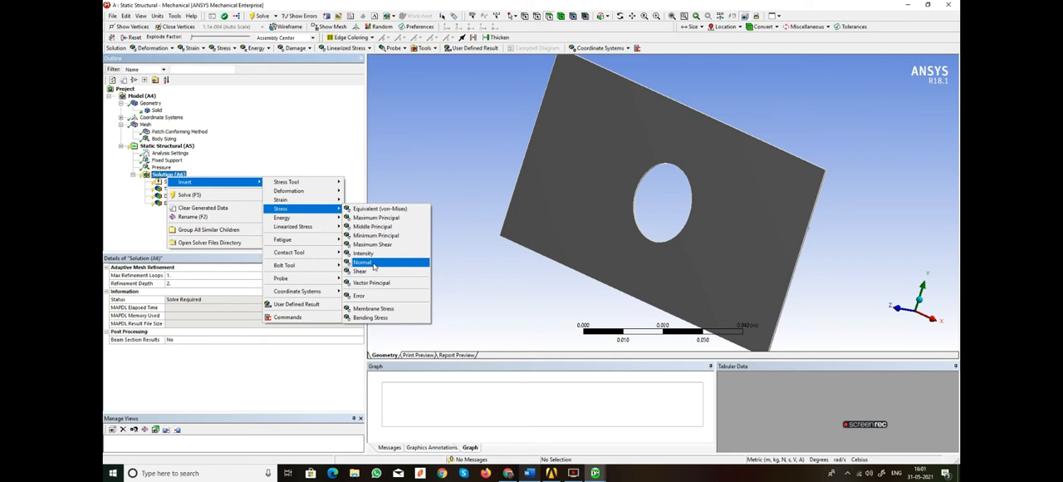
pyautogui.click(362, 262)
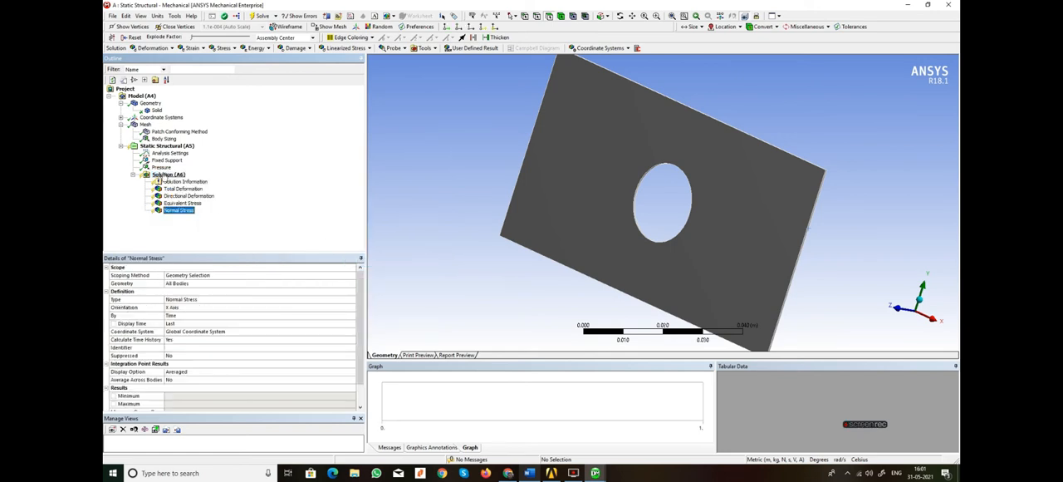
pyautogui.rightClick(162, 175)
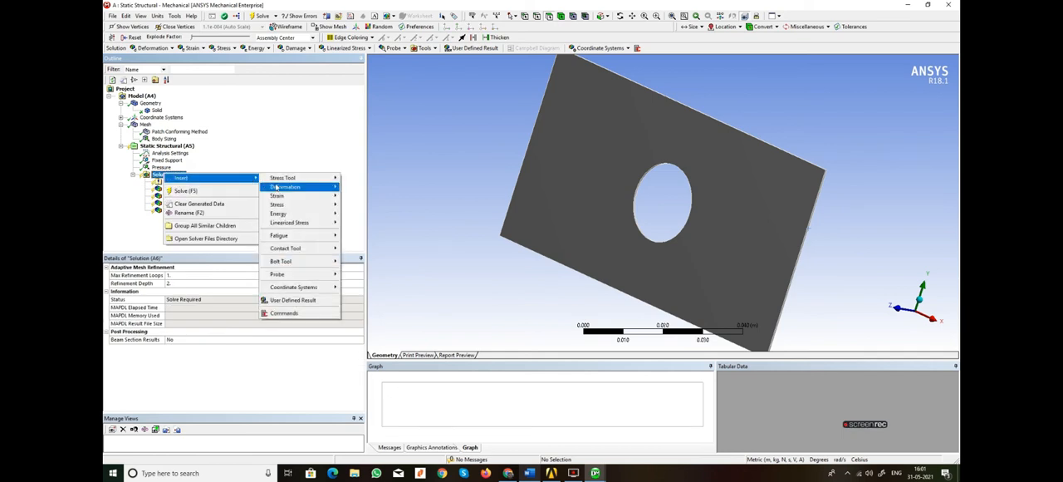
pyautogui.moveTo(286, 248)
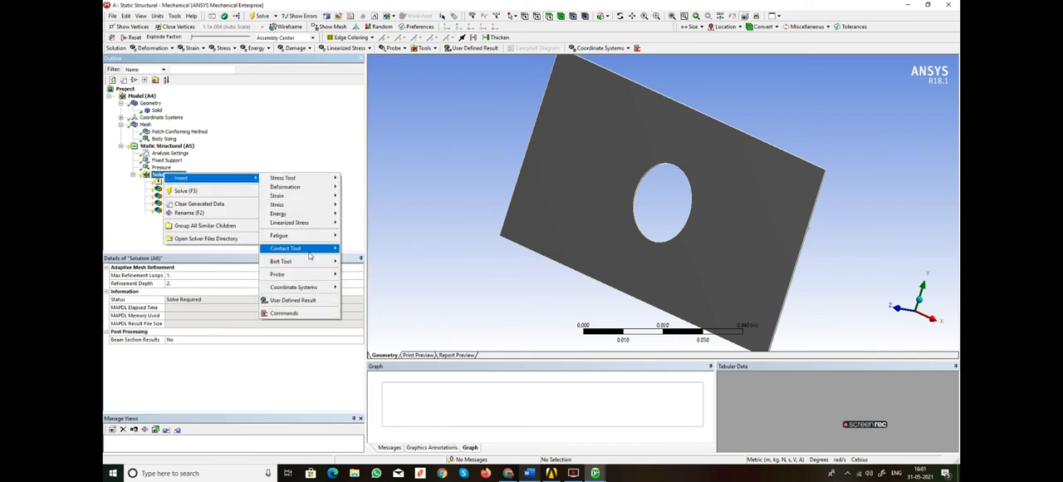
pyautogui.moveTo(276, 204)
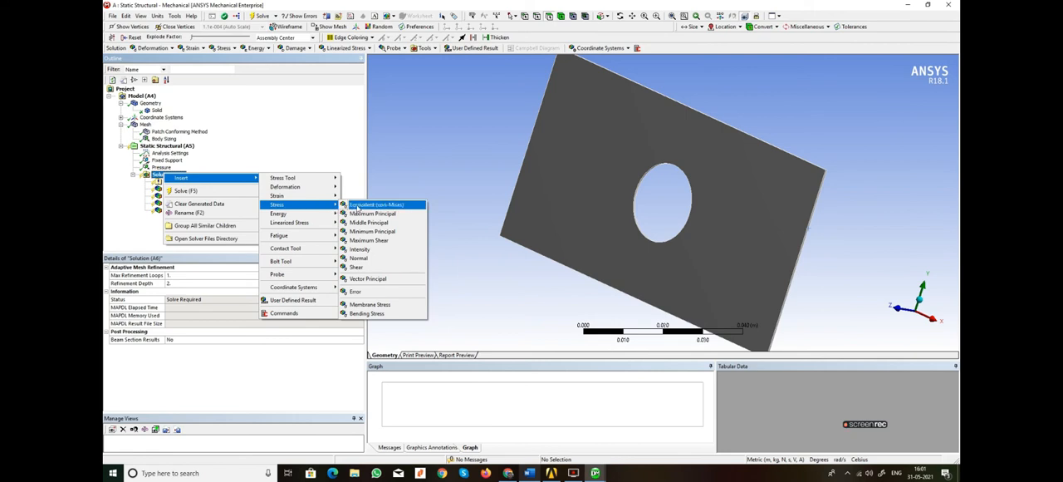
pyautogui.moveTo(372, 213)
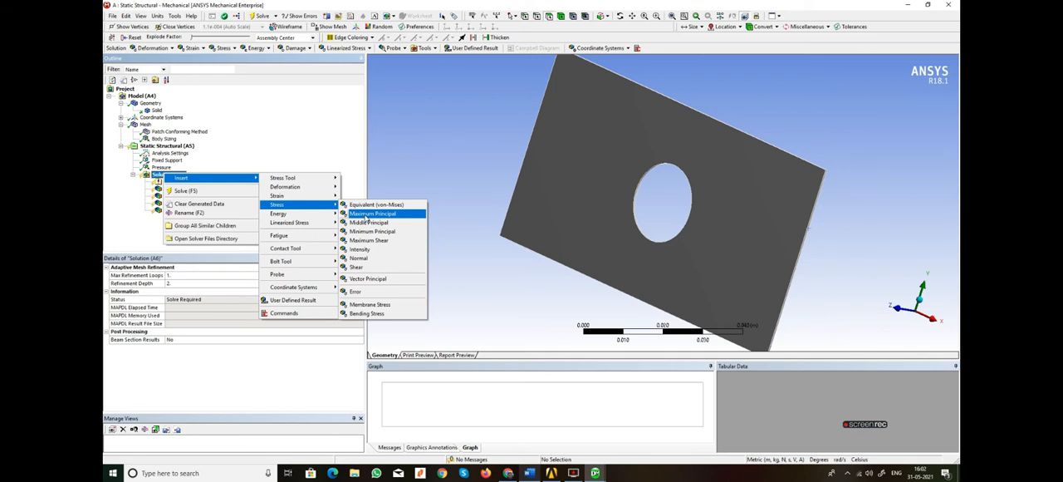
pyautogui.click(372, 212)
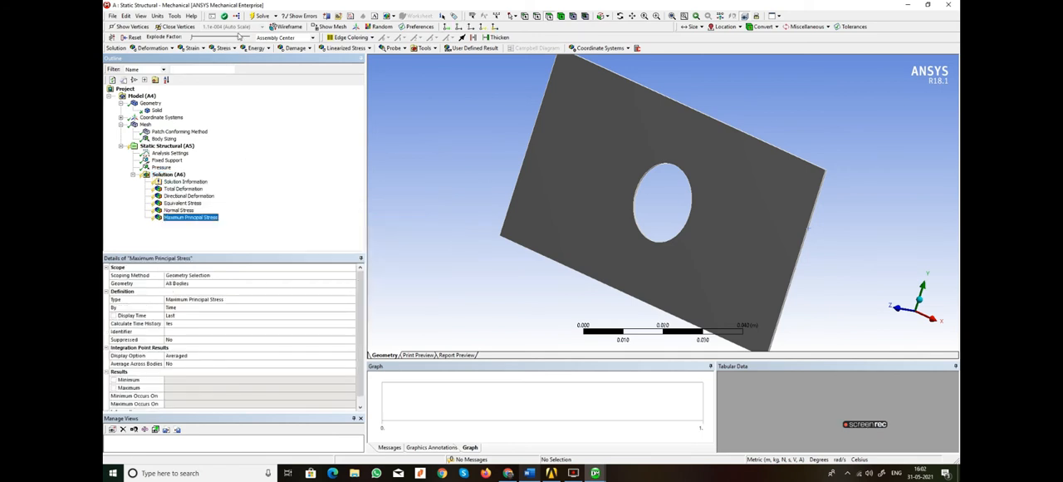
pyautogui.click(263, 17)
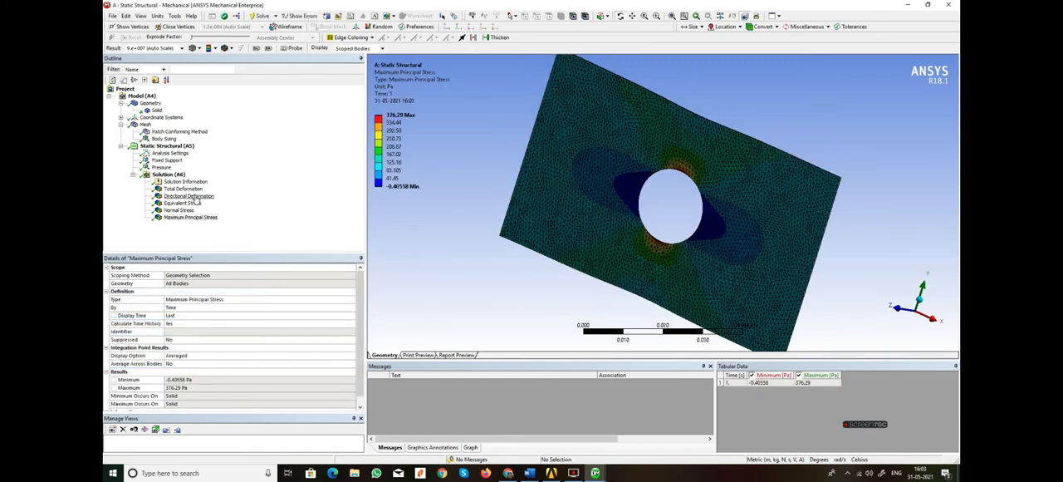
# - Show Total Deformation with No Wireframe edges, then switch to the Directional Deformation contours
pyautogui.click(183, 189)
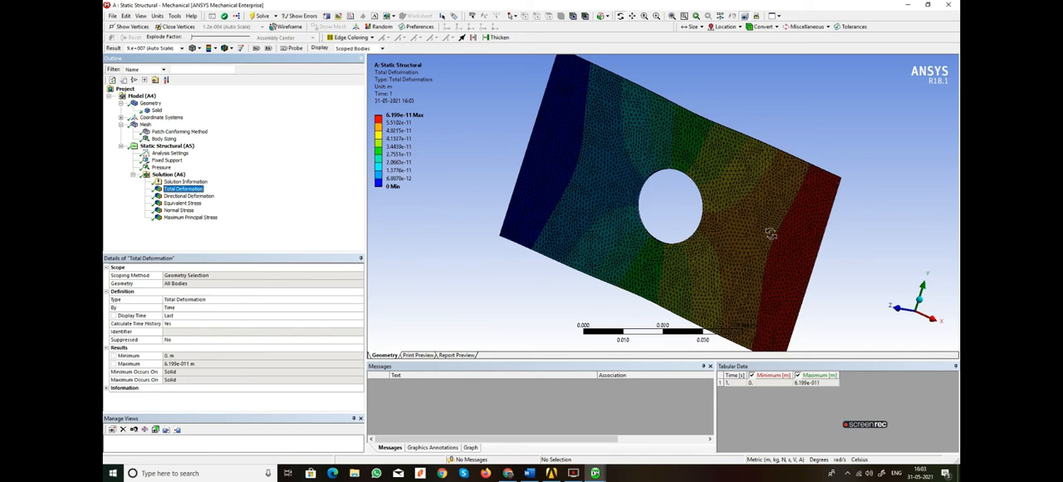
pyautogui.moveTo(819, 200)
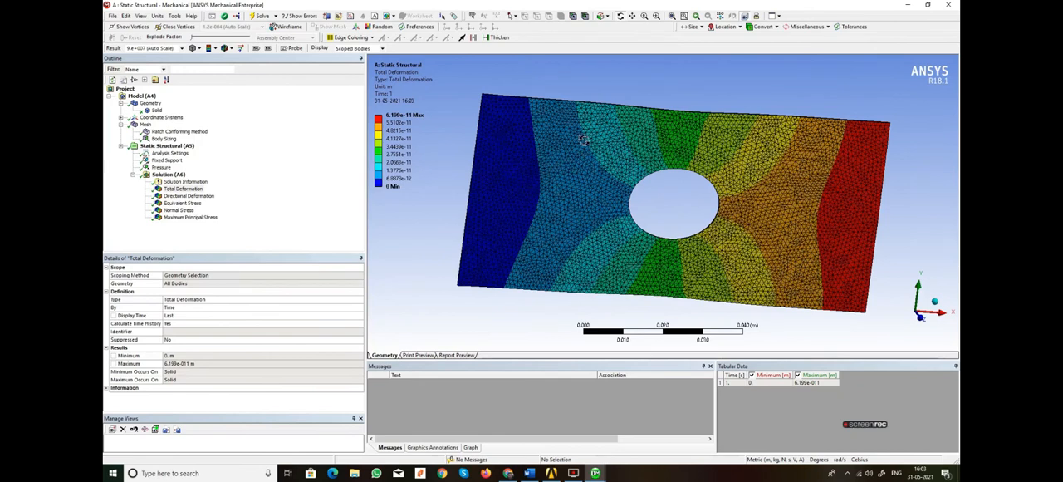
pyautogui.click(241, 47)
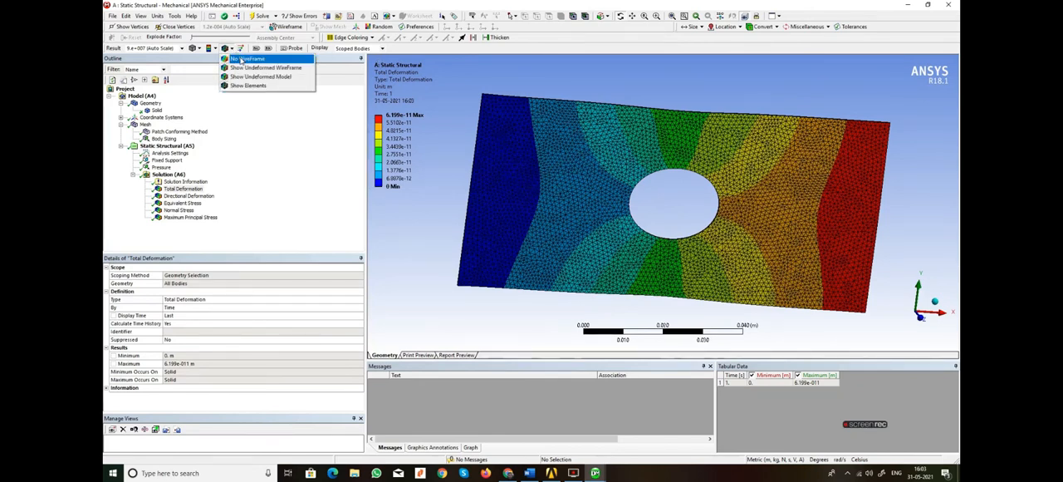
pyautogui.click(248, 58)
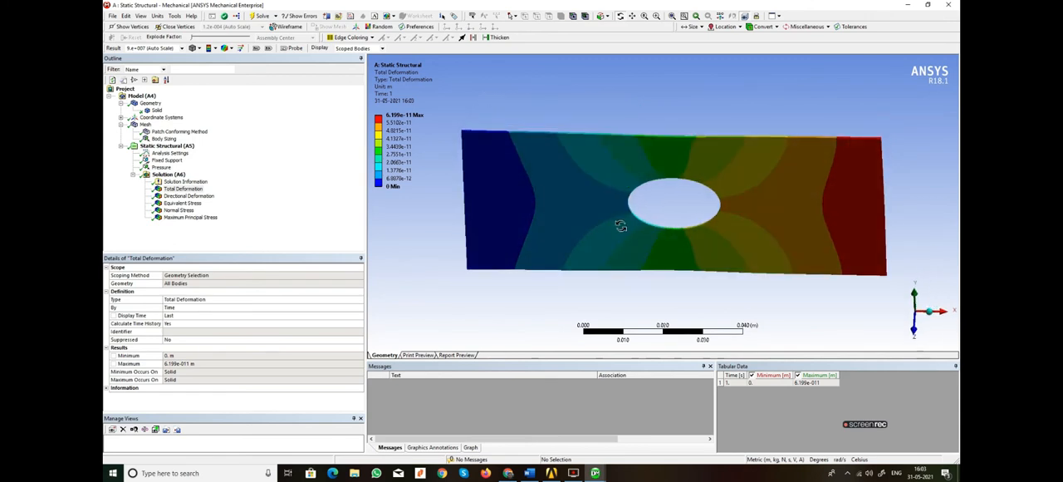
pyautogui.moveTo(621, 225); pyautogui.dragTo(719, 124)
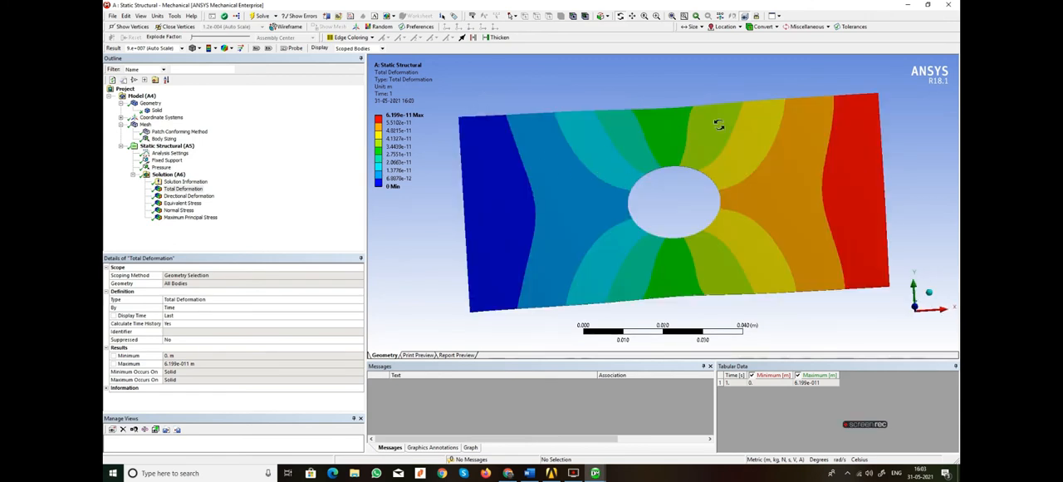
pyautogui.moveTo(858, 136)
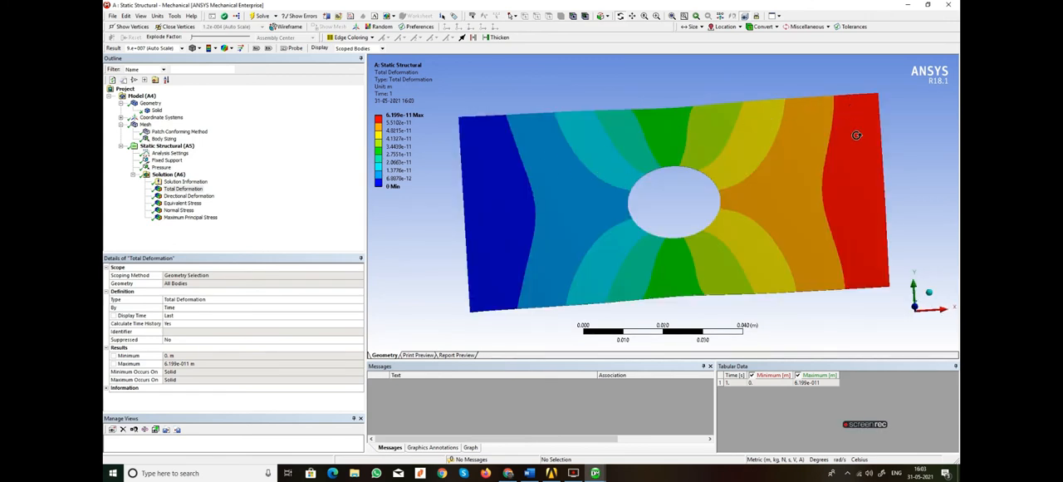
pyautogui.moveTo(842, 104)
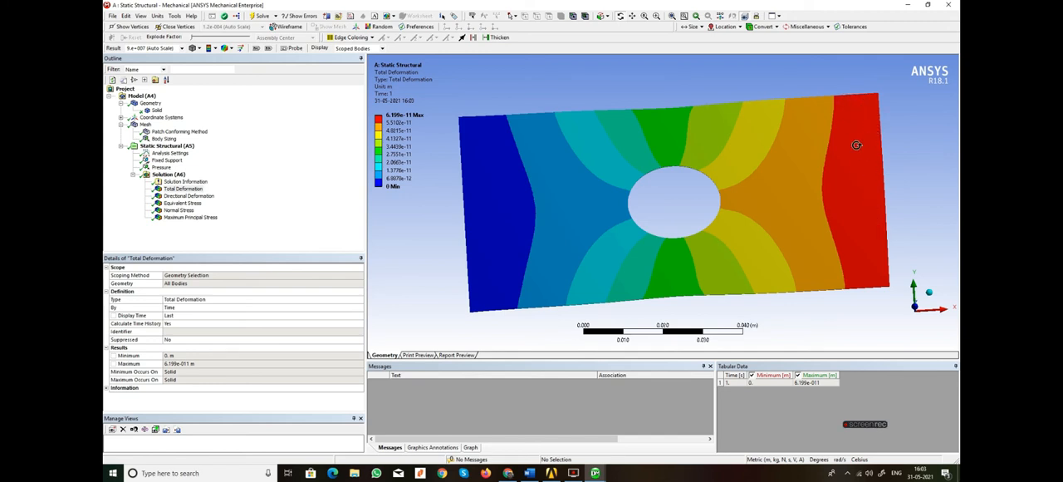
pyautogui.click(190, 196)
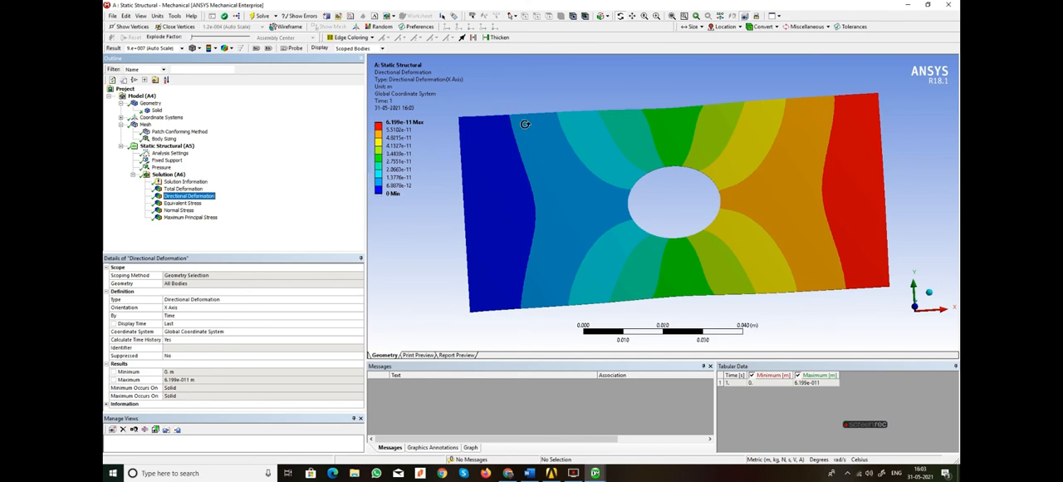
pyautogui.moveTo(291, 40)
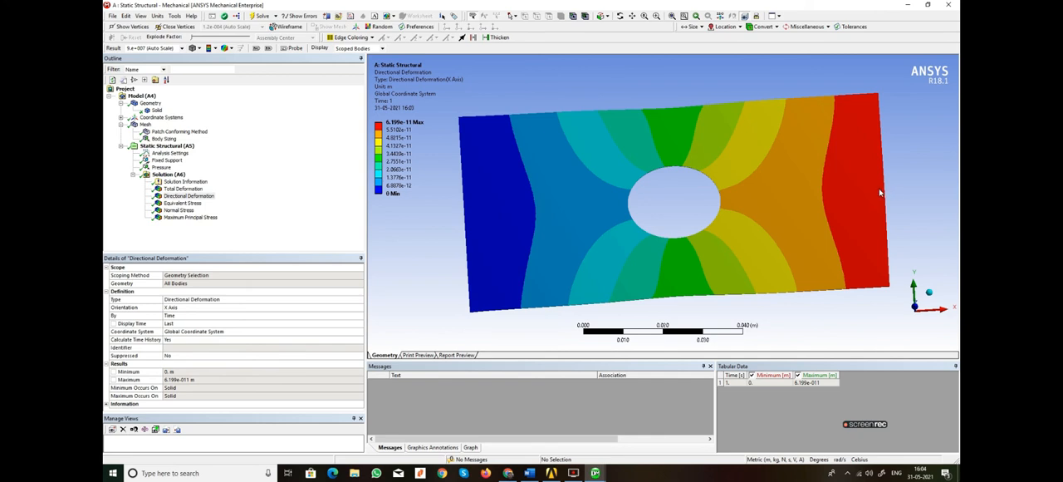
pyautogui.moveTo(864, 222)
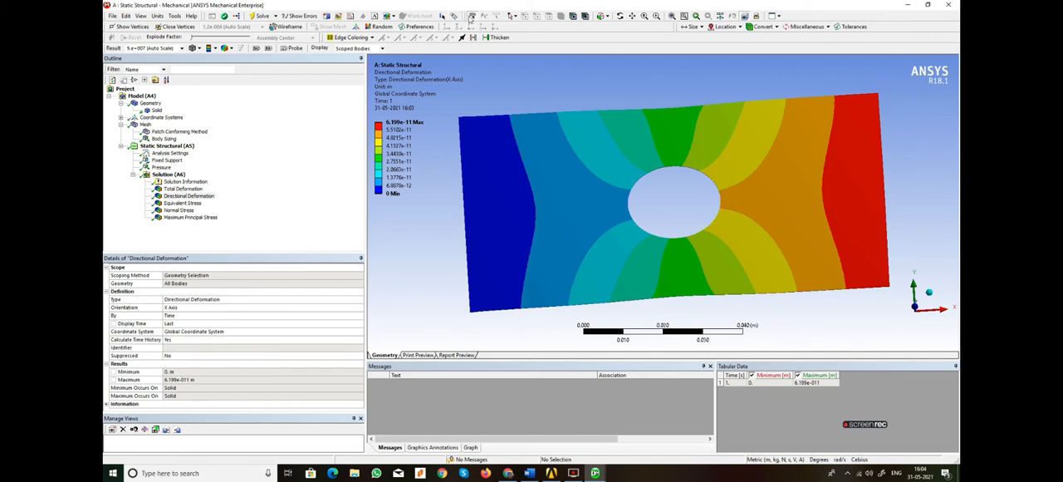
pyautogui.moveTo(472, 18)
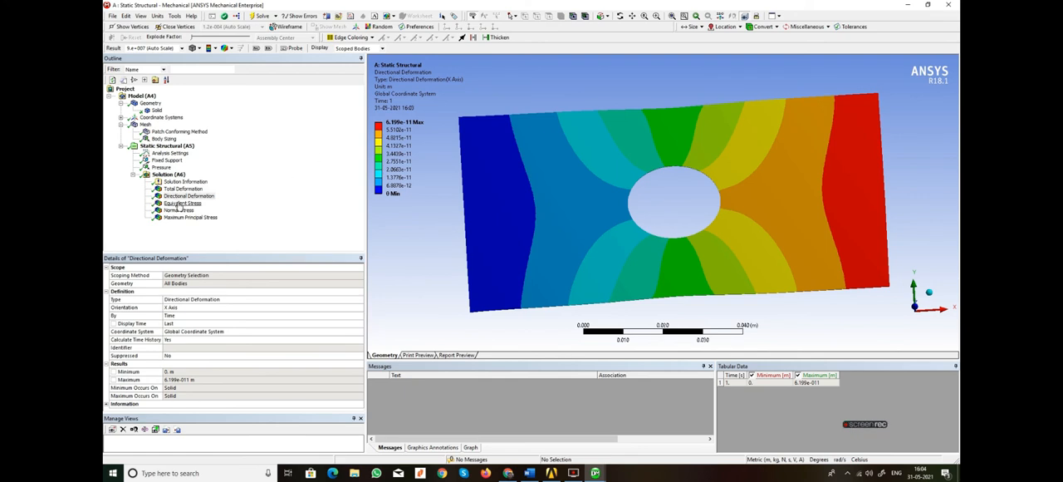
# - Compare Equivalent, Normal and Maximum Principal Stress contours around the hole
pyautogui.click(183, 203)
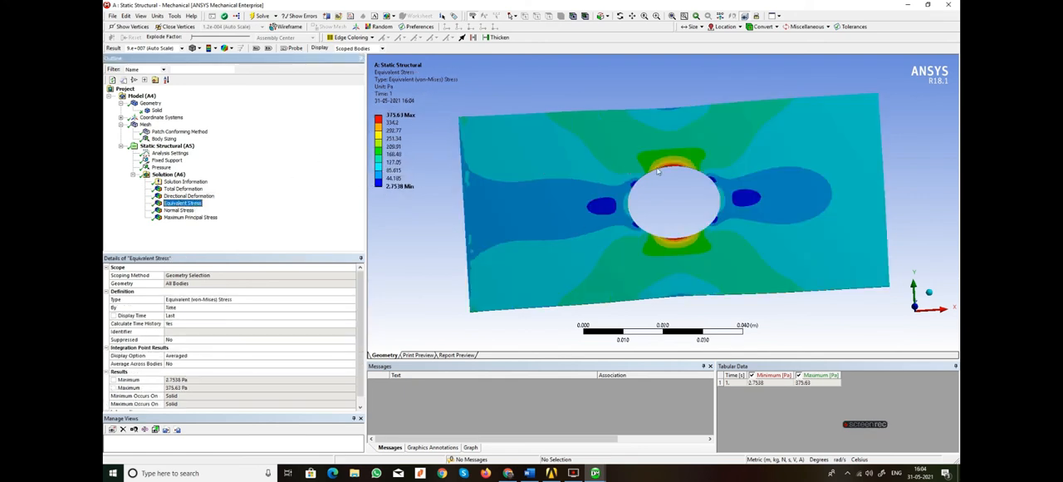
pyautogui.moveTo(671, 176)
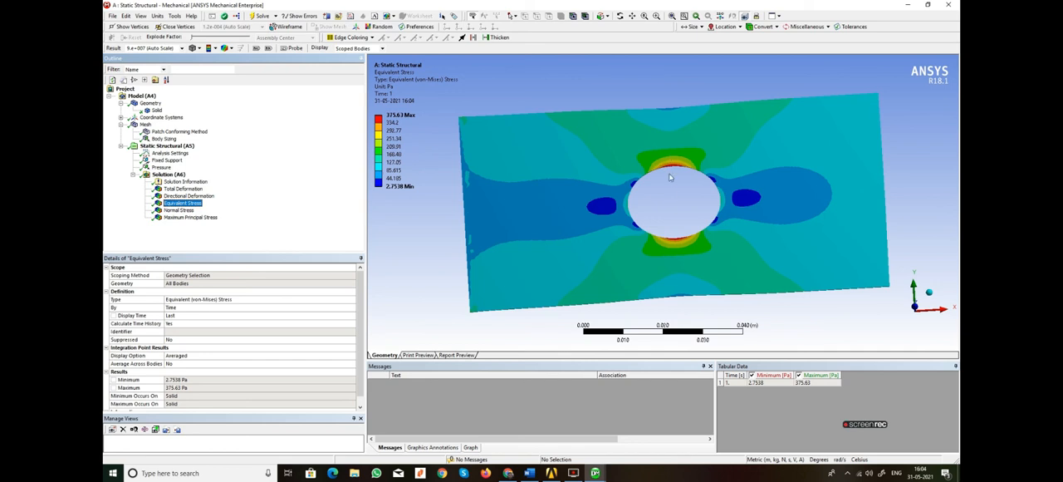
pyautogui.moveTo(872, 186)
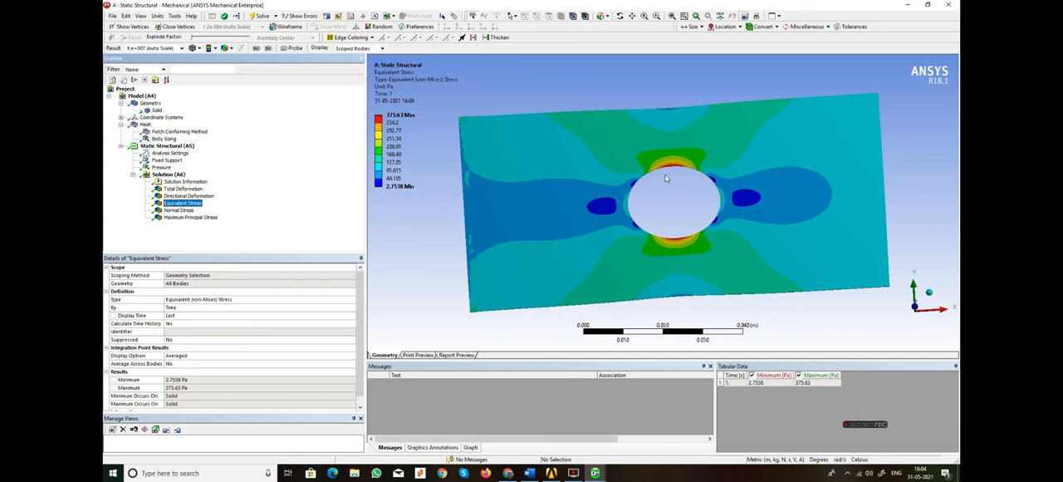
pyautogui.moveTo(667, 172)
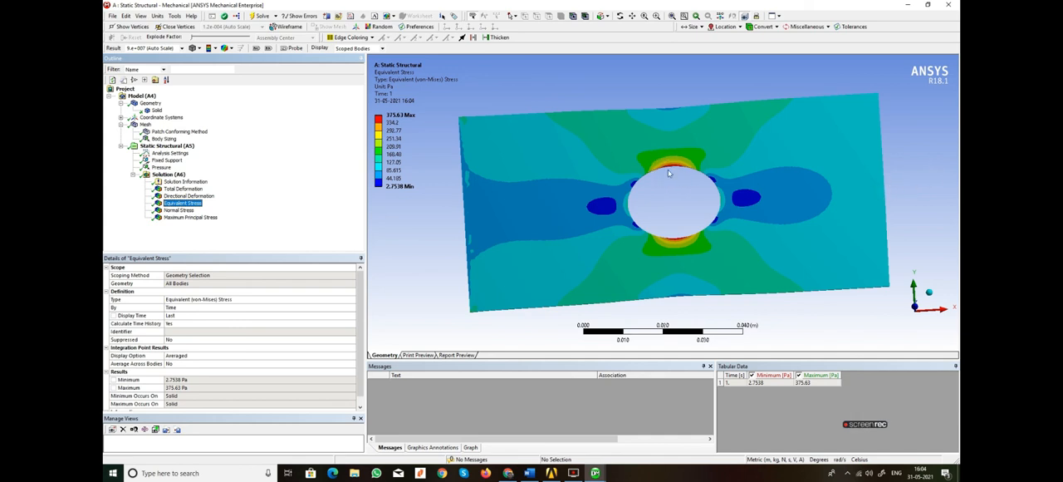
pyautogui.moveTo(716, 126)
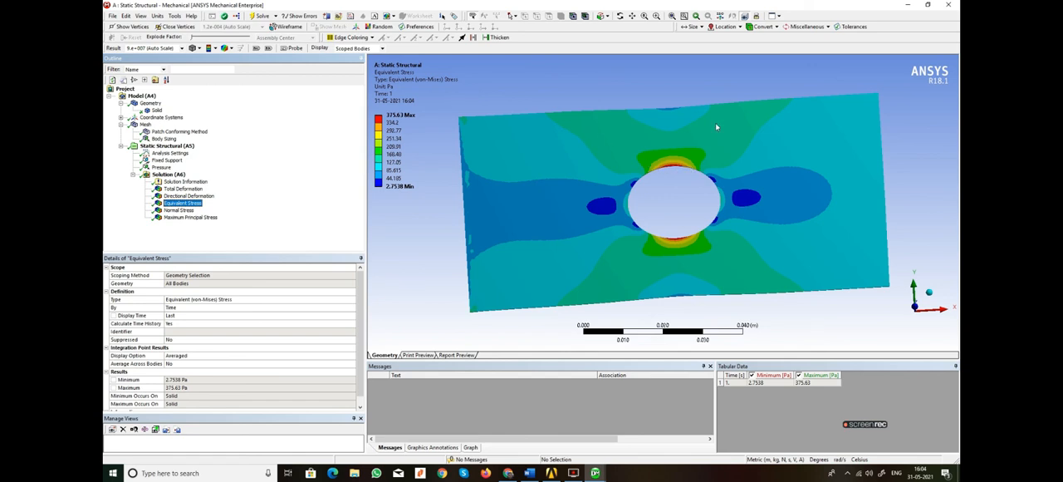
pyautogui.moveTo(193, 216)
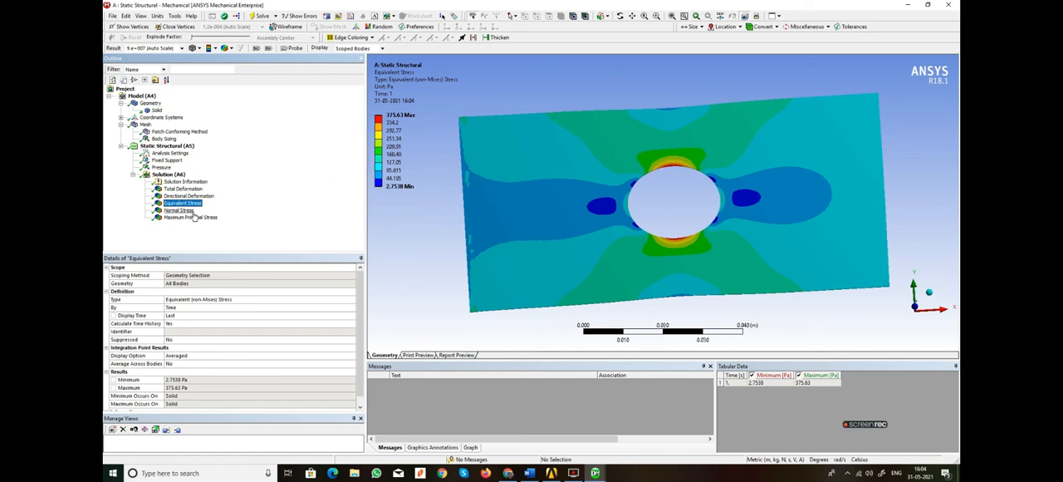
pyautogui.click(179, 209)
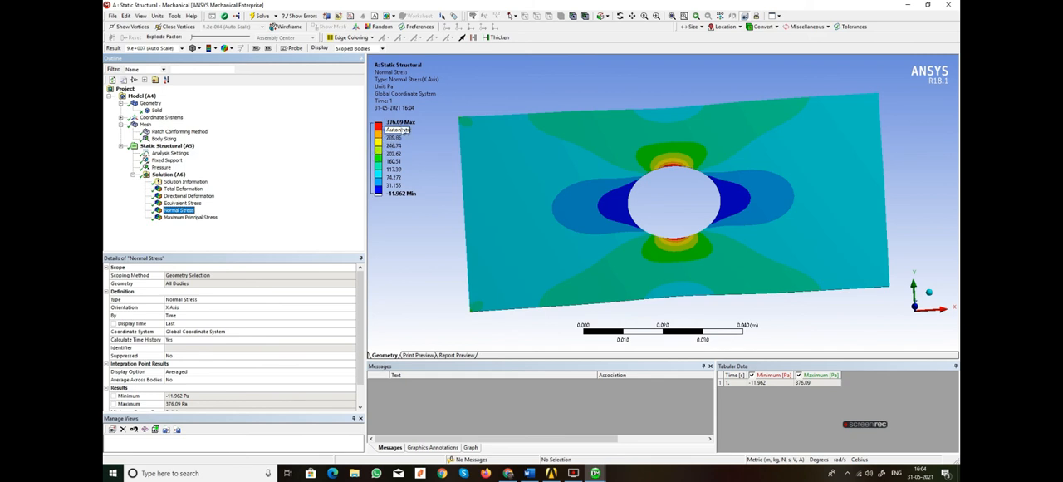
pyautogui.click(183, 203)
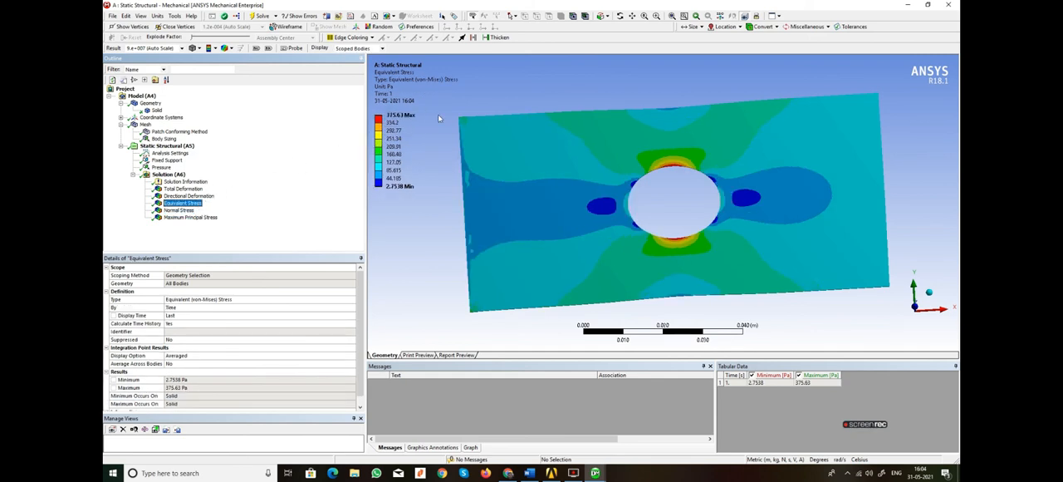
pyautogui.click(190, 216)
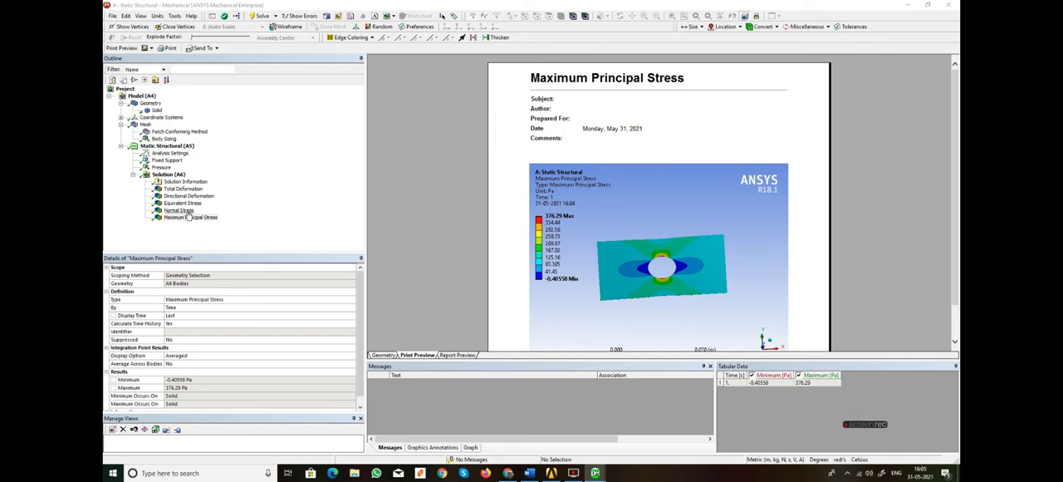
# - Cycle the print preview through directional deformation, equivalent stress, normal stress and total deformation
pyautogui.scroll(-3)
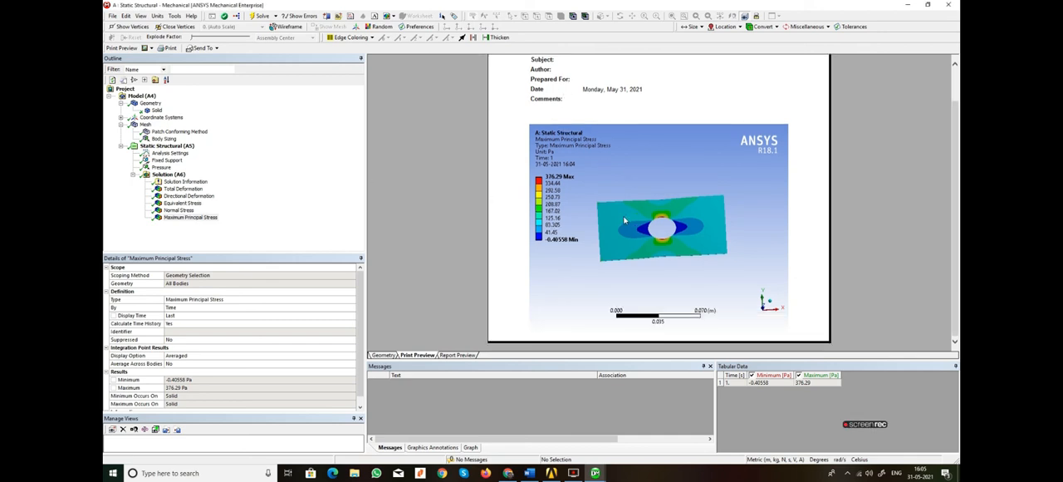
pyautogui.rightClick(662, 224)
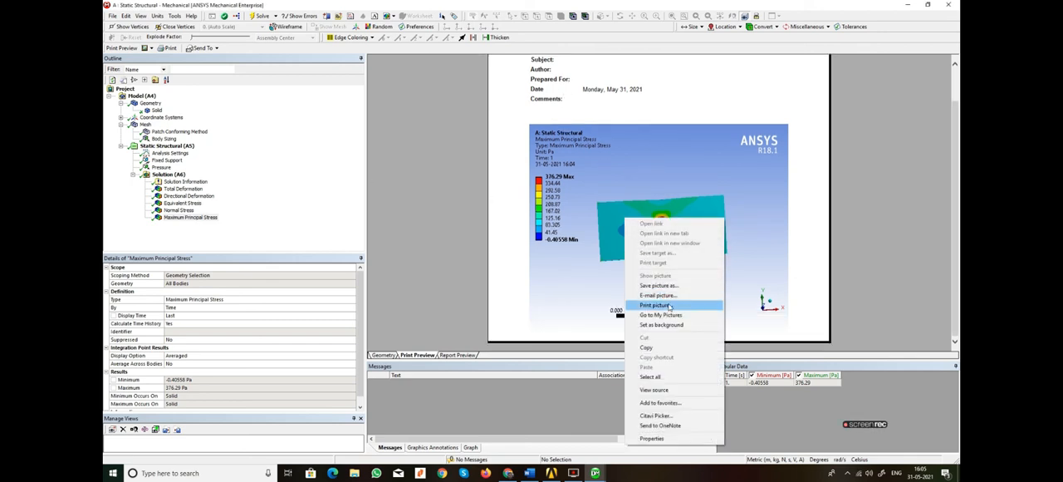
pyautogui.moveTo(657, 285)
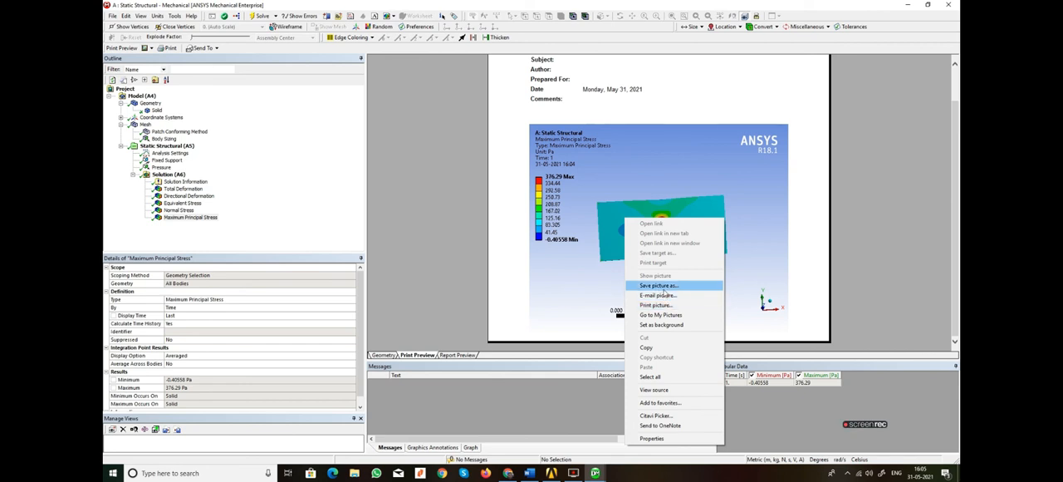
pyautogui.moveTo(664, 292)
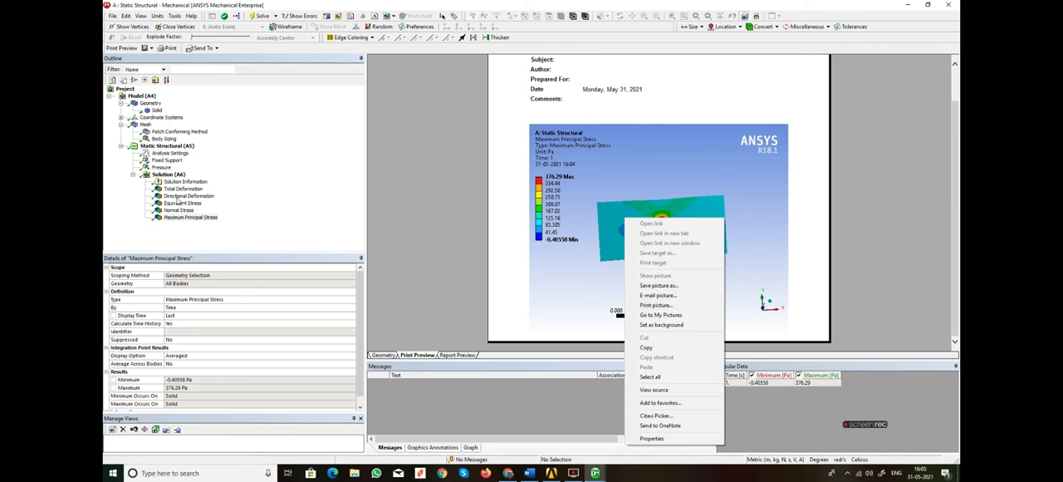
pyautogui.click(188, 196)
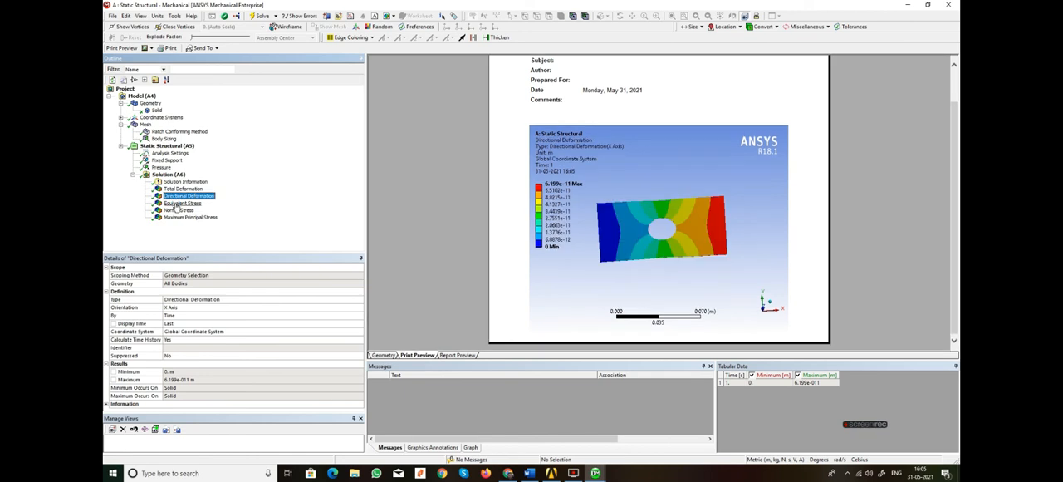
pyautogui.click(176, 209)
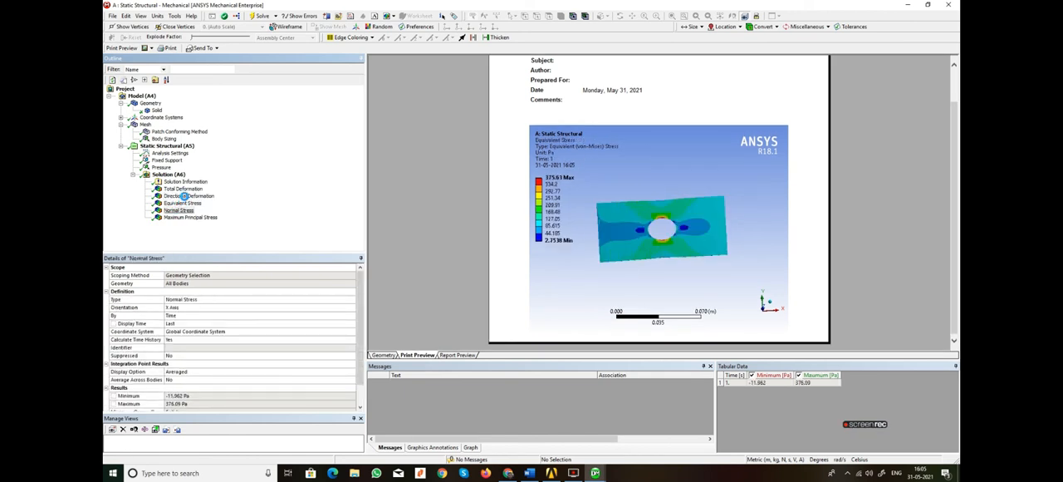
pyautogui.click(181, 189)
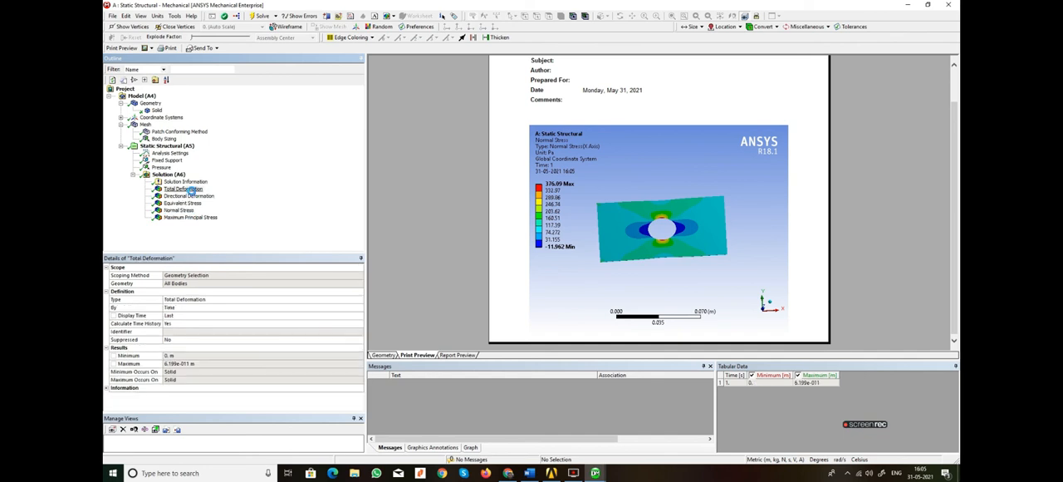
pyautogui.click(181, 190)
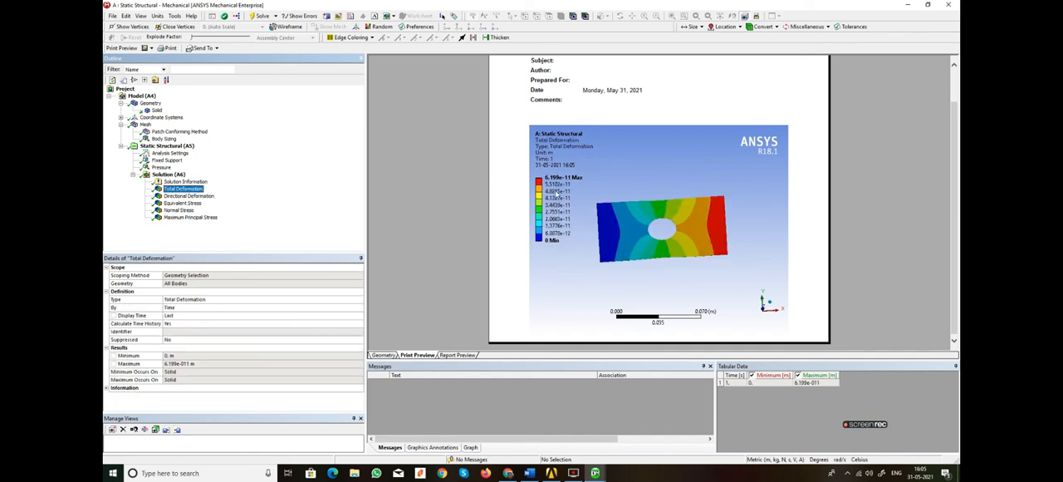
pyautogui.moveTo(453, 269)
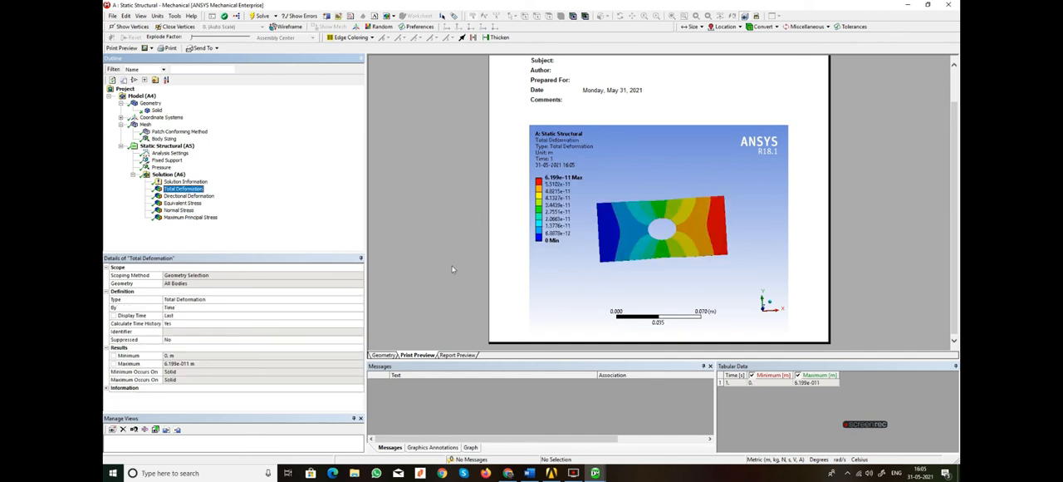
# - Generate the report and scroll through its geometry, mesh and Structural Steel material tables
pyautogui.click(456, 356)
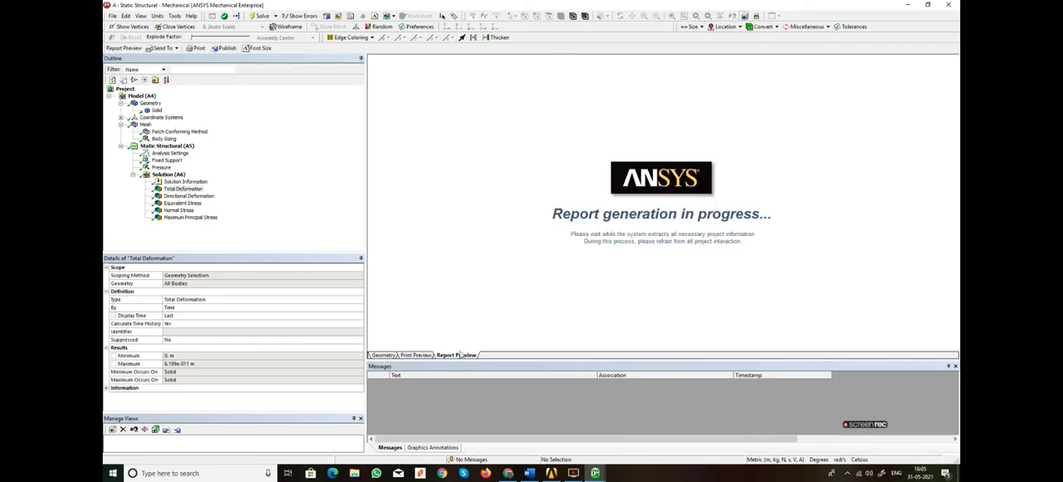
pyautogui.click(184, 181)
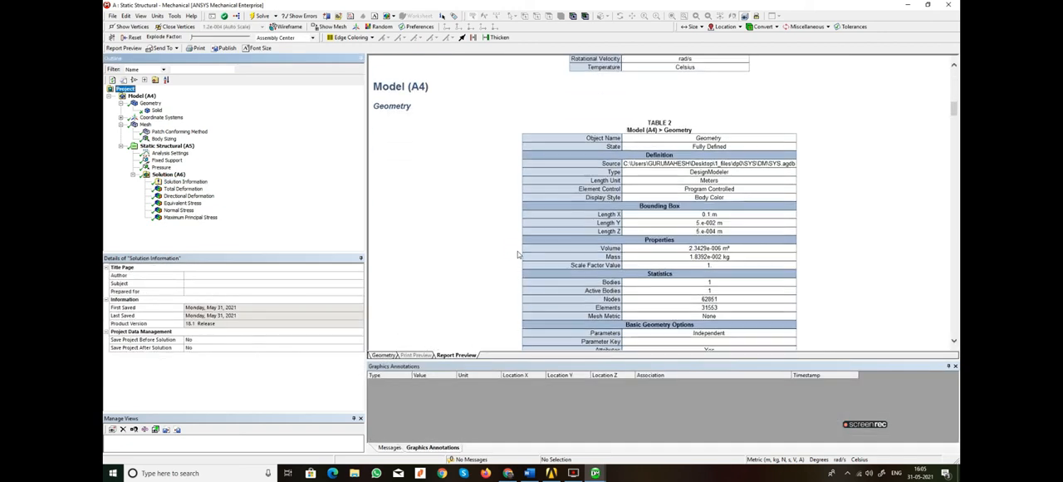
pyautogui.scroll(-3)
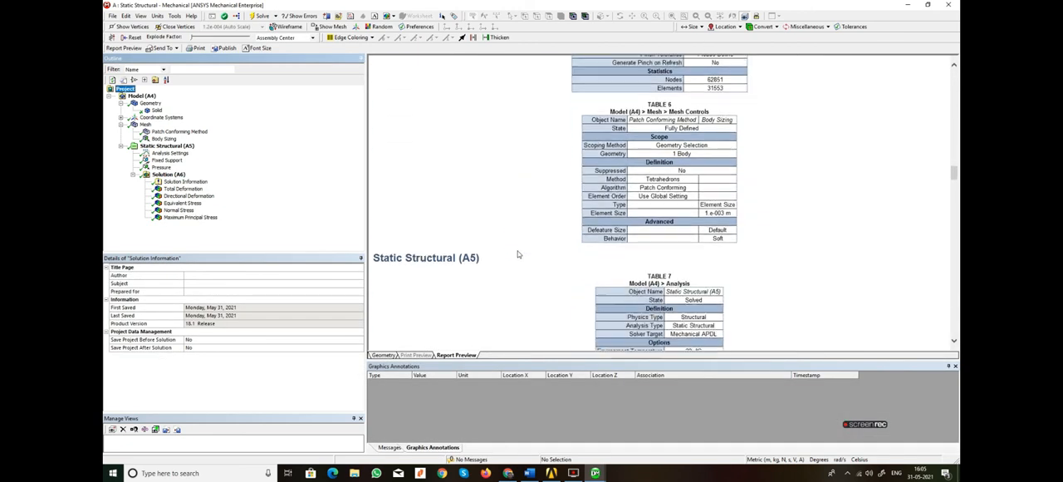
pyautogui.scroll(-3)
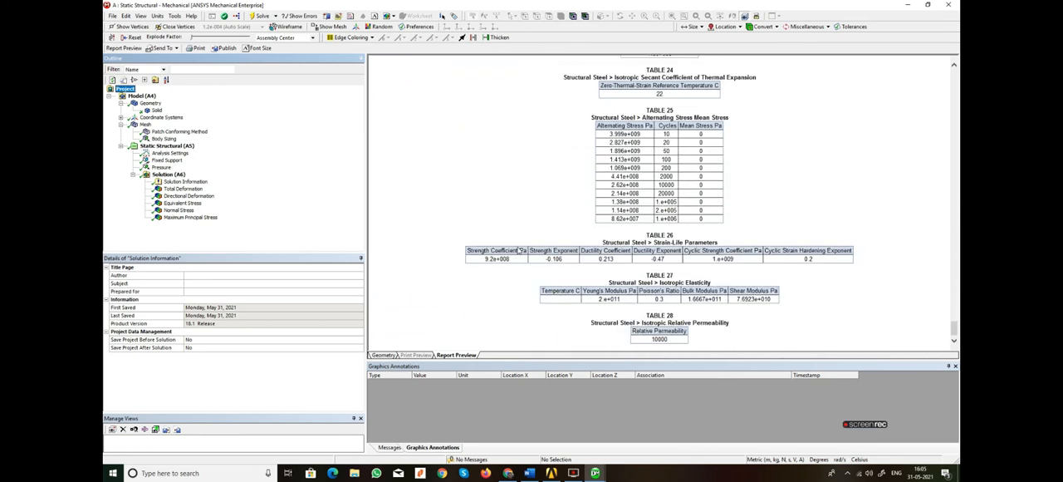
pyautogui.moveTo(478, 155)
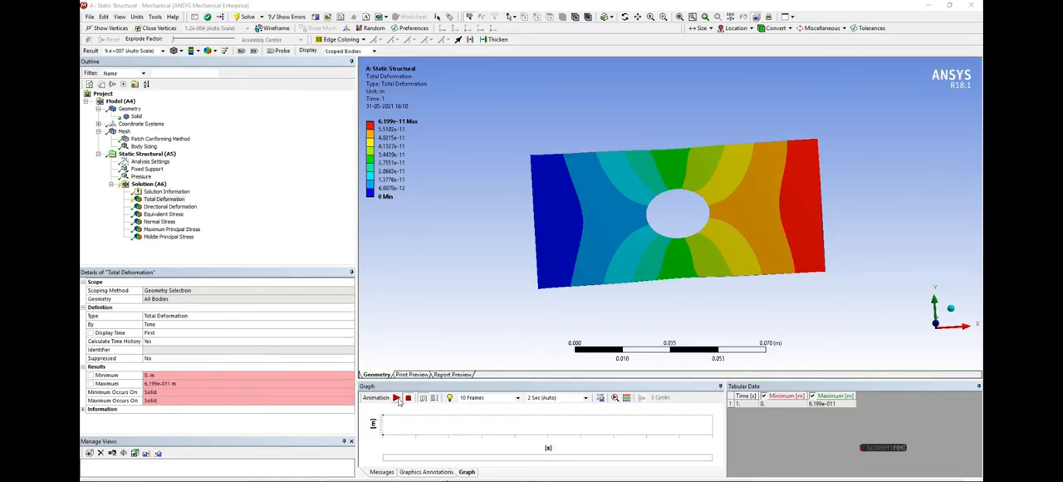
# - Play the Total Deformation animation, then display the Equivalent Stress contours
pyautogui.click(395, 397)
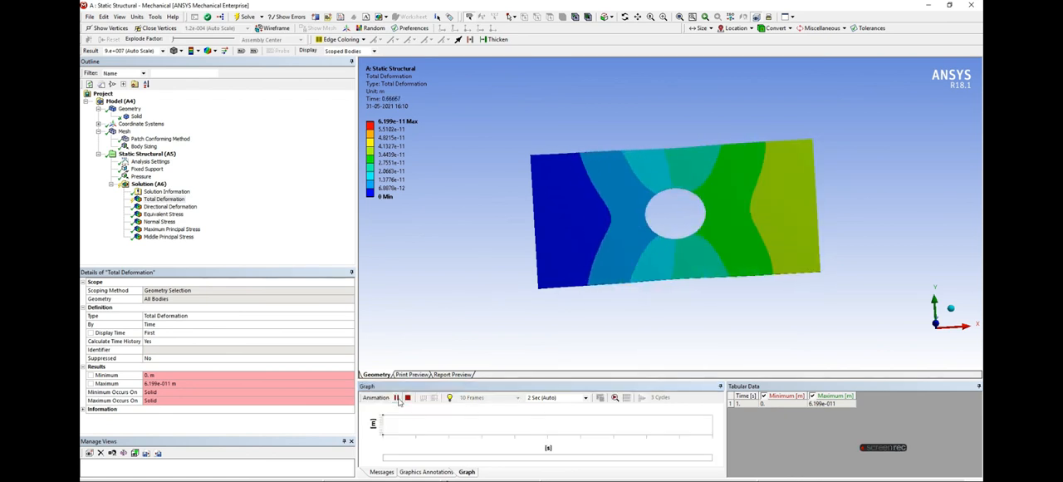
pyautogui.click(397, 397)
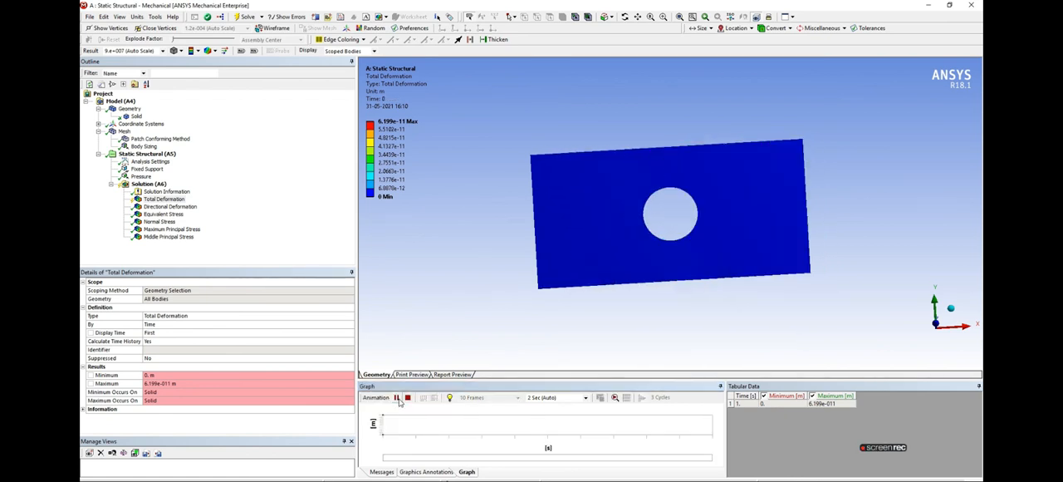
pyautogui.click(395, 397)
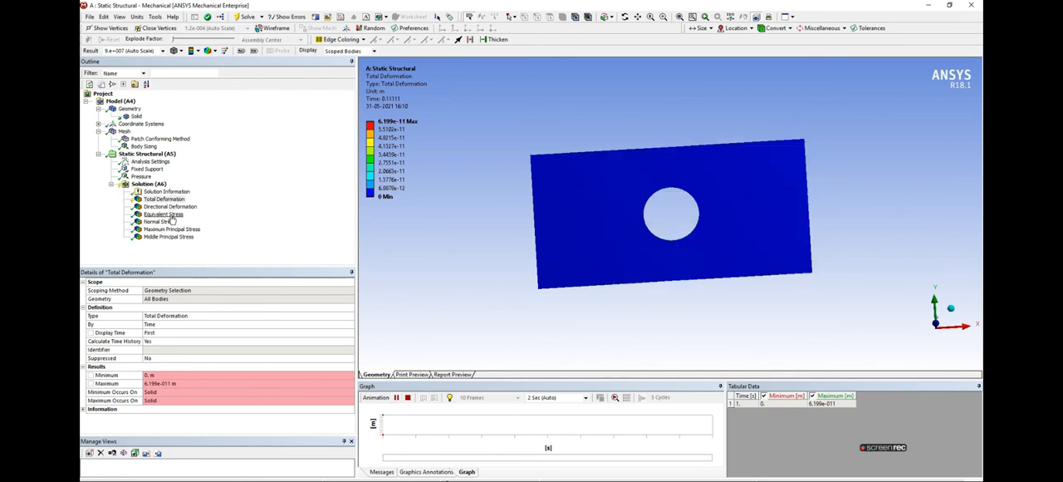
pyautogui.click(163, 214)
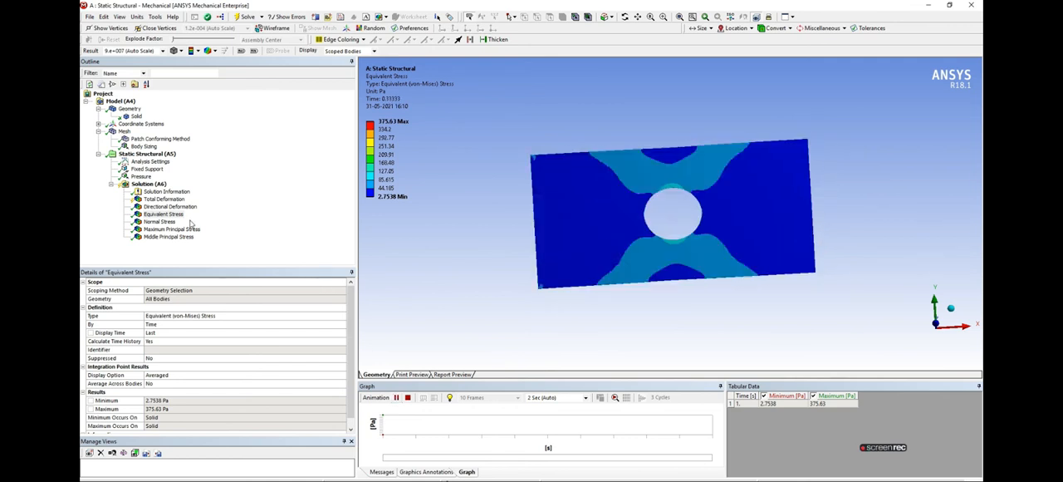
# - Animate the Normal Stress result, then the Maximum Principal Stress result
pyautogui.click(160, 222)
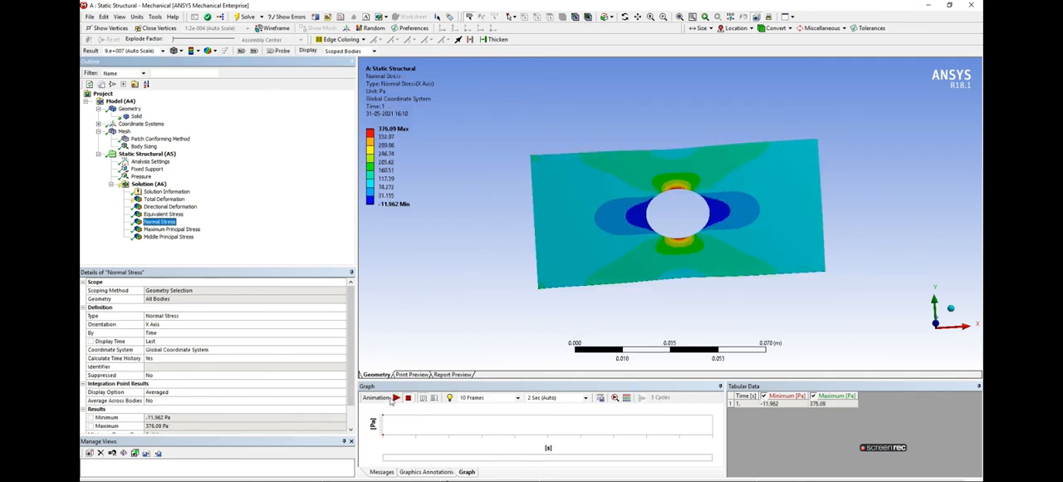
pyautogui.click(395, 397)
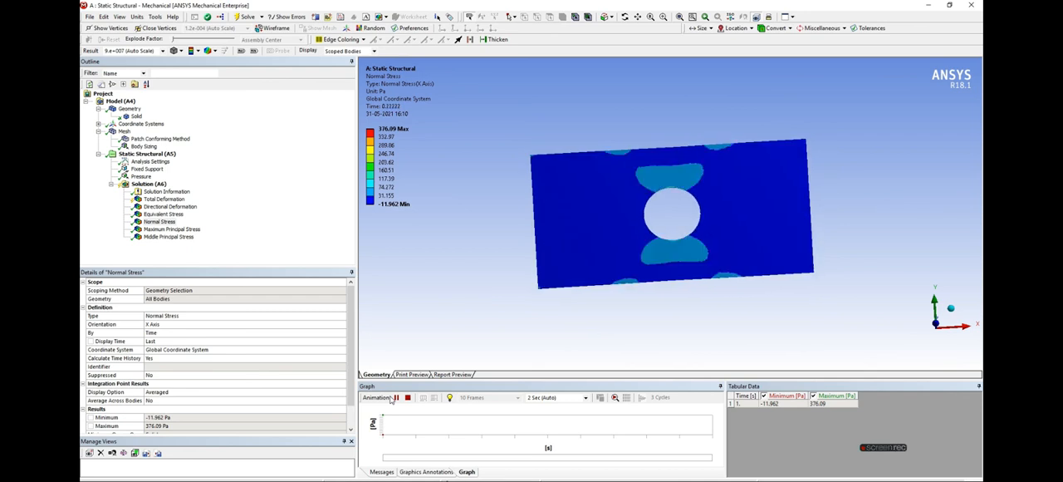
pyautogui.click(169, 229)
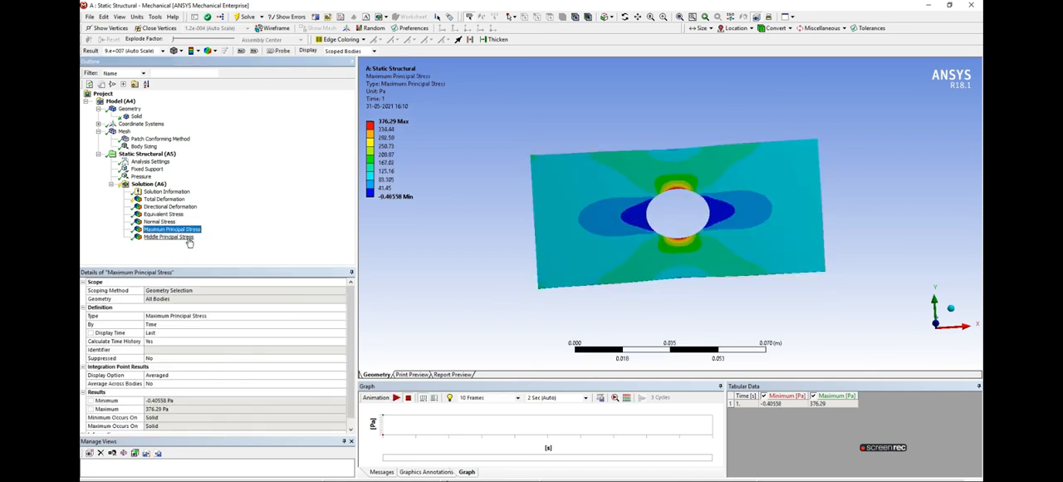
pyautogui.click(397, 397)
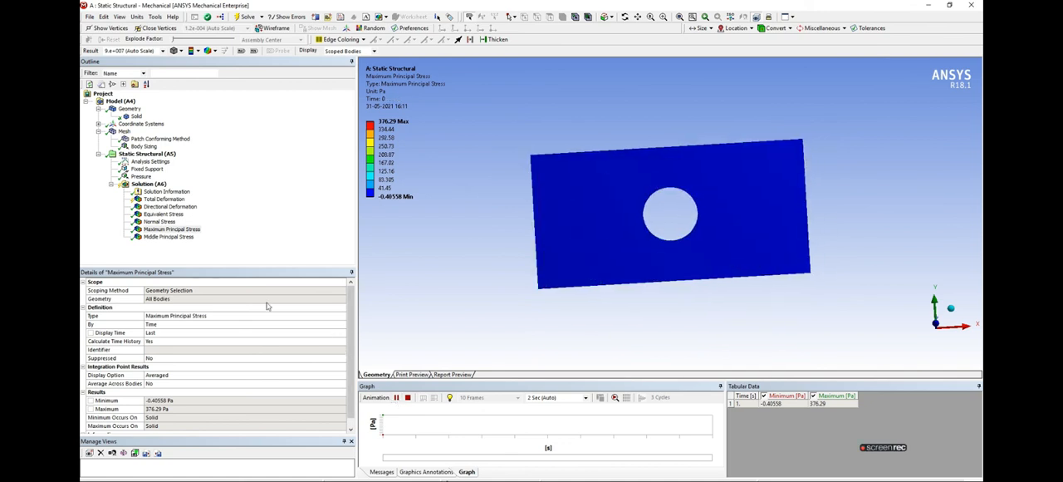
# - Animate the Middle Principal Stress result, replaying it several times
pyautogui.click(170, 236)
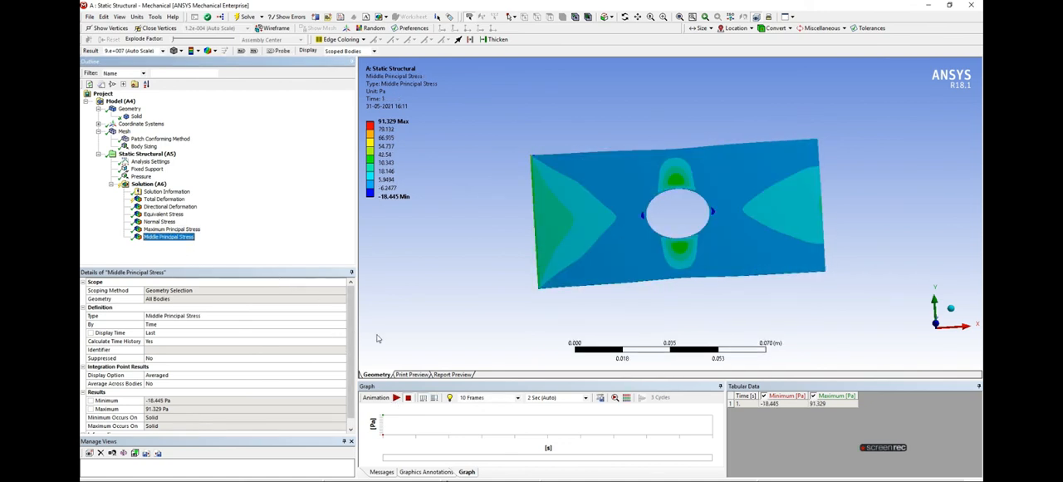
pyautogui.click(399, 397)
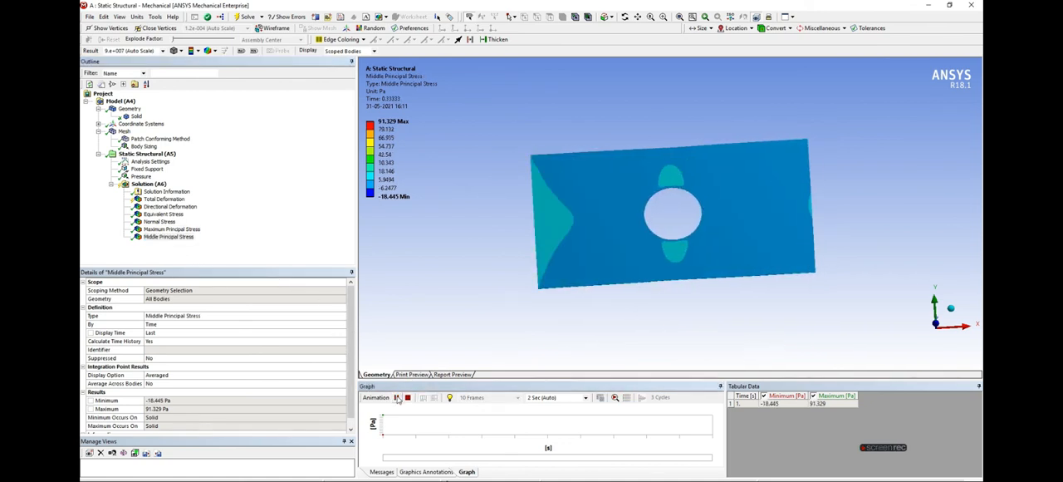
pyautogui.click(397, 397)
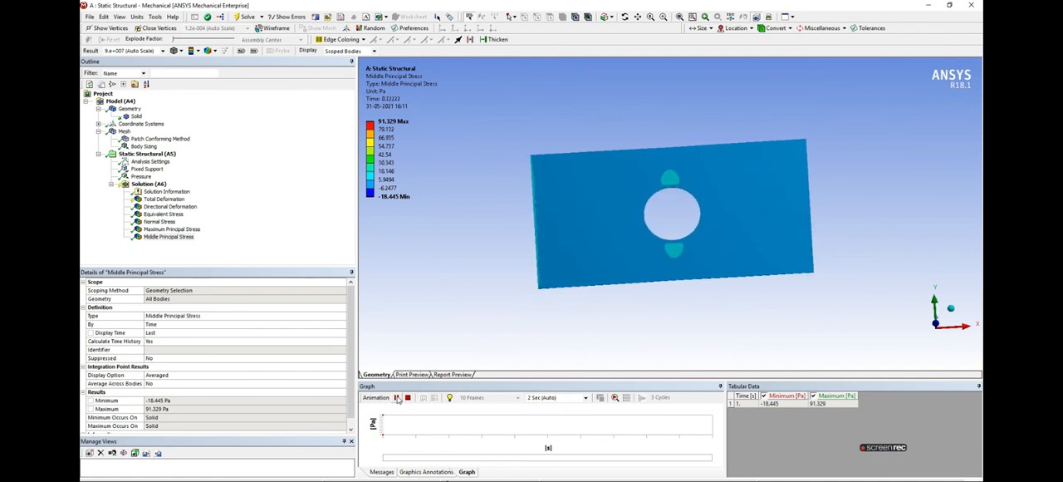
pyautogui.click(399, 397)
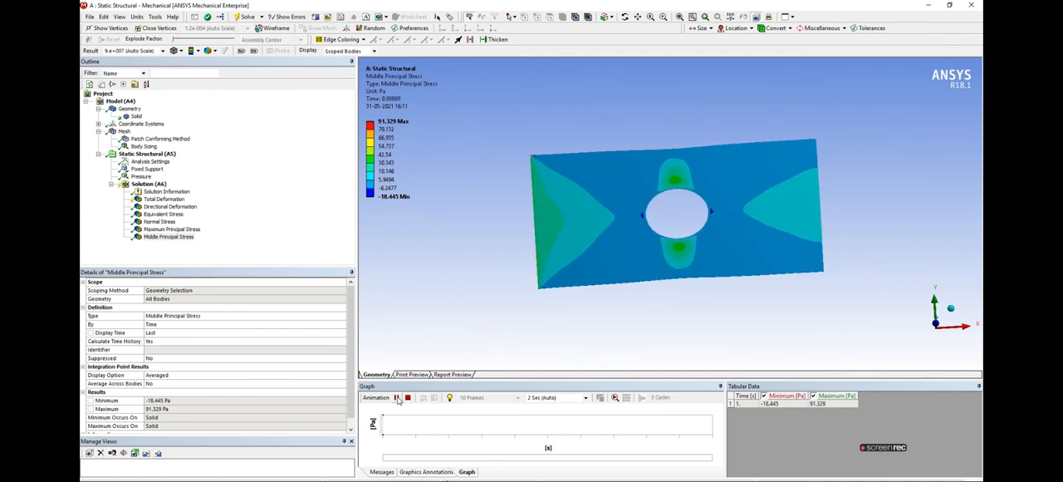
pyautogui.click(398, 397)
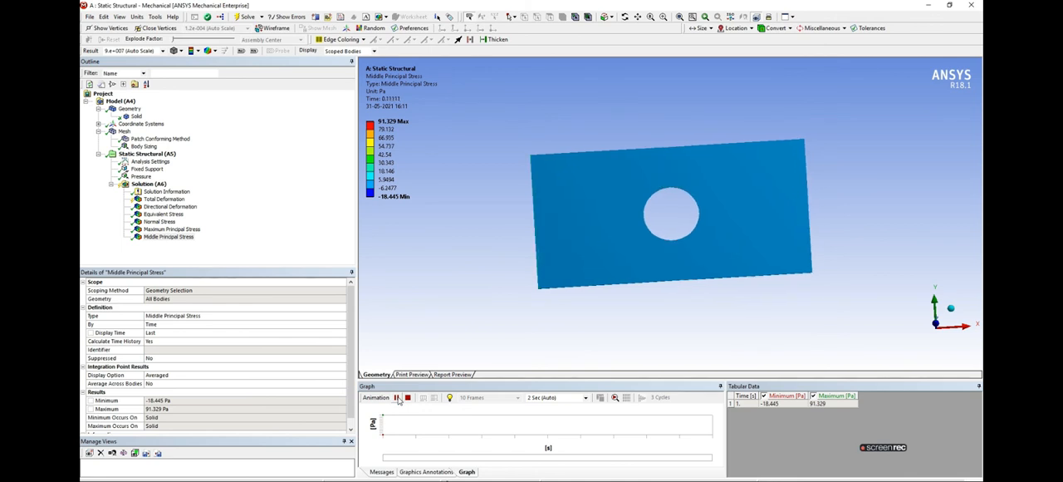
pyautogui.click(397, 397)
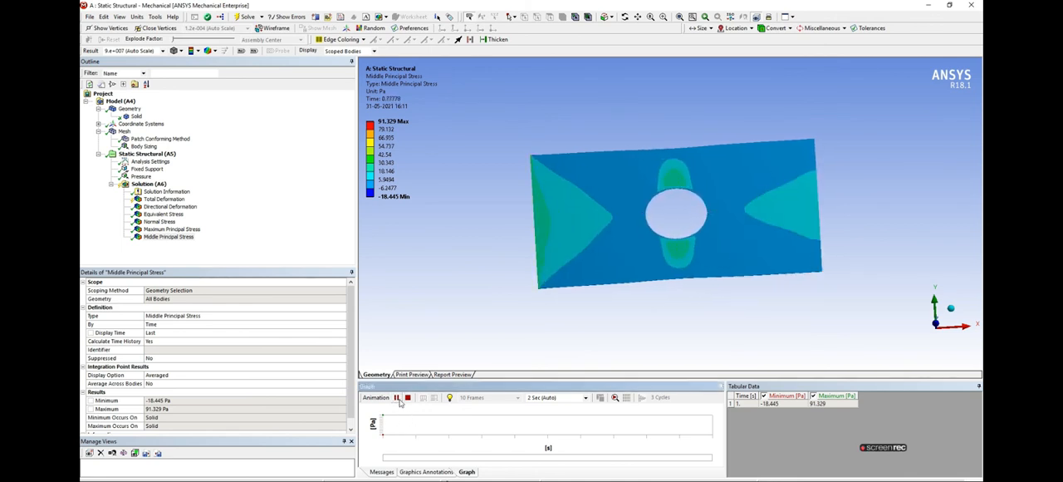
pyautogui.click(397, 397)
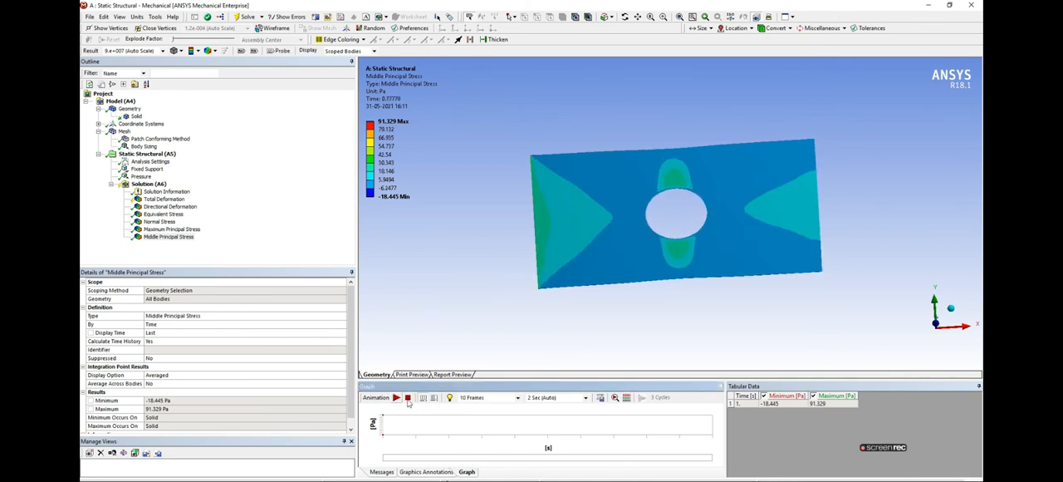